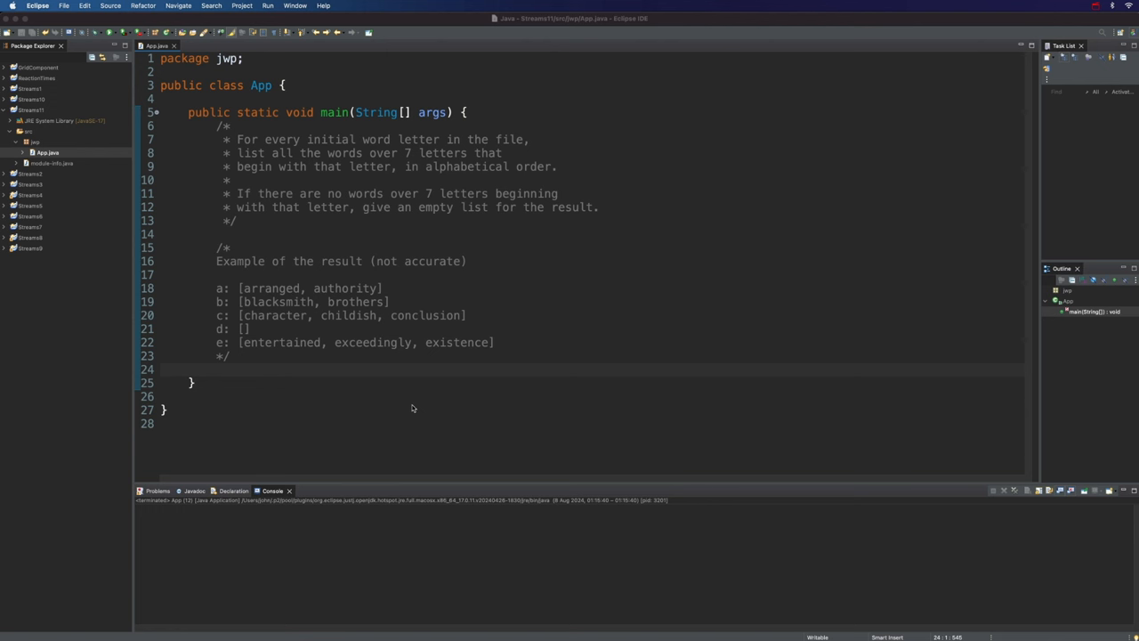
mouse_move(351, 142)
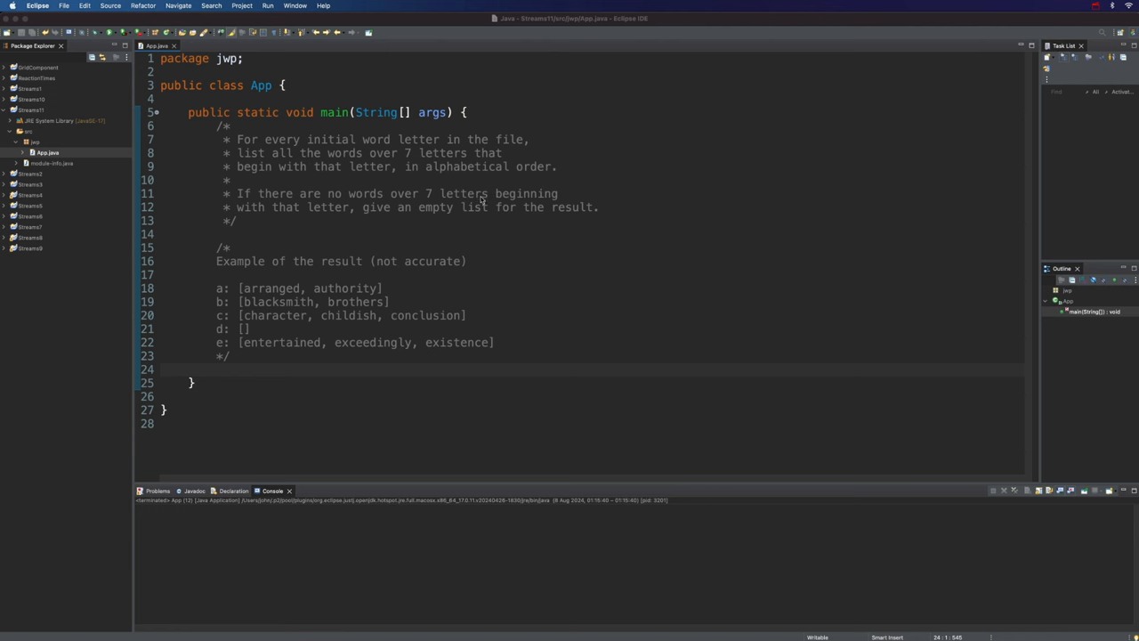
mouse_move(480, 221)
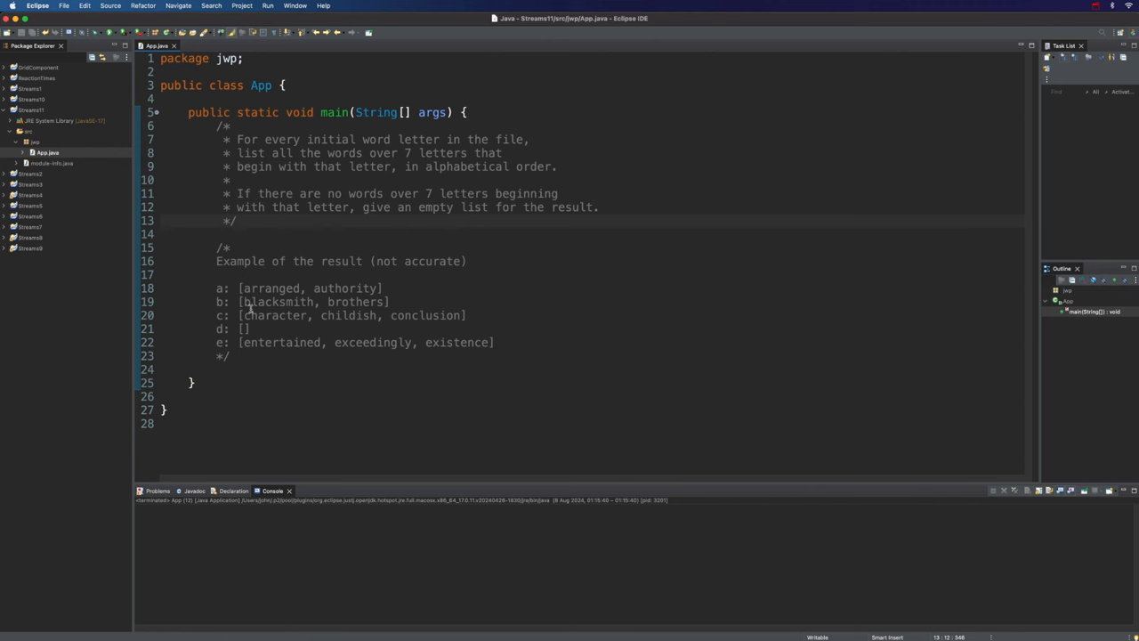
Step: Highlight the exercise's example result lines in the README, then clear the selection
left_click_drag(215, 288, 513, 341)
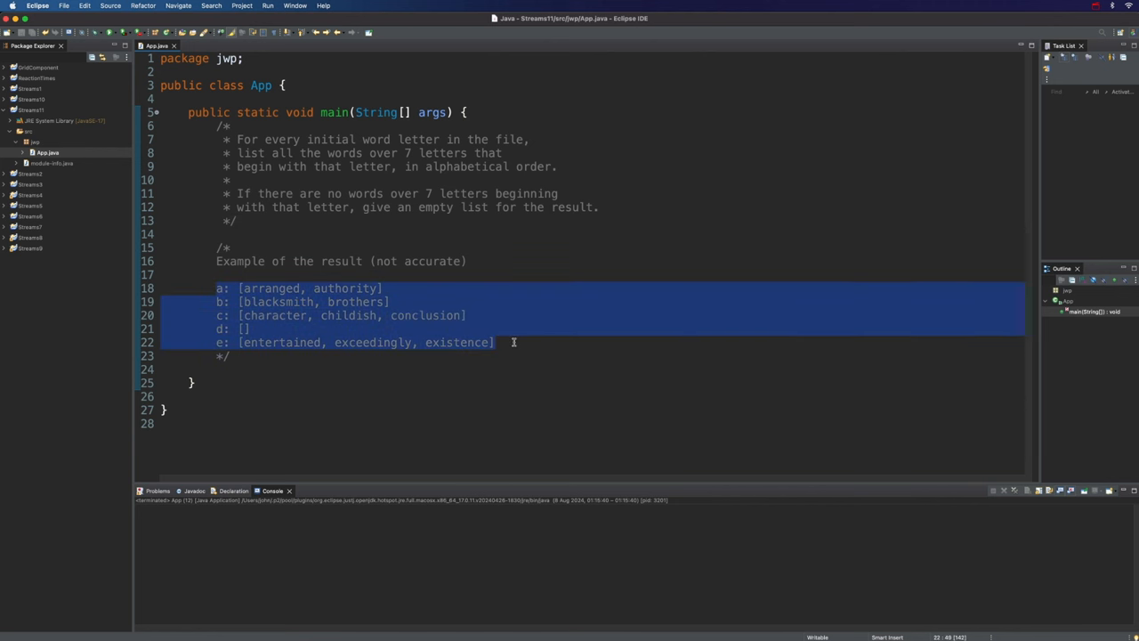
mouse_move(445, 394)
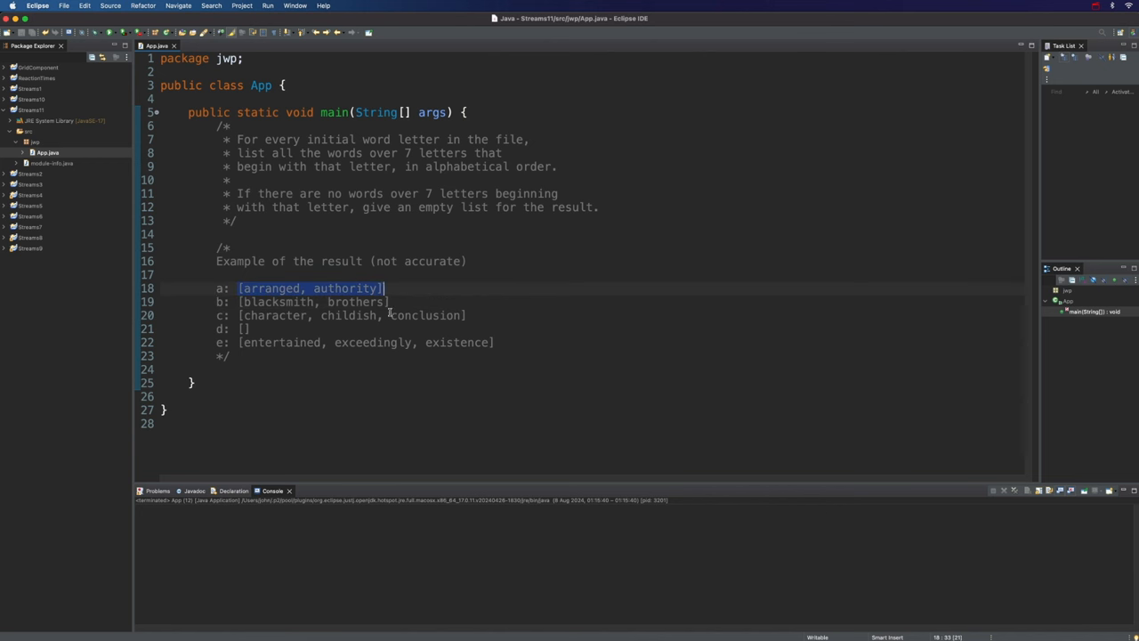
mouse_move(326, 352)
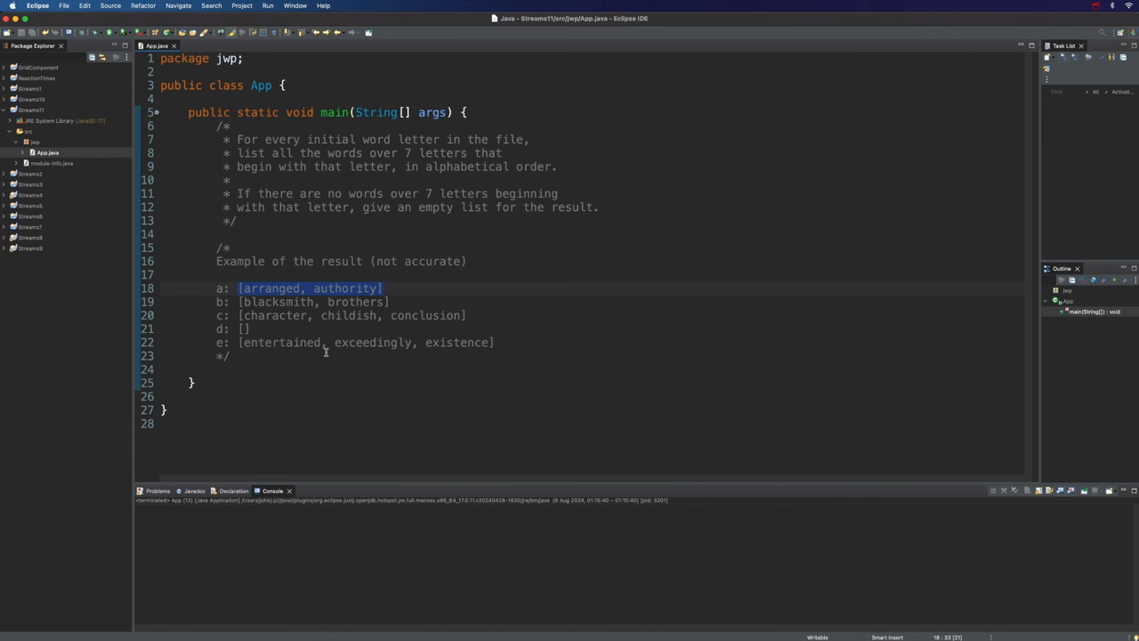
mouse_move(267, 352)
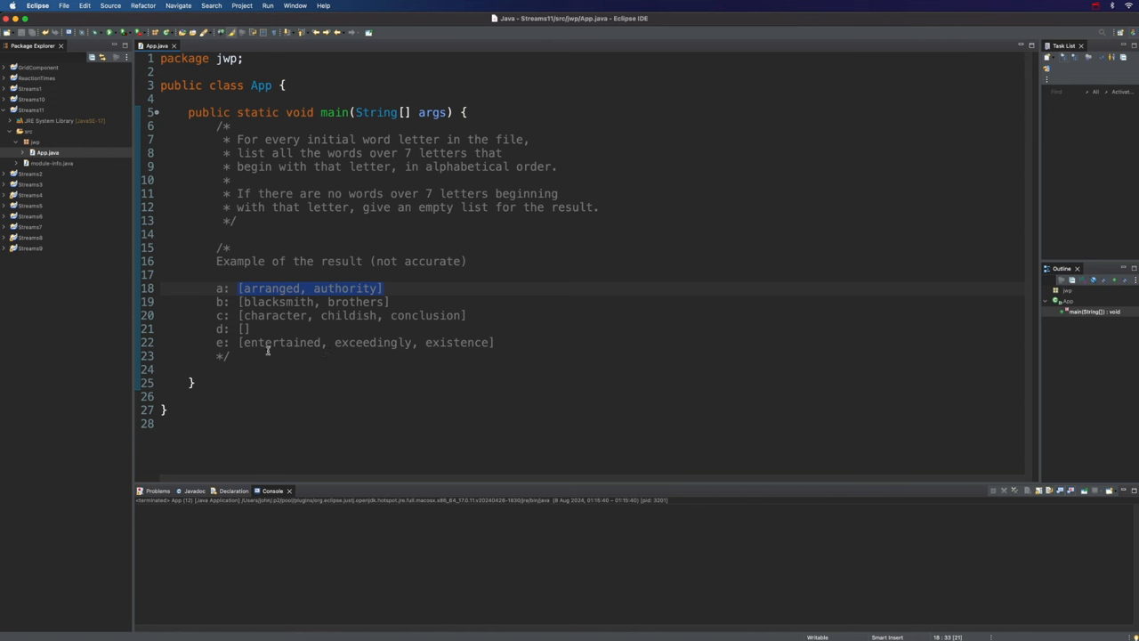
mouse_move(481, 207)
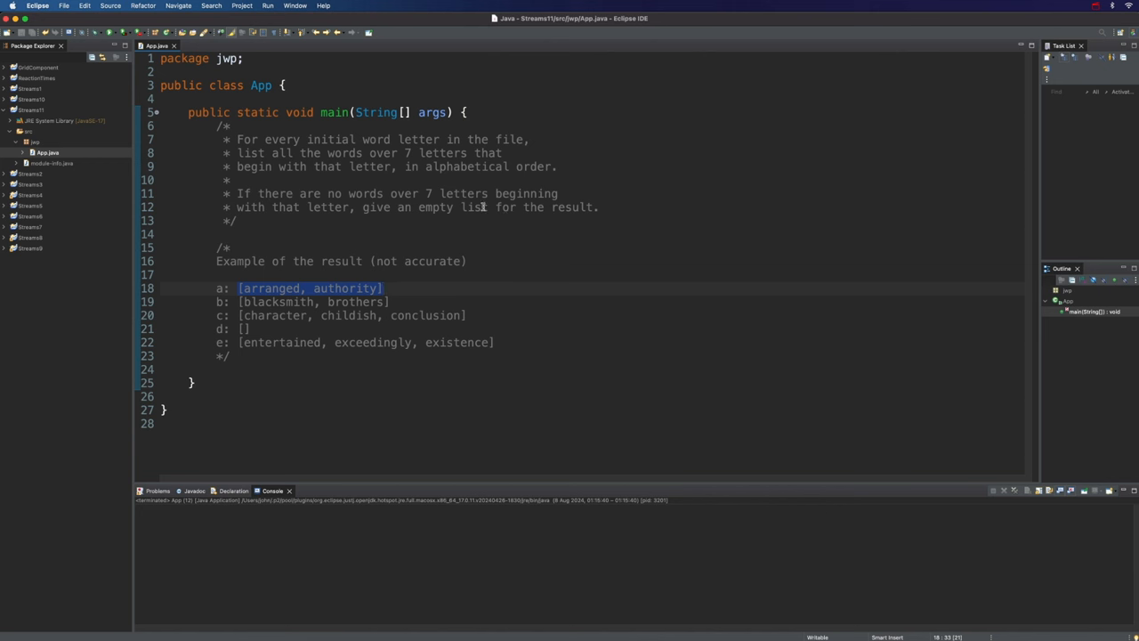
double_click(474, 207)
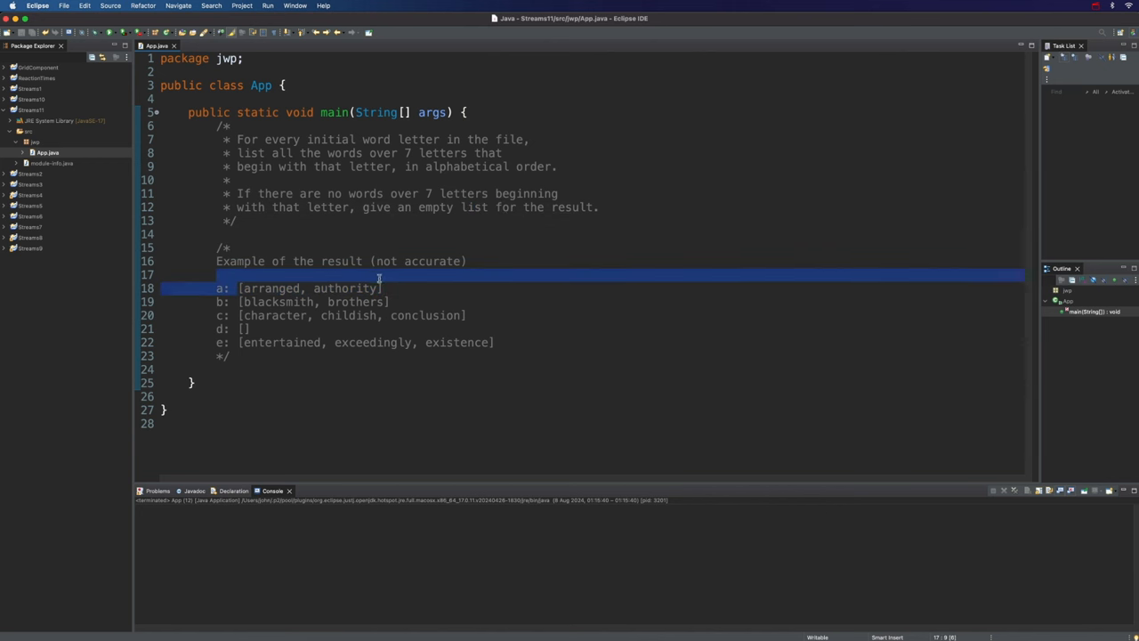
left_click(321, 369)
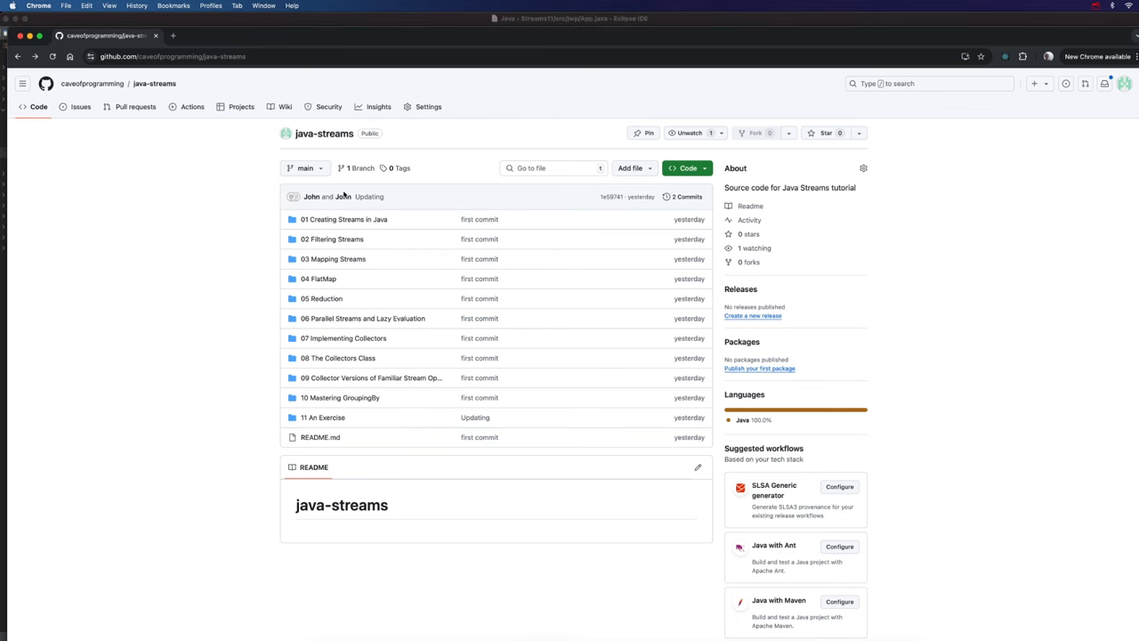
mouse_move(185, 203)
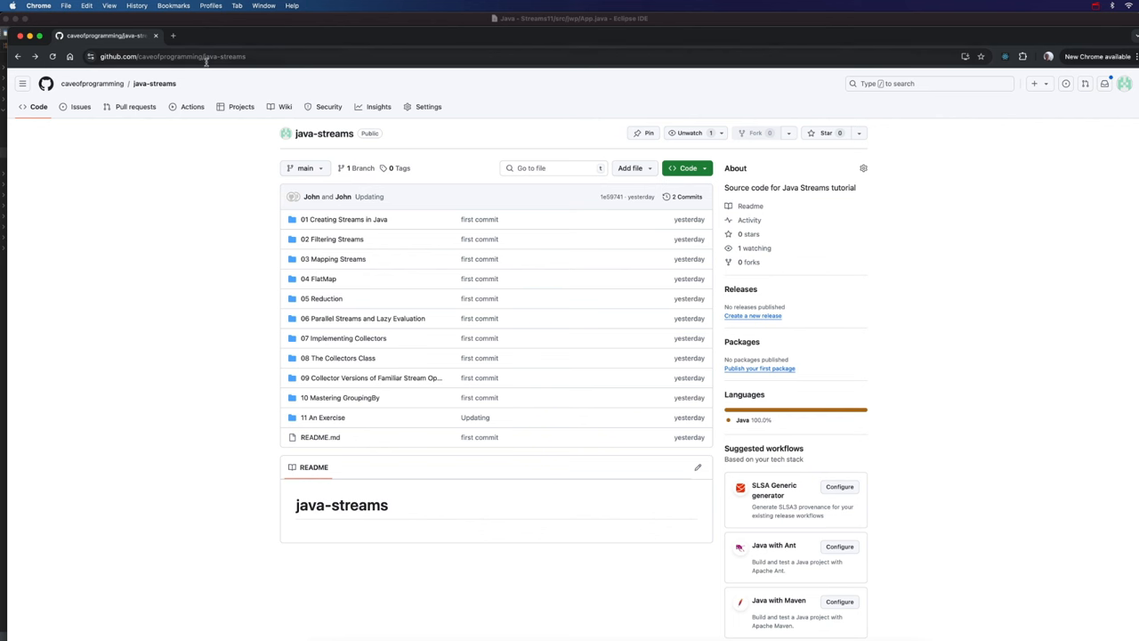
Step: Open the 11 An Exercise folder and view sample.txt in the java-streams repository
left_click(204, 55)
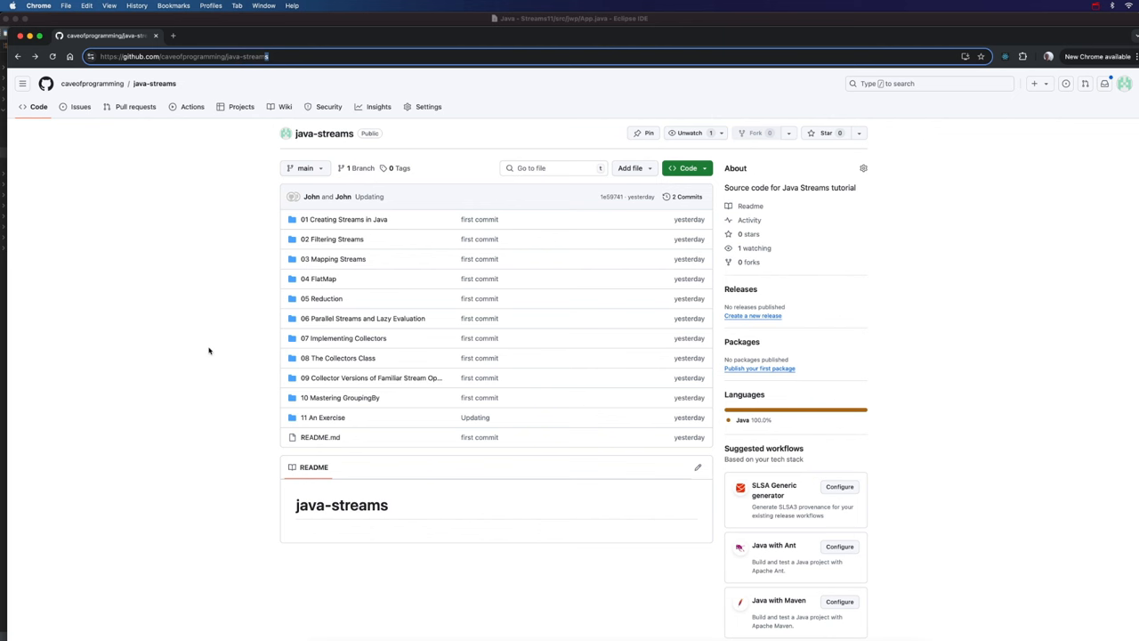
mouse_move(324, 422)
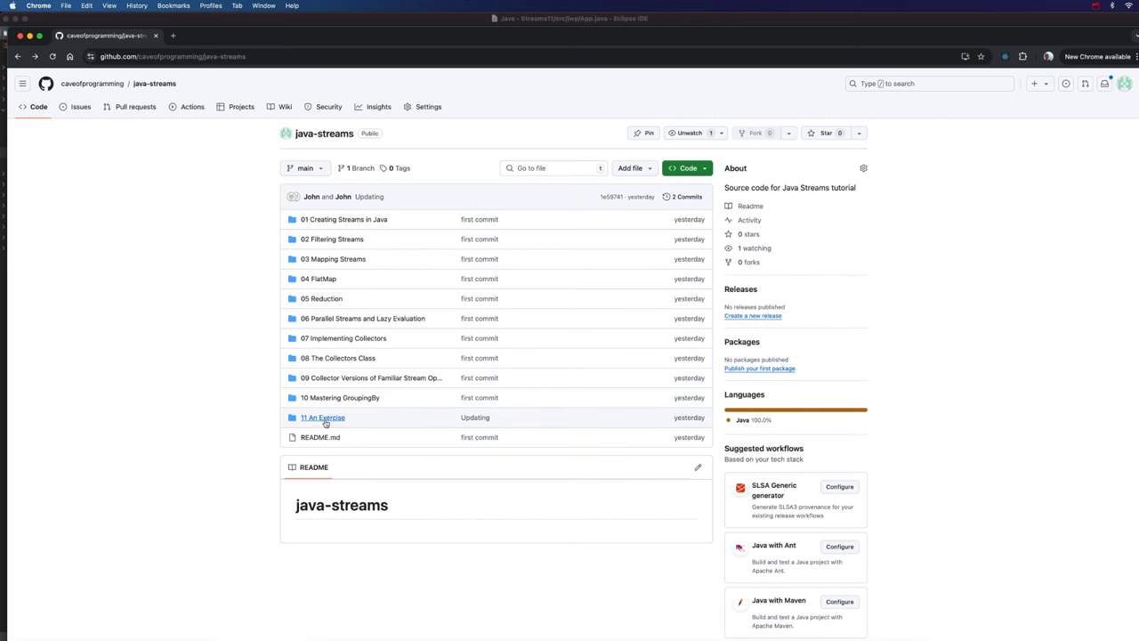
left_click(320, 417)
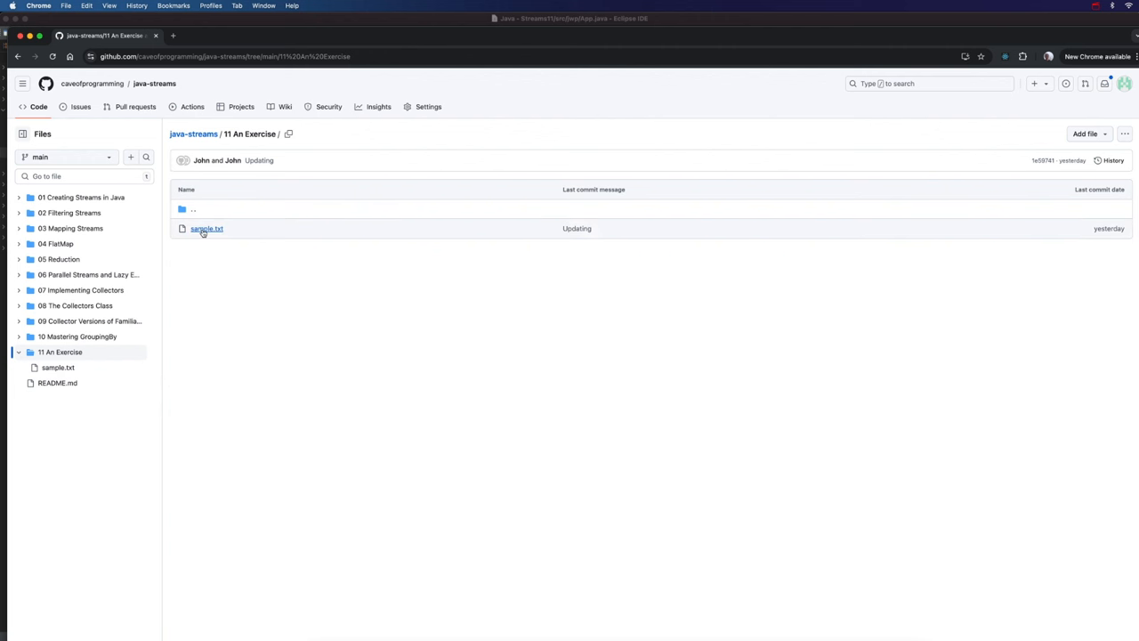
left_click(205, 228)
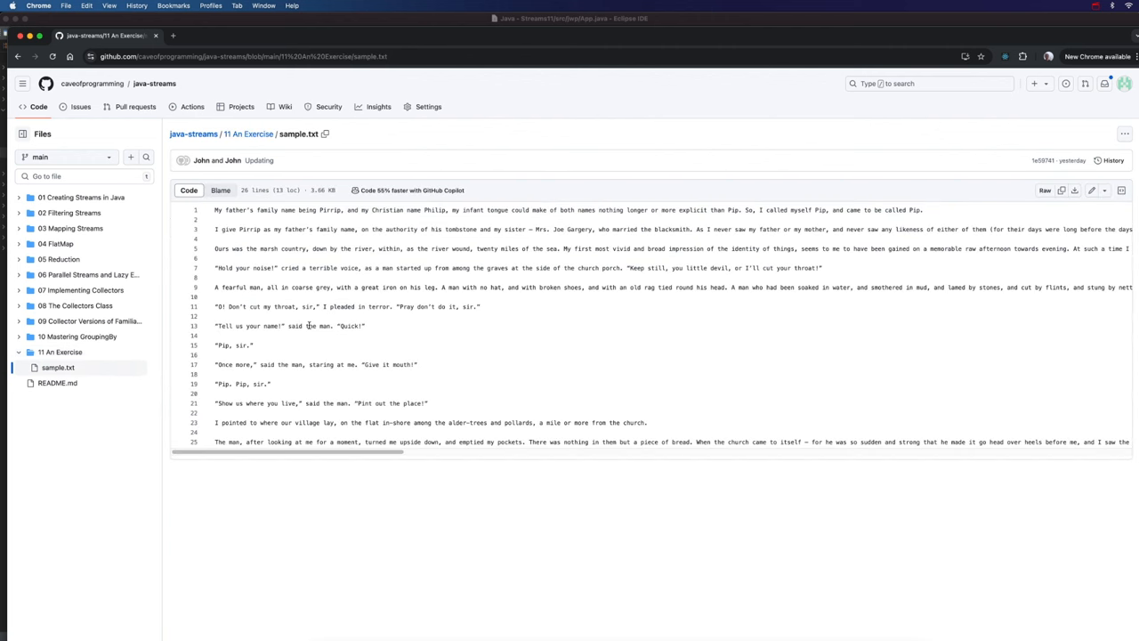
mouse_move(473, 260)
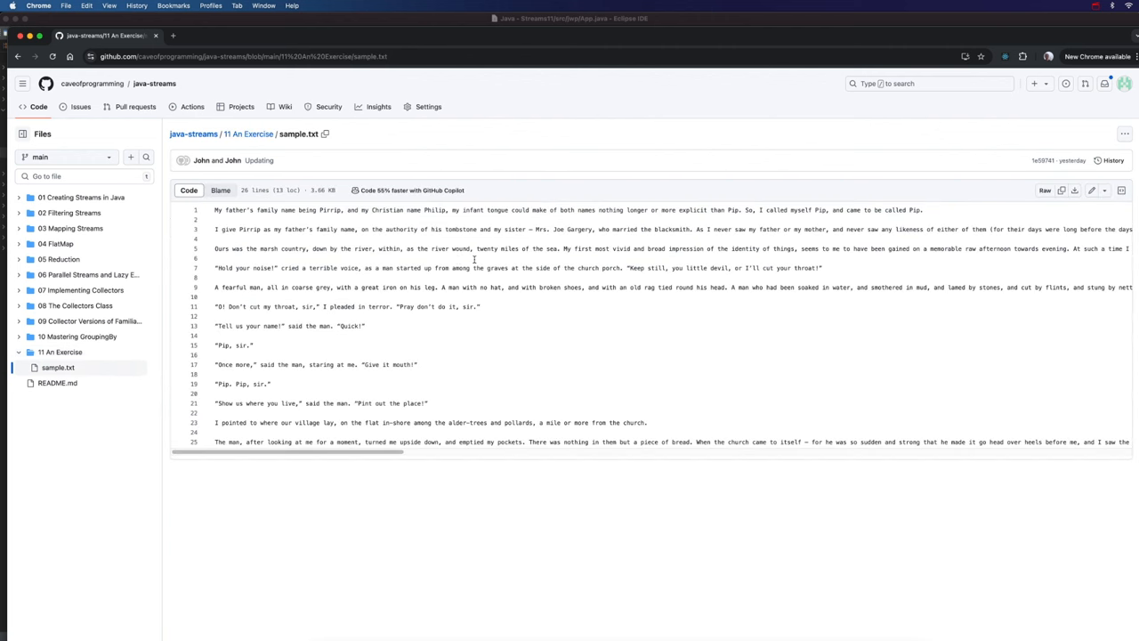
mouse_move(912, 245)
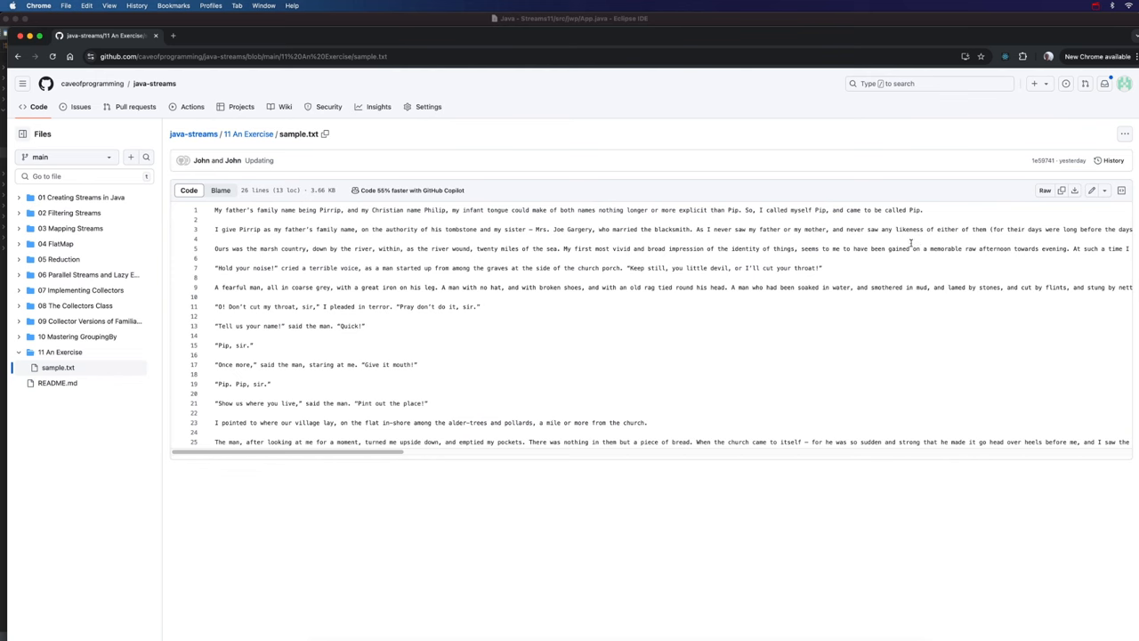
mouse_move(1061, 188)
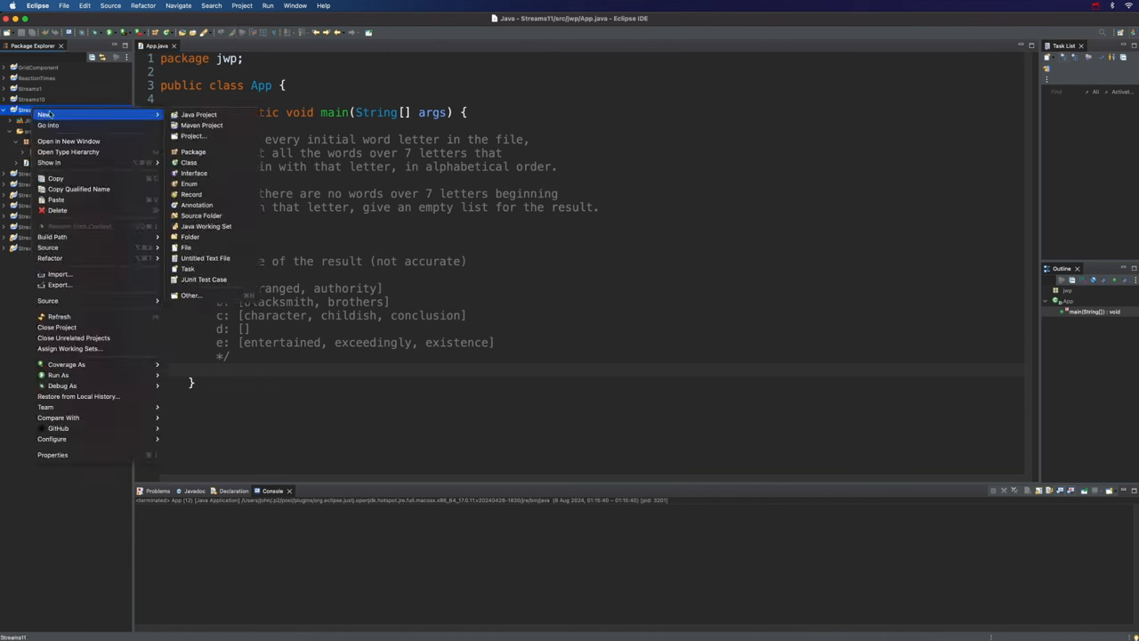
mouse_move(187, 246)
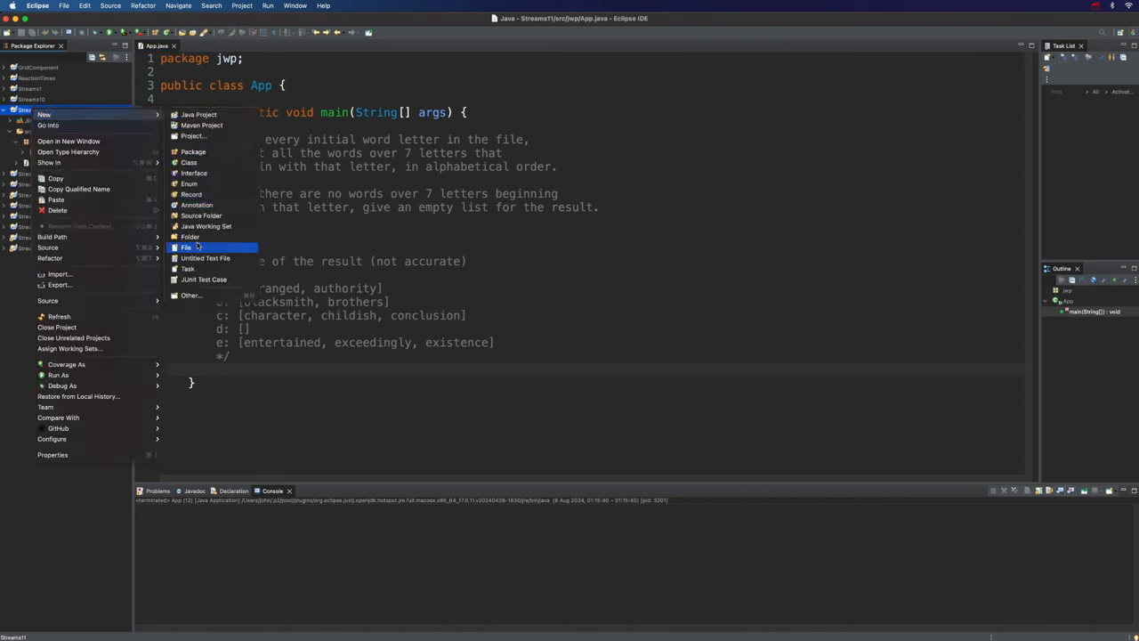
mouse_move(205, 294)
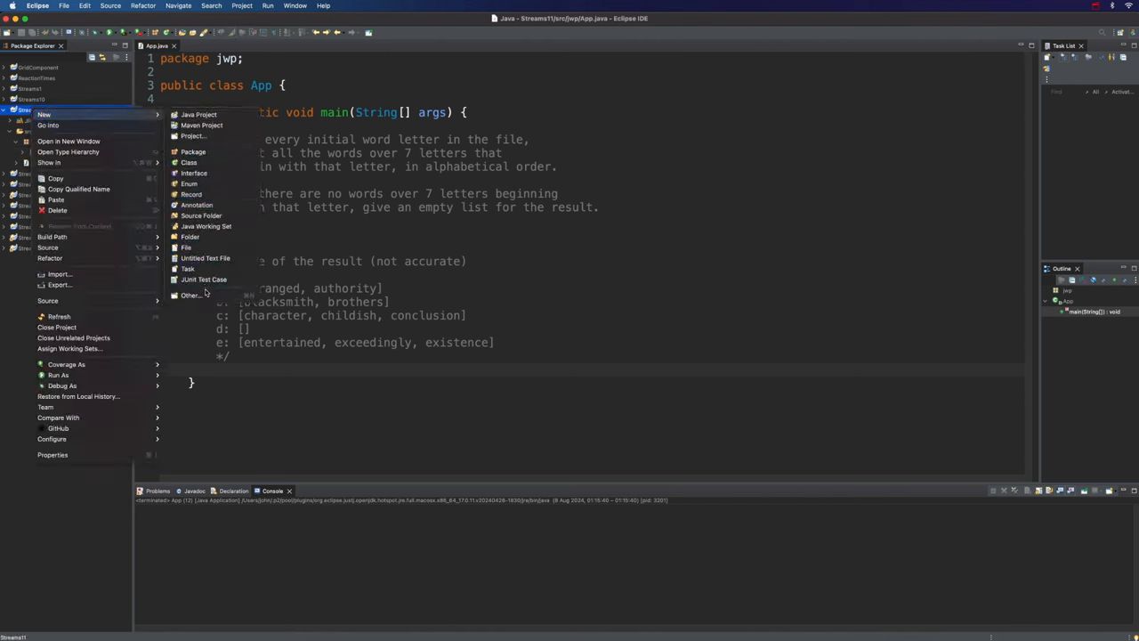
mouse_move(201, 216)
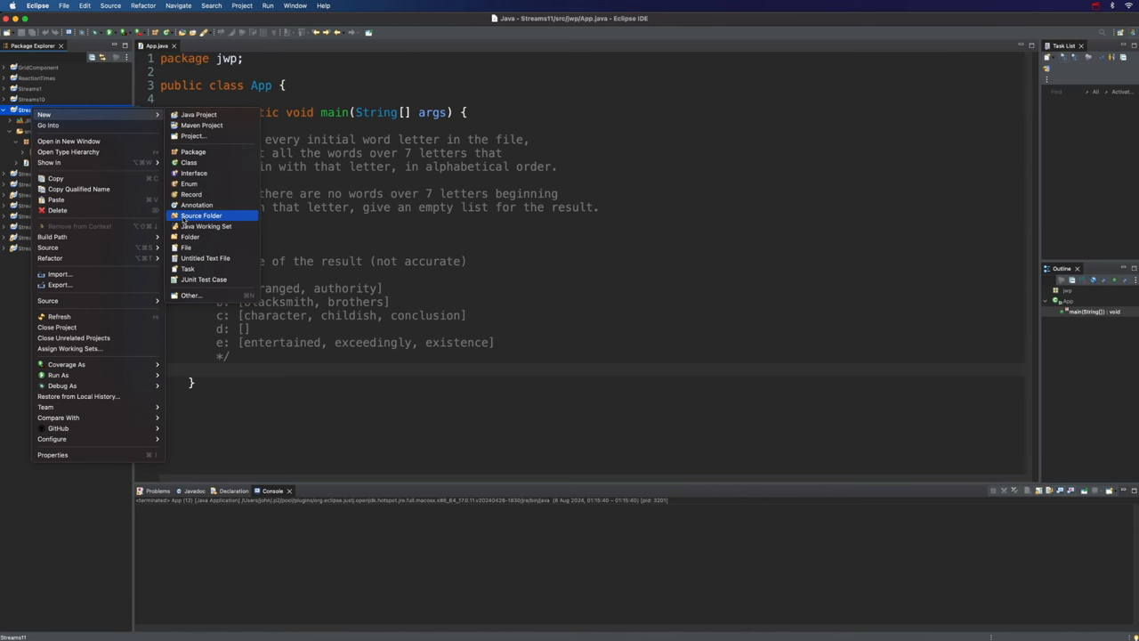
Step: Create a new plain file named sample.txt in the project via New > File
left_click(202, 215)
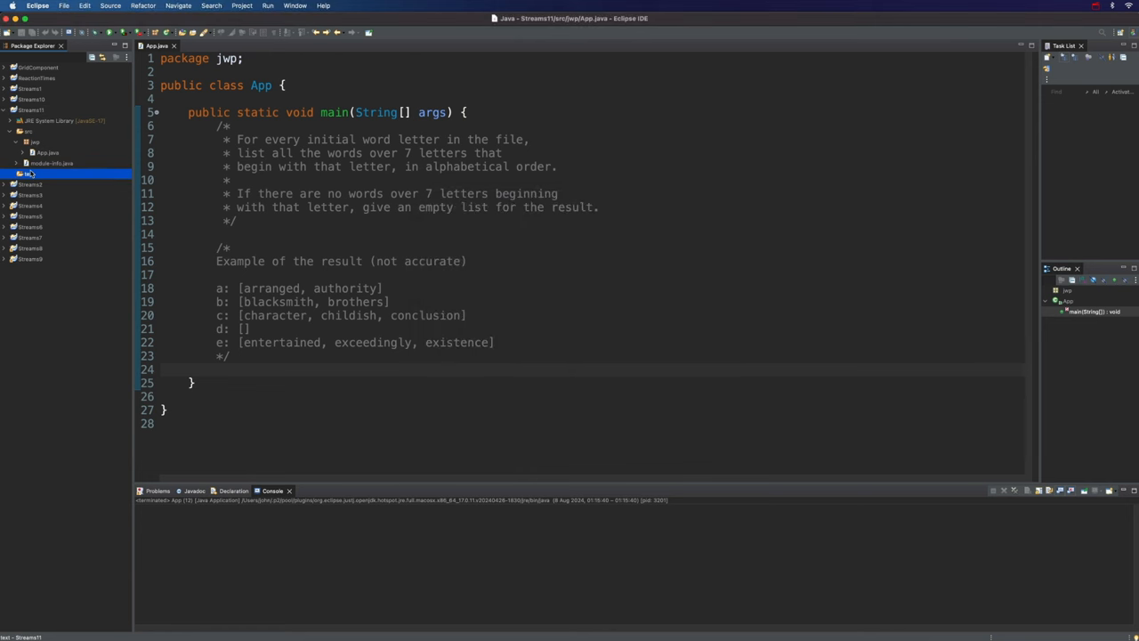
right_click(36, 171)
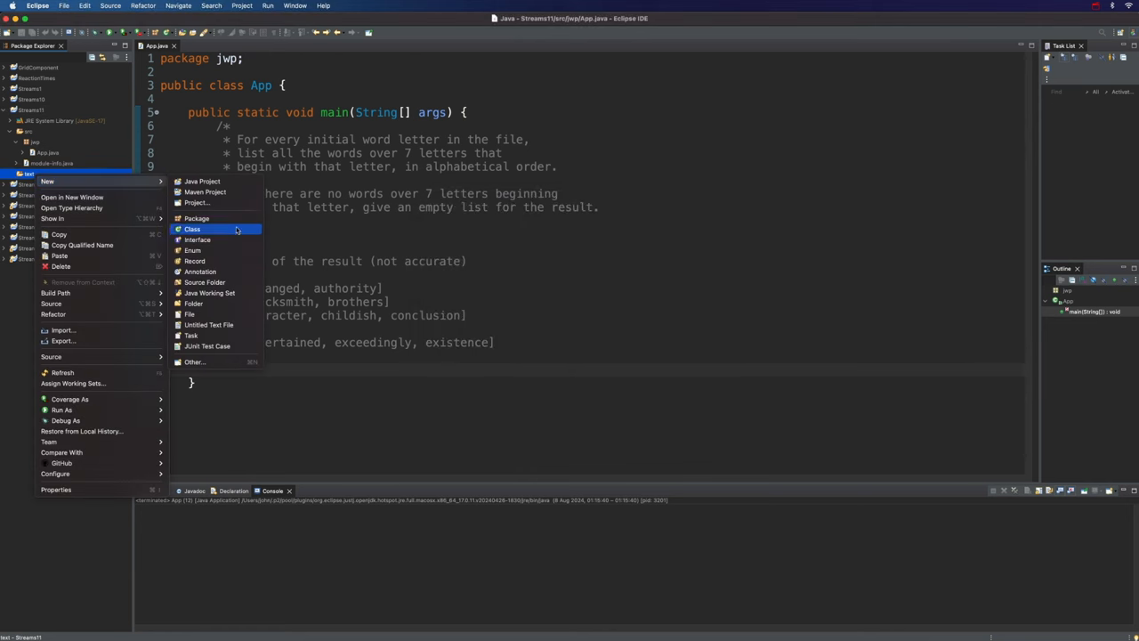
left_click(189, 314)
type("sample.txt")
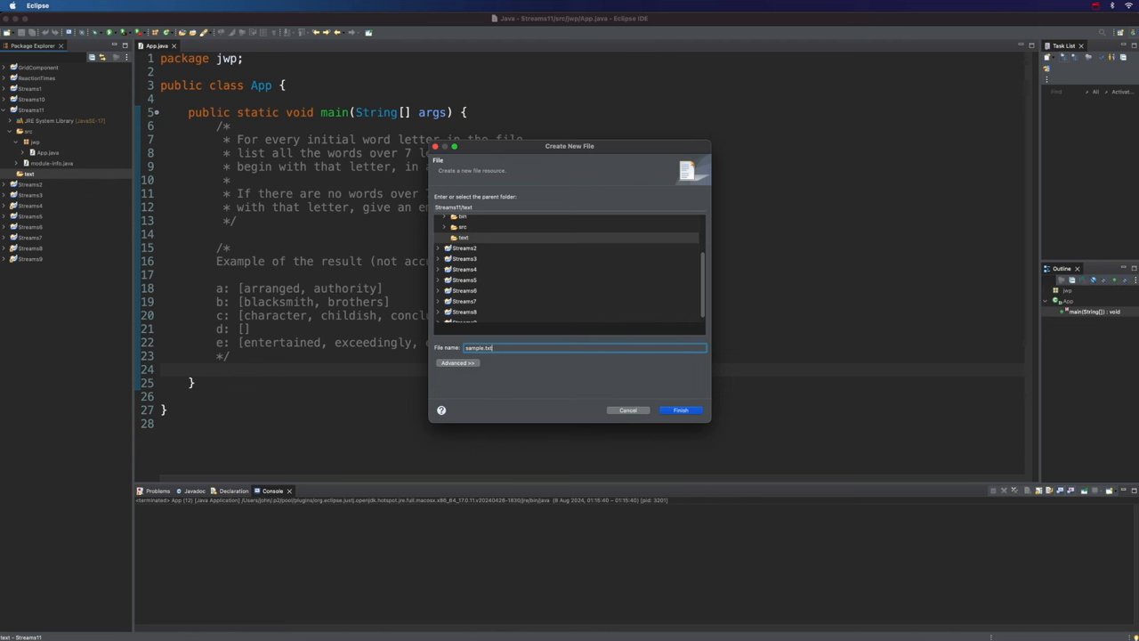
left_click(680, 409)
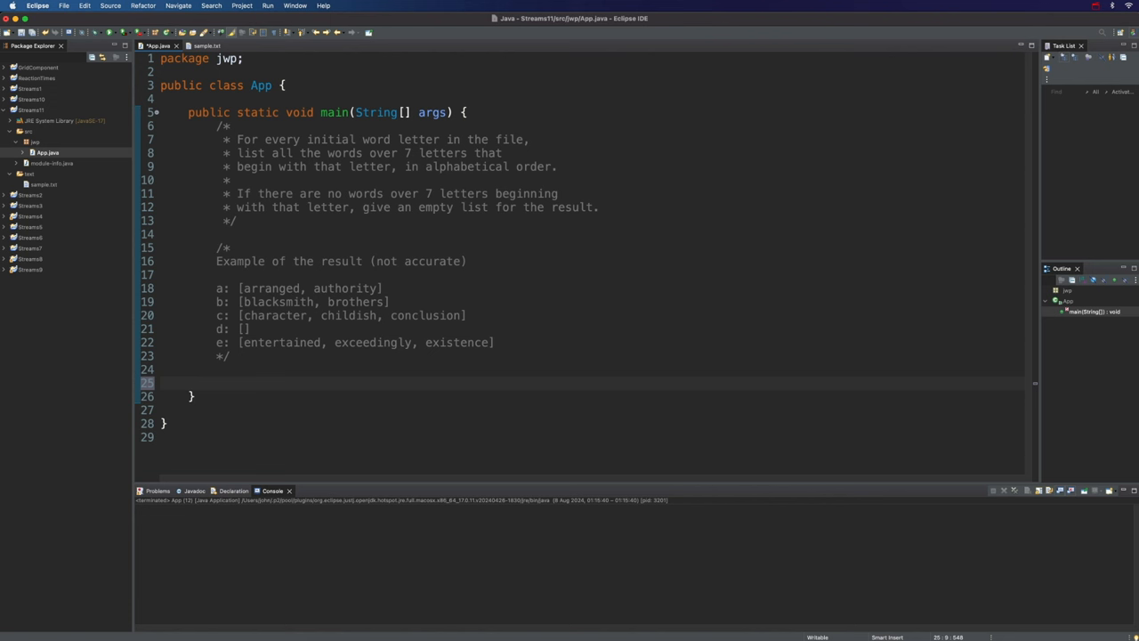
Step: Write System.out.println(new File(".").getAbsolutePath()) in main to show the working directory
left_click(214, 381)
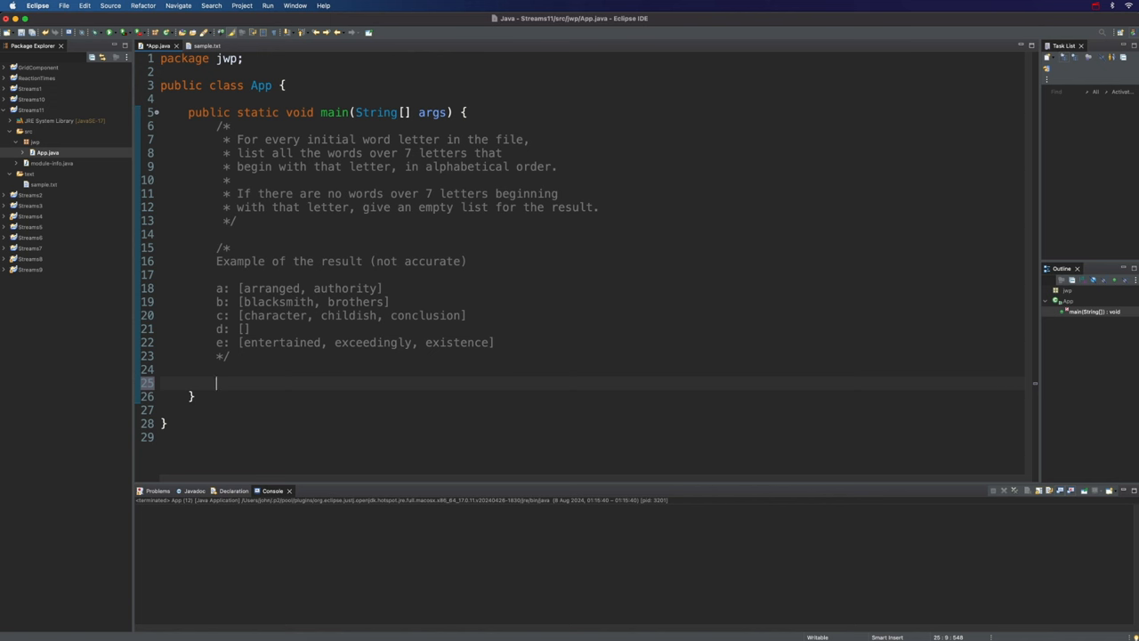
type("sys")
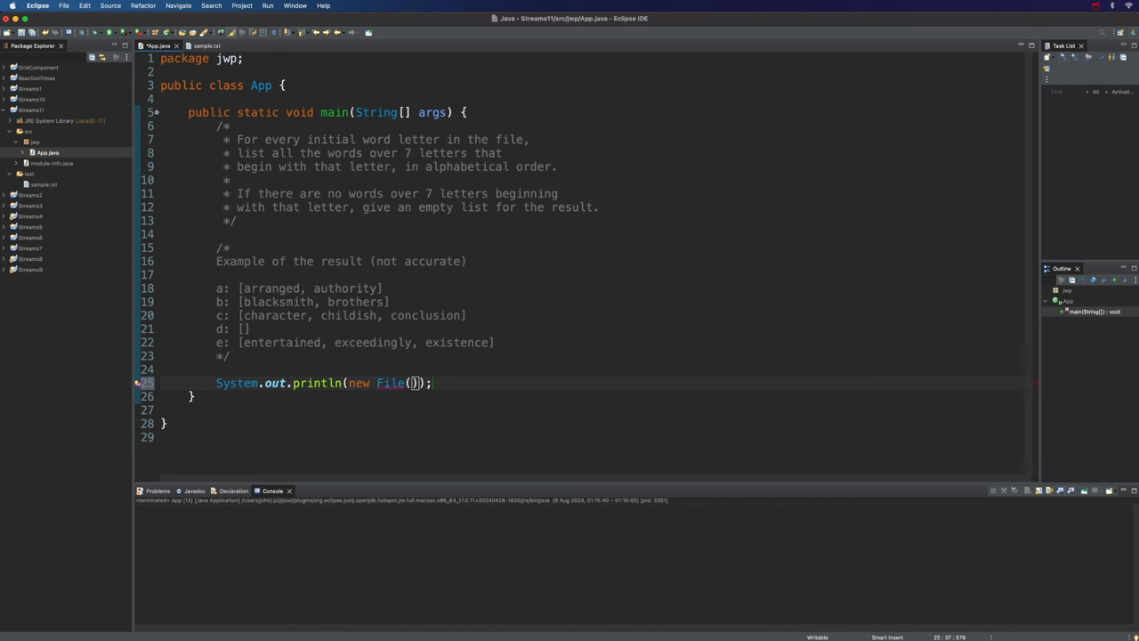
type("\".\"")
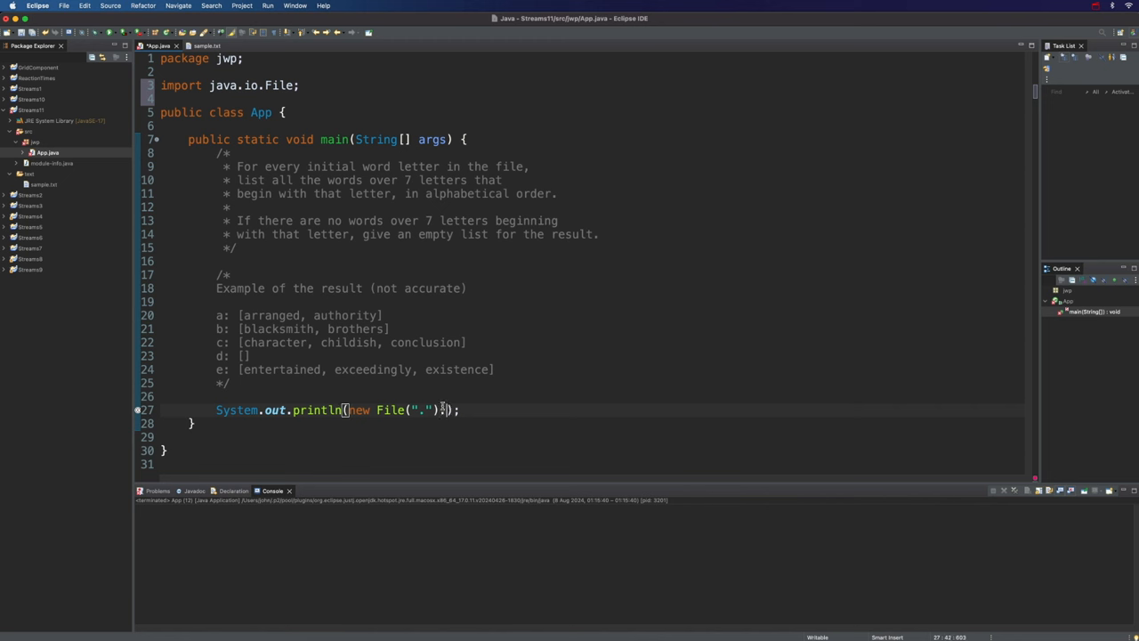
type(".getAbsolutePath(")
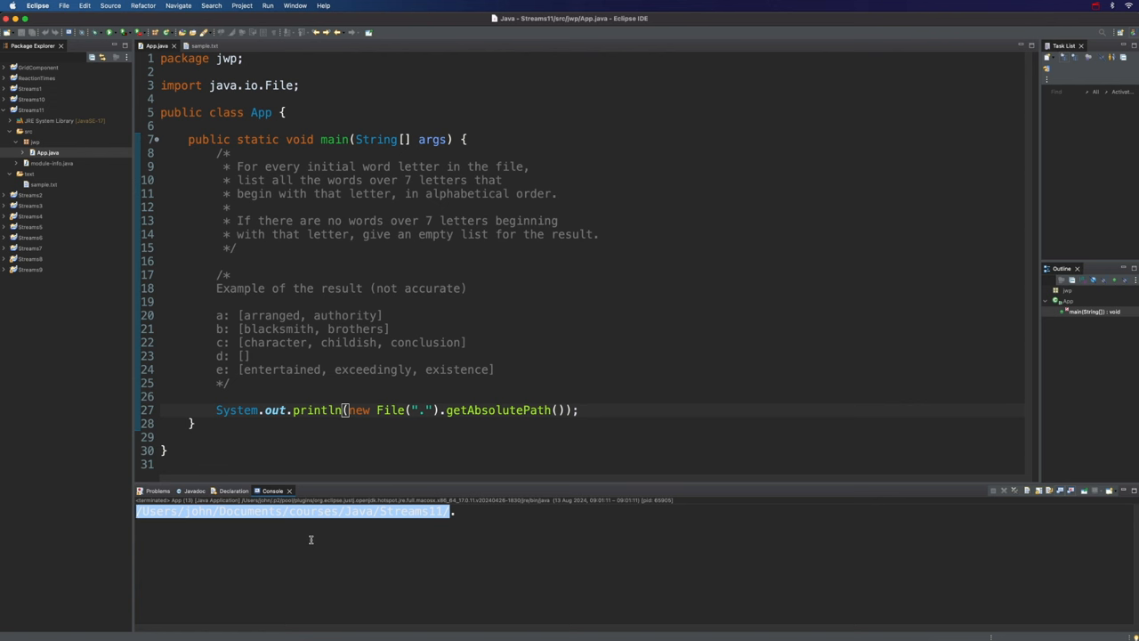
mouse_move(310, 542)
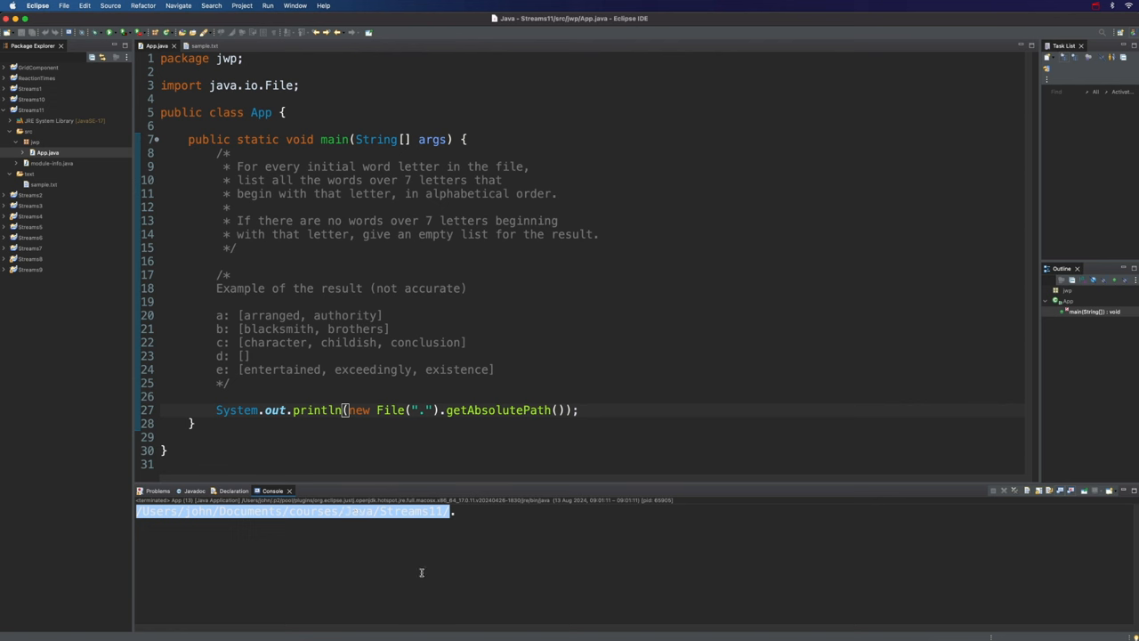
mouse_move(317, 320)
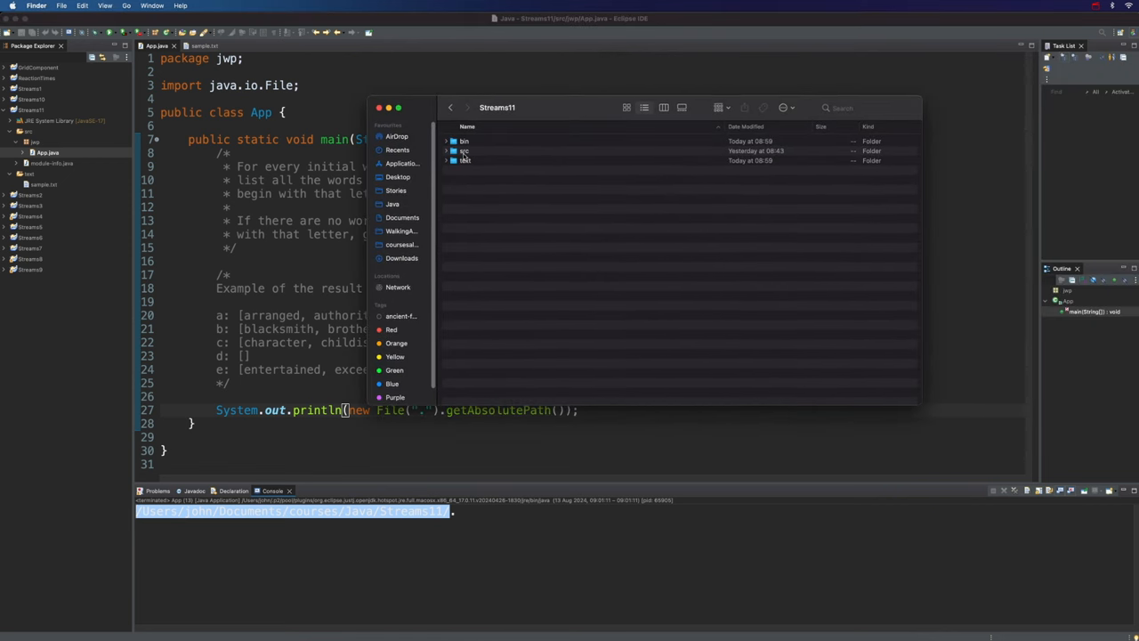
Step: Browse the Streams11 src, text and bin folders, locating sample.txt in bin
double_click(463, 149)
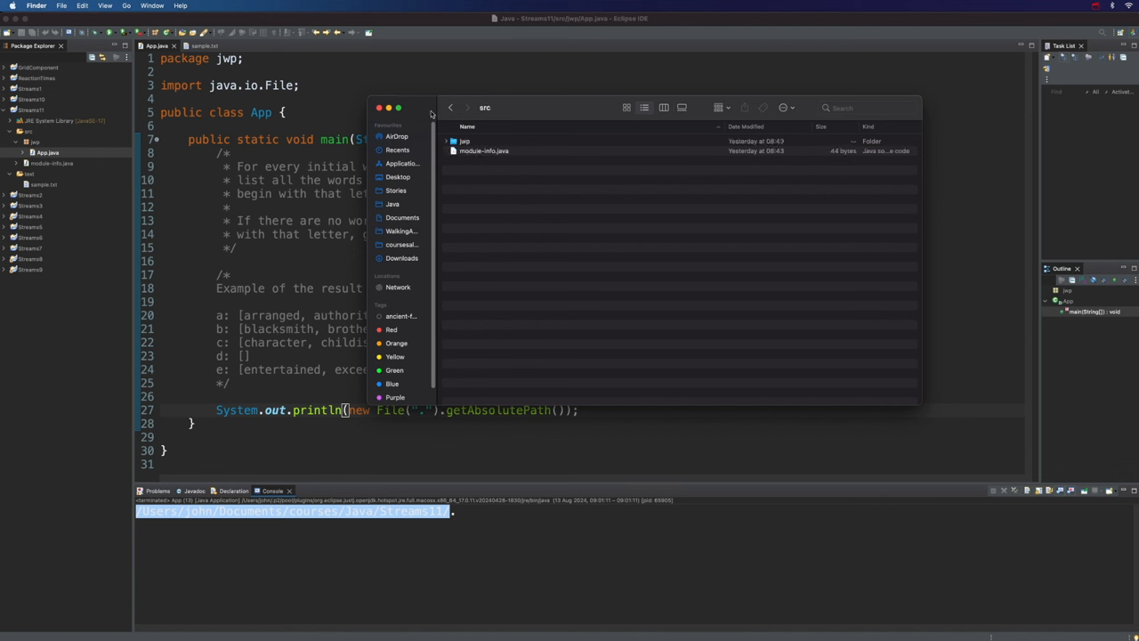
left_click(453, 107)
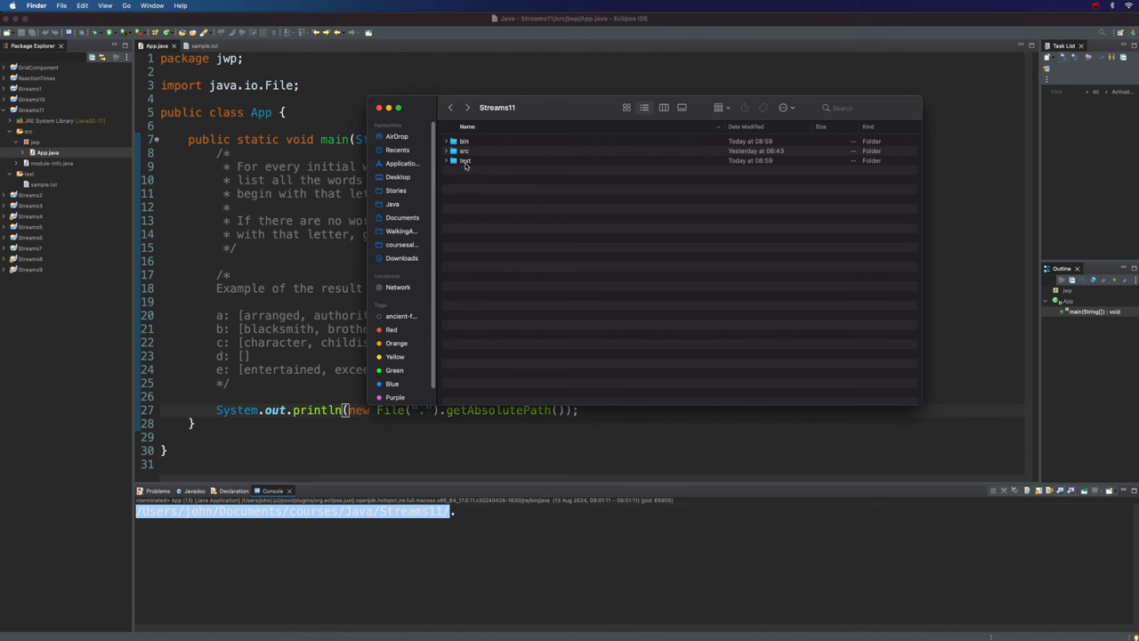
double_click(466, 160)
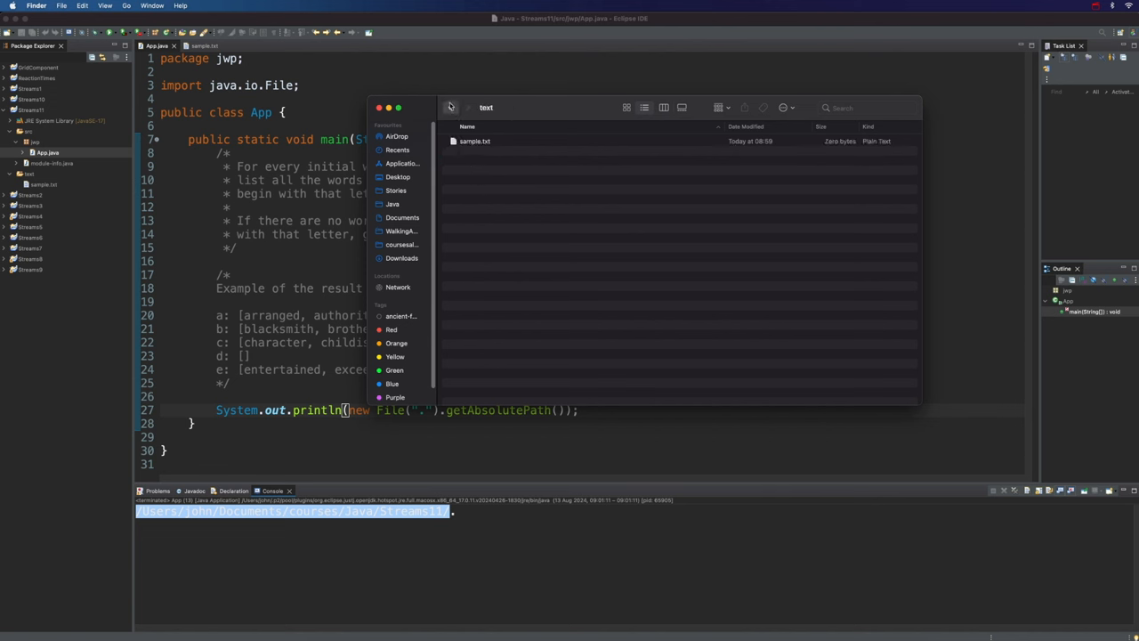
left_click(451, 106)
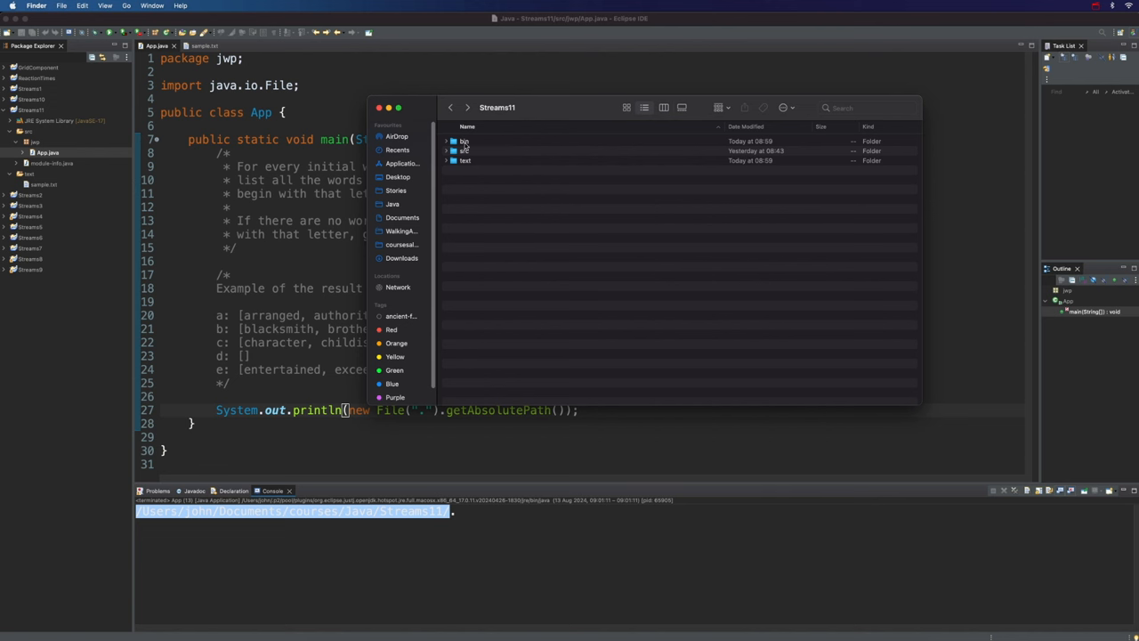
double_click(466, 140)
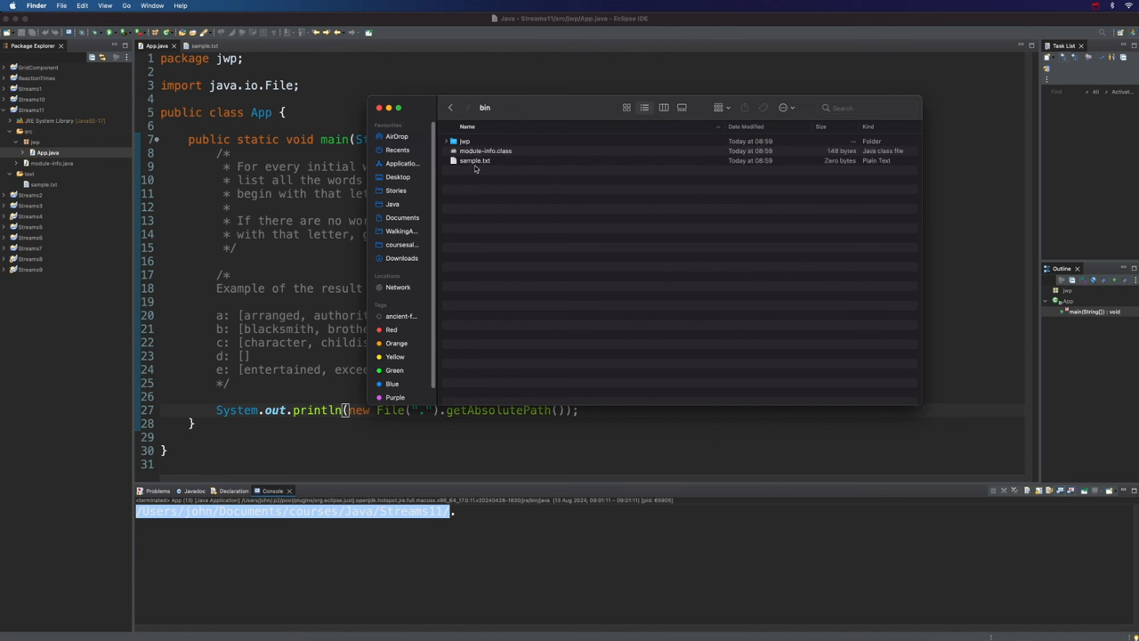
left_click(473, 160)
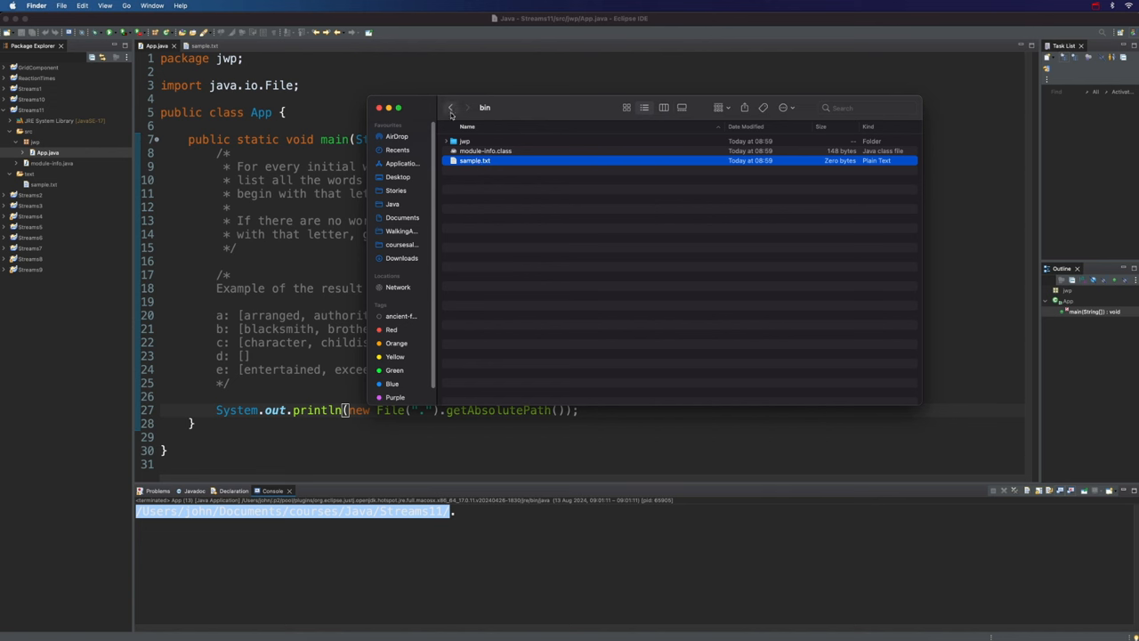
Step: Recheck the bin and text folders for sample.txt, then return to the code
left_click(450, 107)
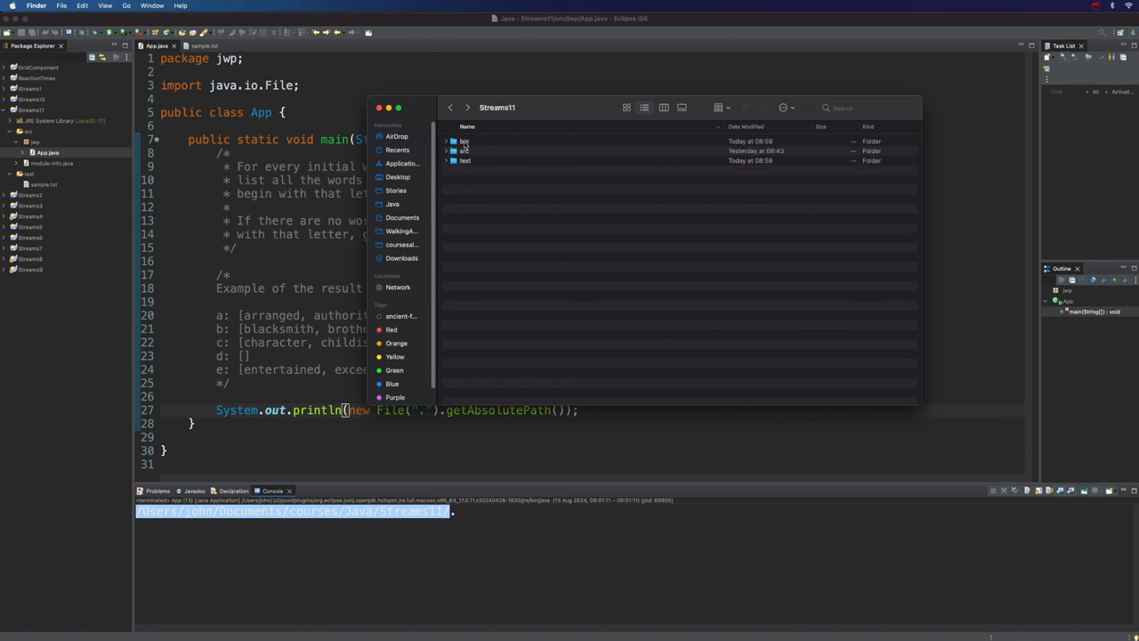
double_click(465, 141)
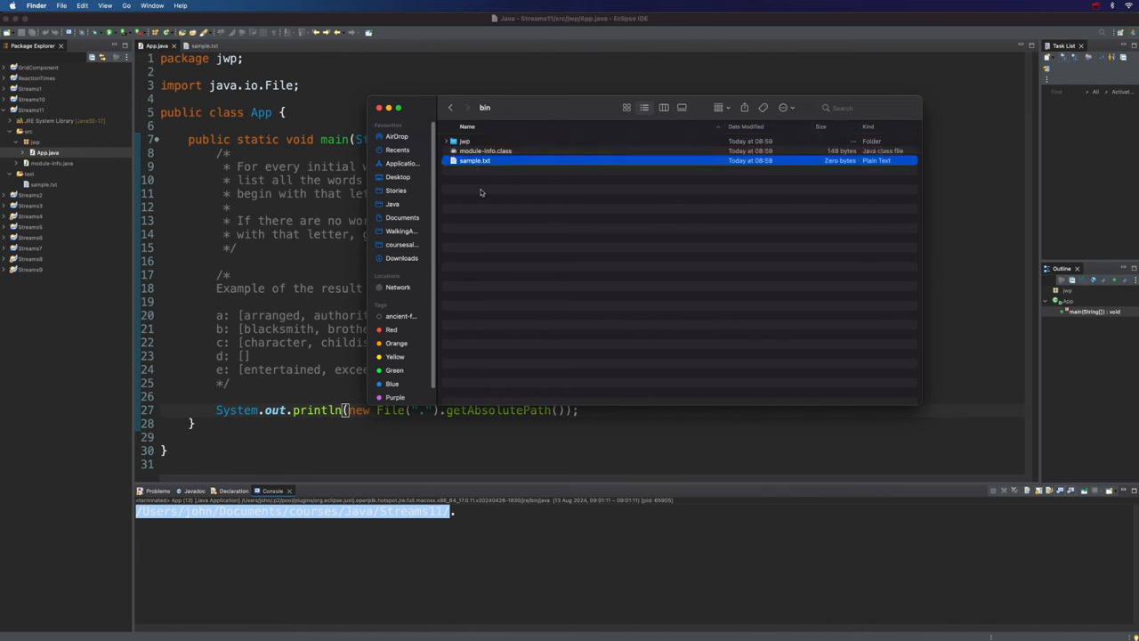
left_click(450, 106)
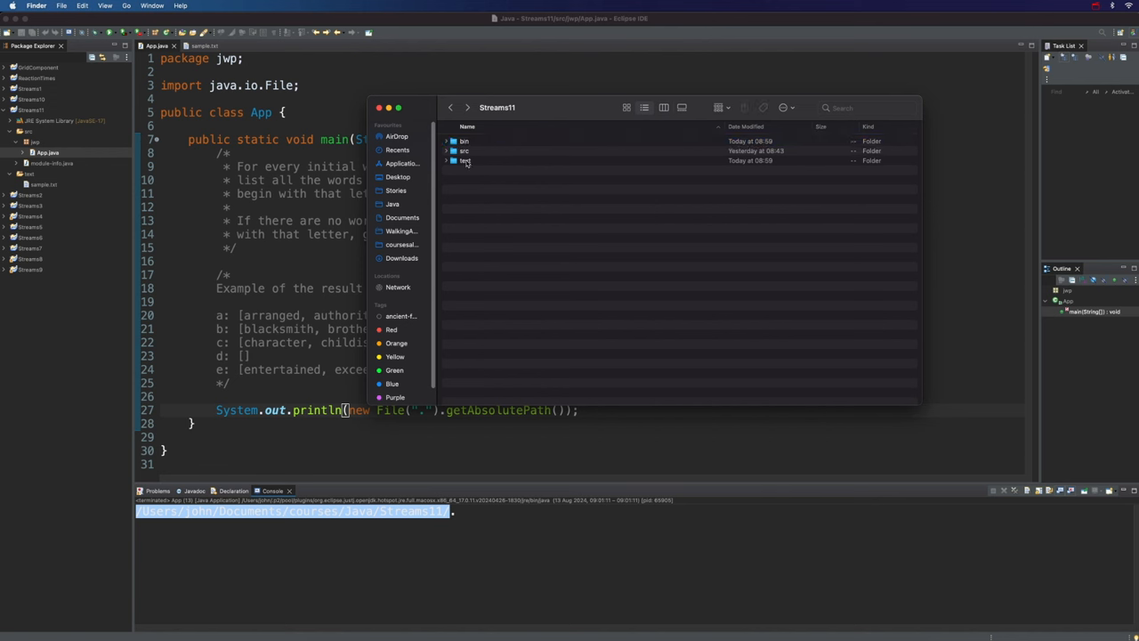
double_click(466, 160)
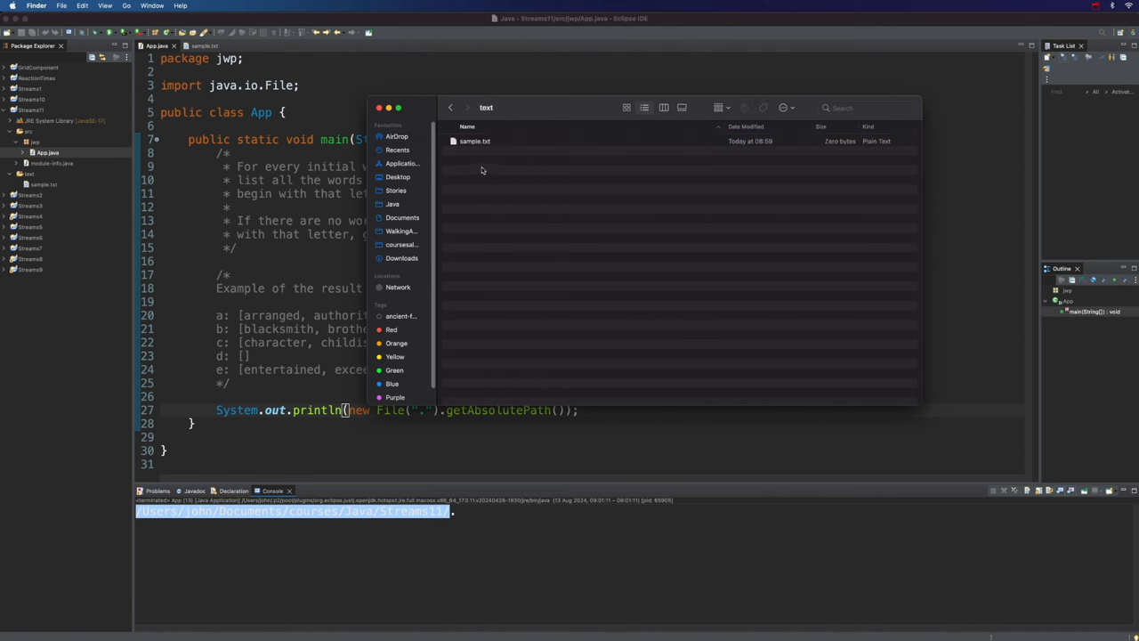
left_click(450, 107)
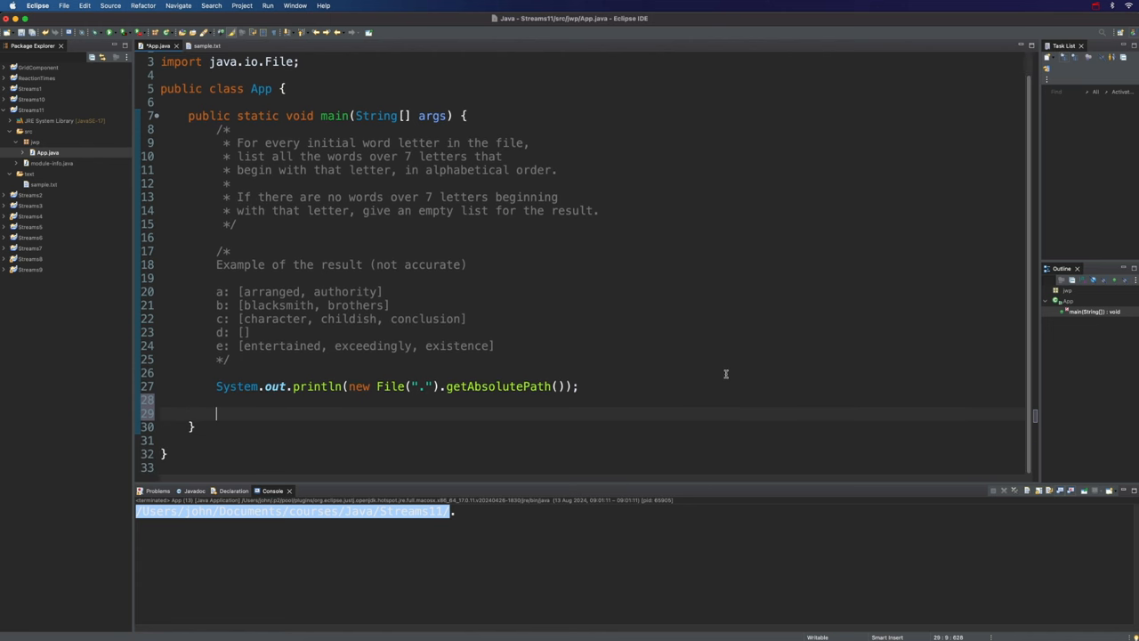
Step: Declare Path path = Path.of("bin/sample.txt") with the Path import added
type("Path")
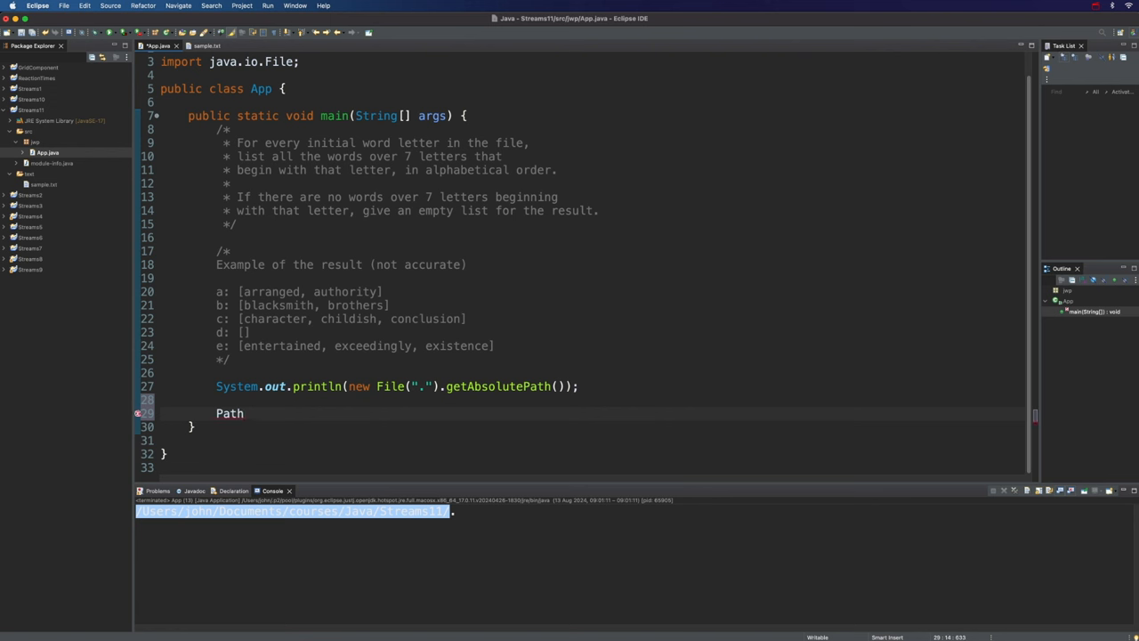
type("path = Path.of")
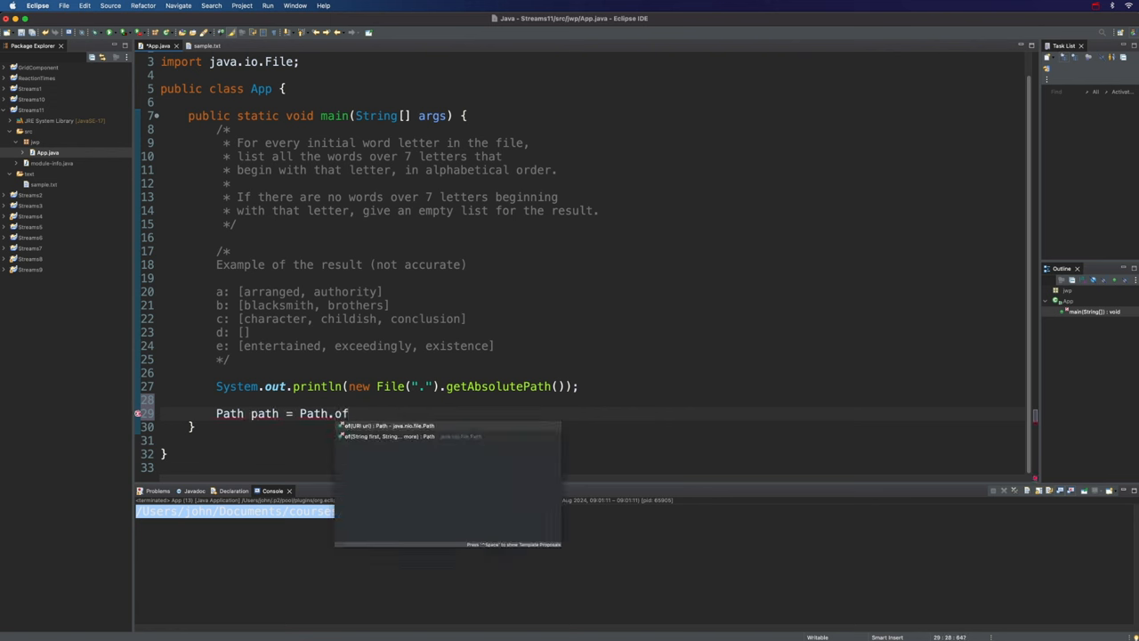
left_click(395, 424)
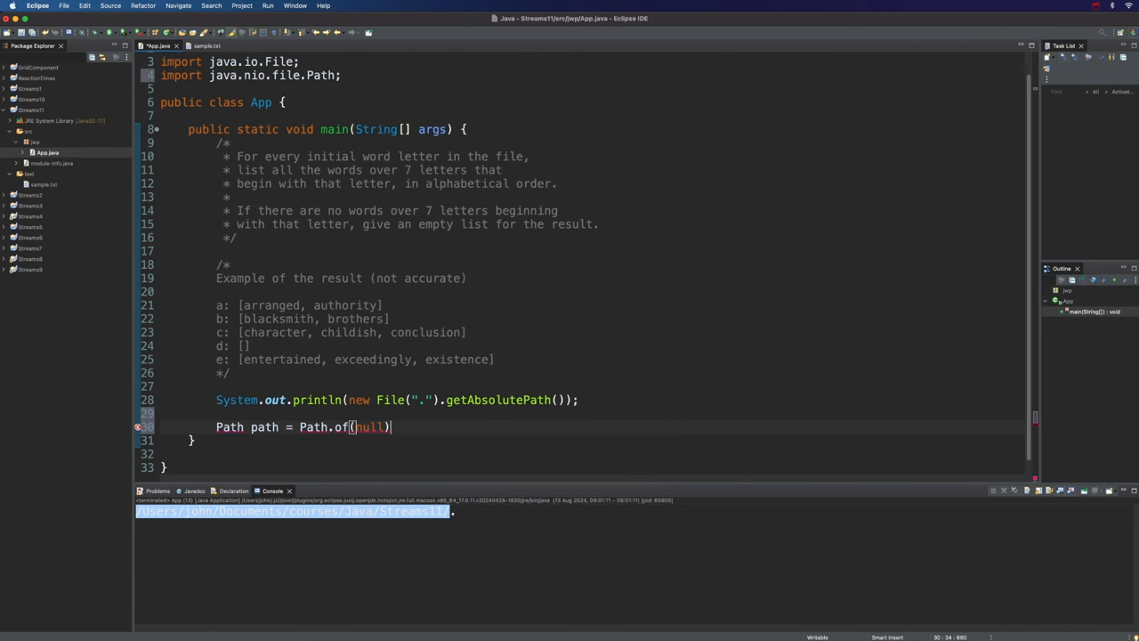
type(";")
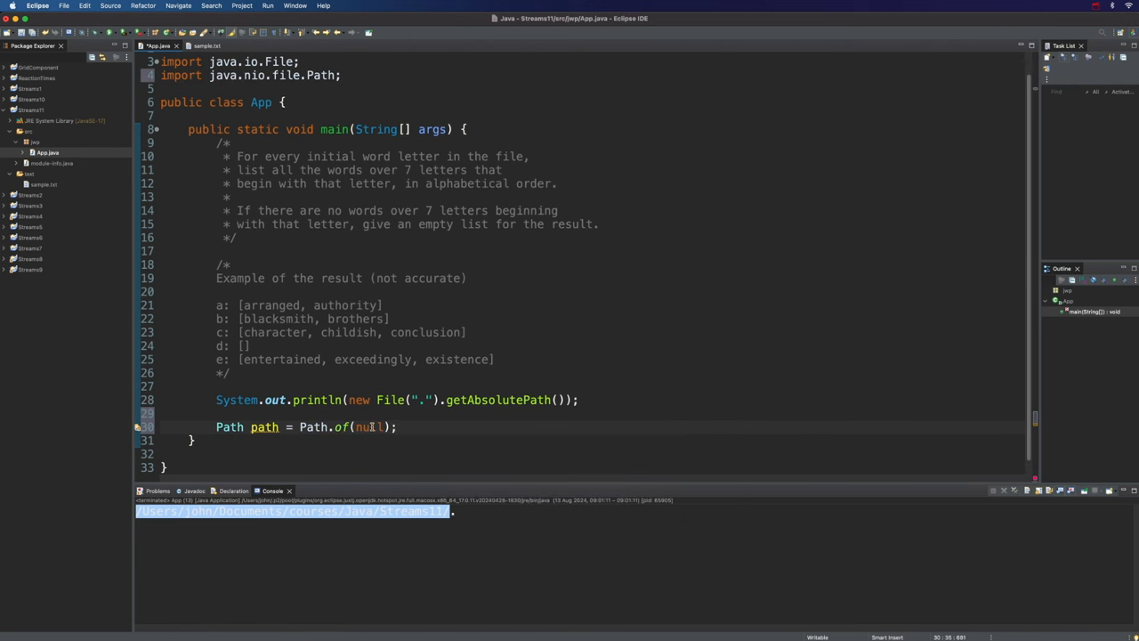
type("\"\"")
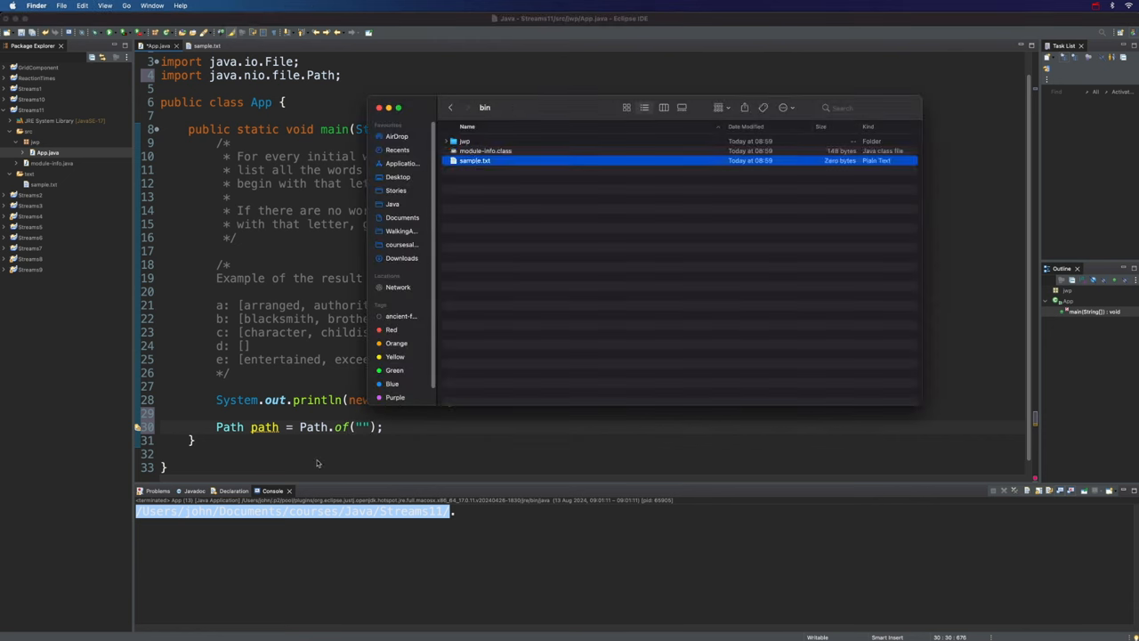
left_click(374, 109)
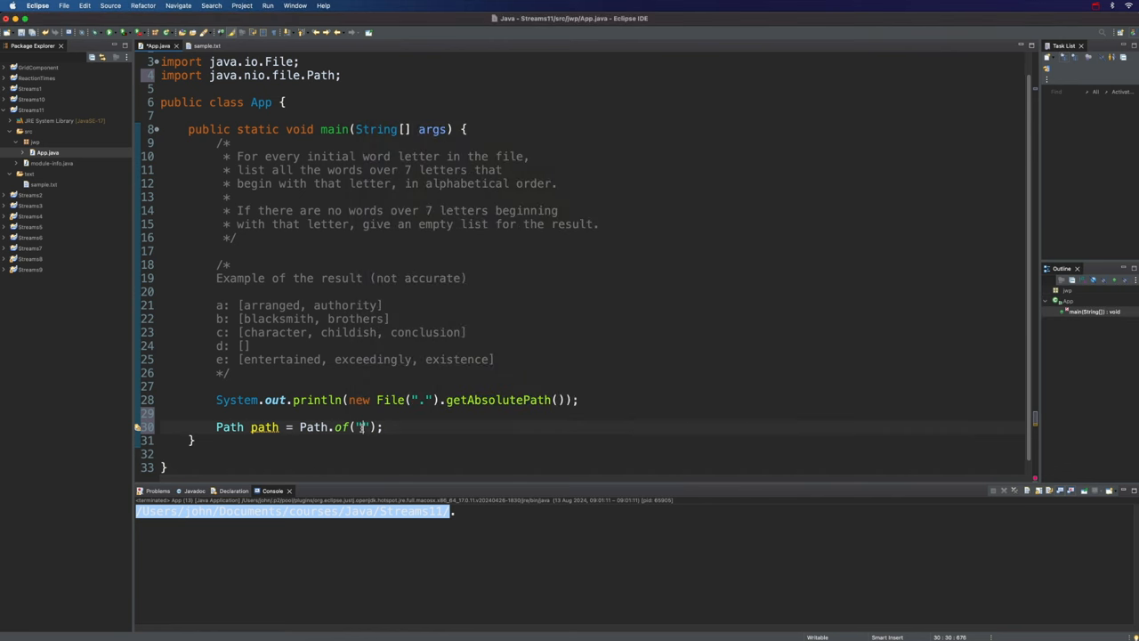
type("bin")
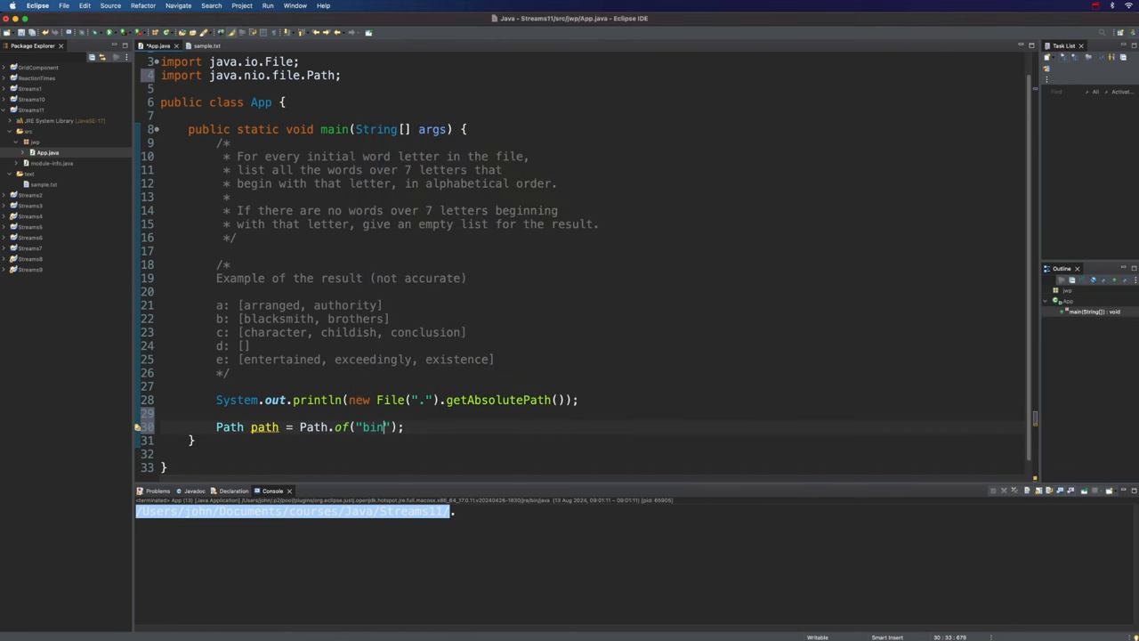
type("/sample.")
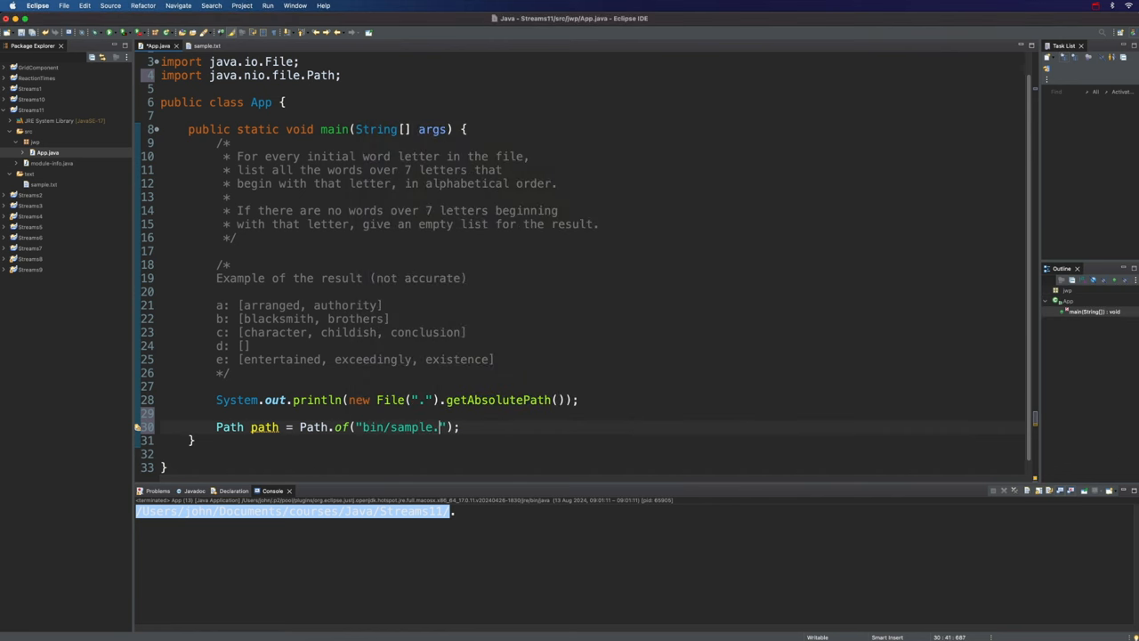
type("txt")
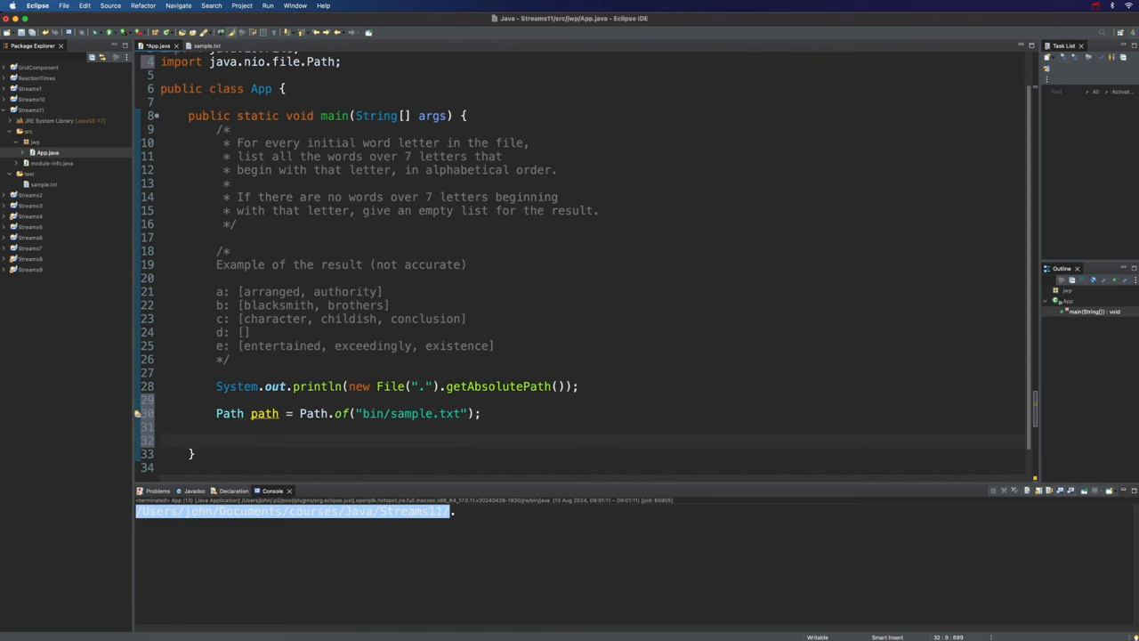
Step: Print path.toFile().exists() so the console shows true
type("sysout")
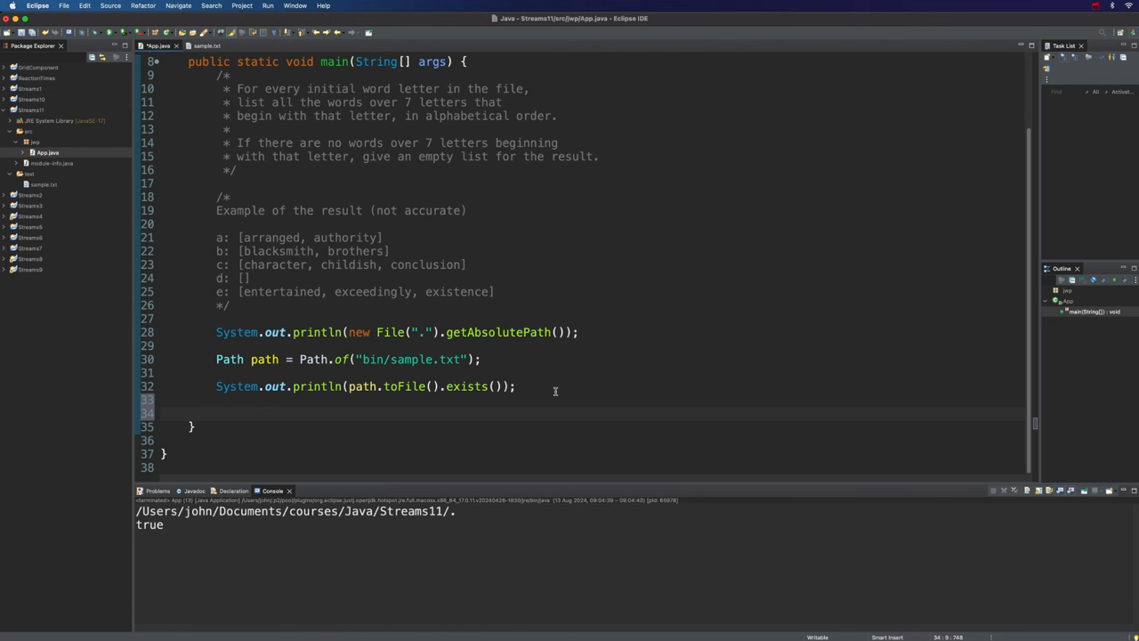
Step: Store Files.lines(path) in a variable with var lines =
type("Files.")
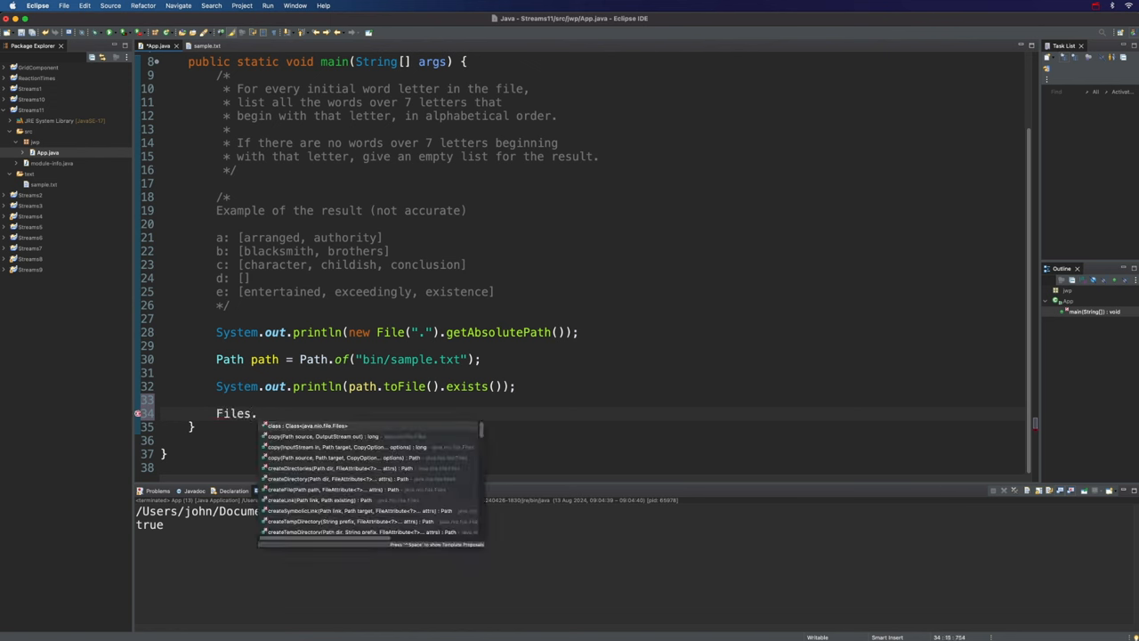
type("lines(path);")
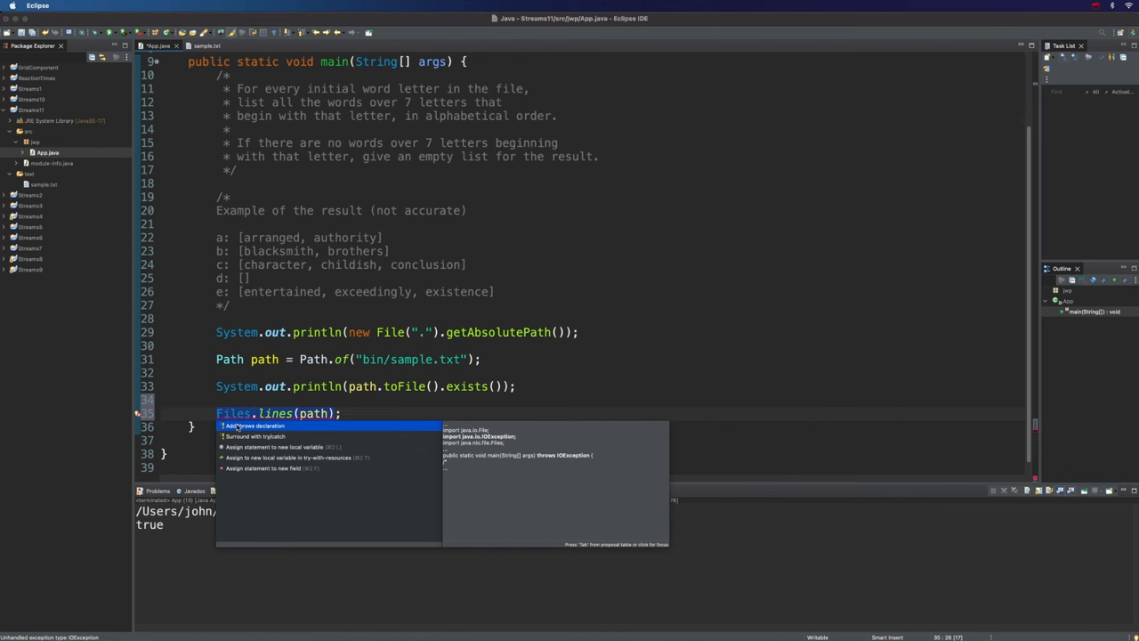
left_click(256, 425)
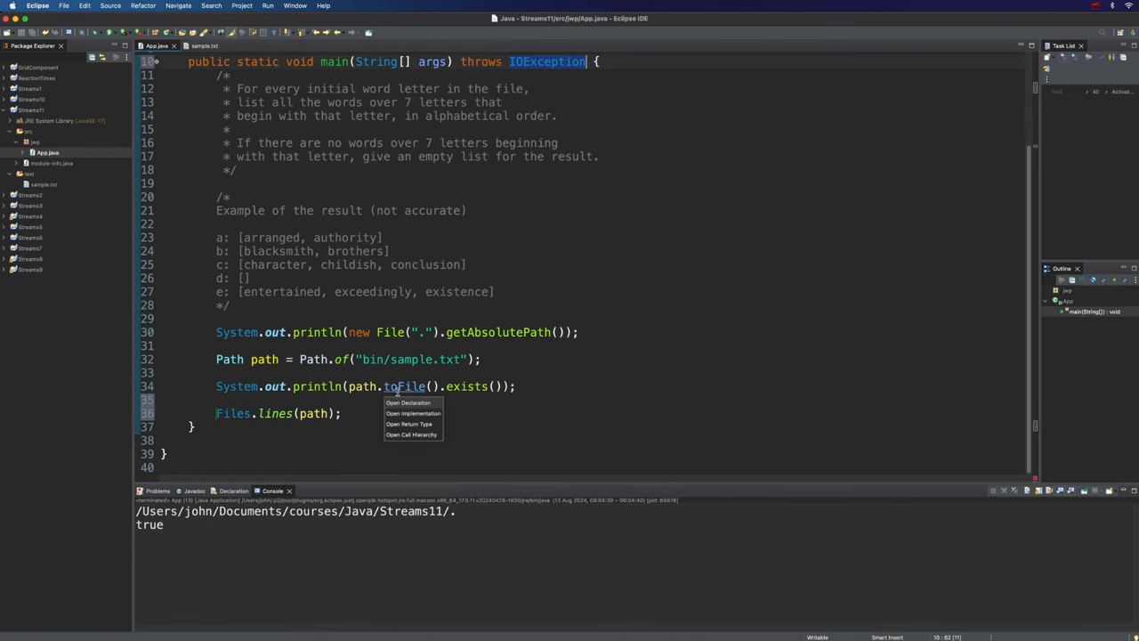
left_click(214, 413)
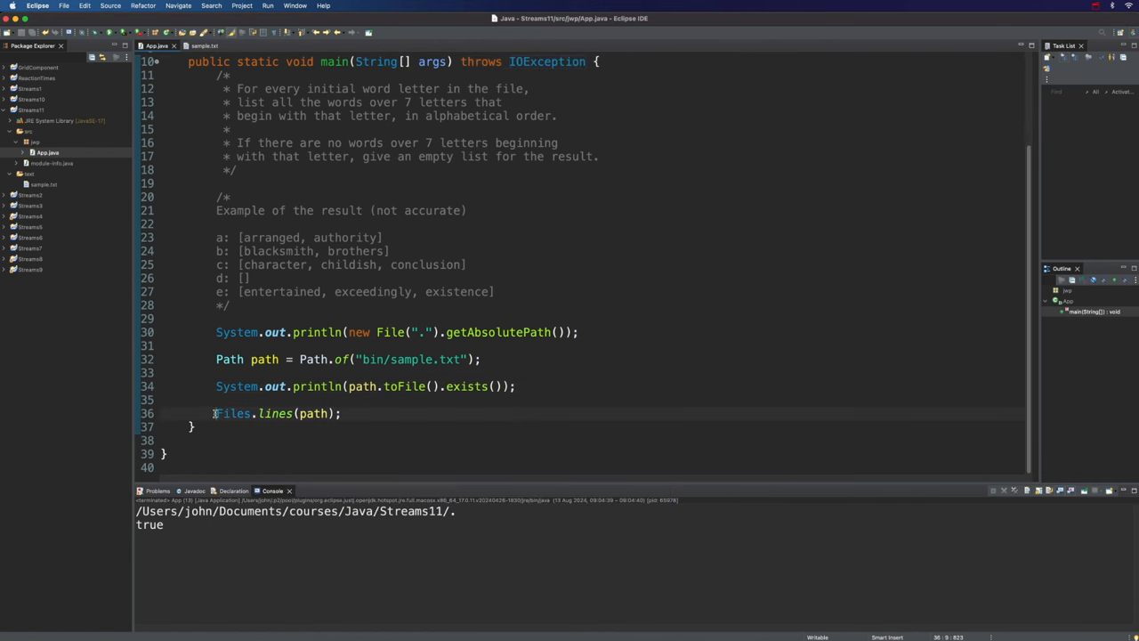
type("var")
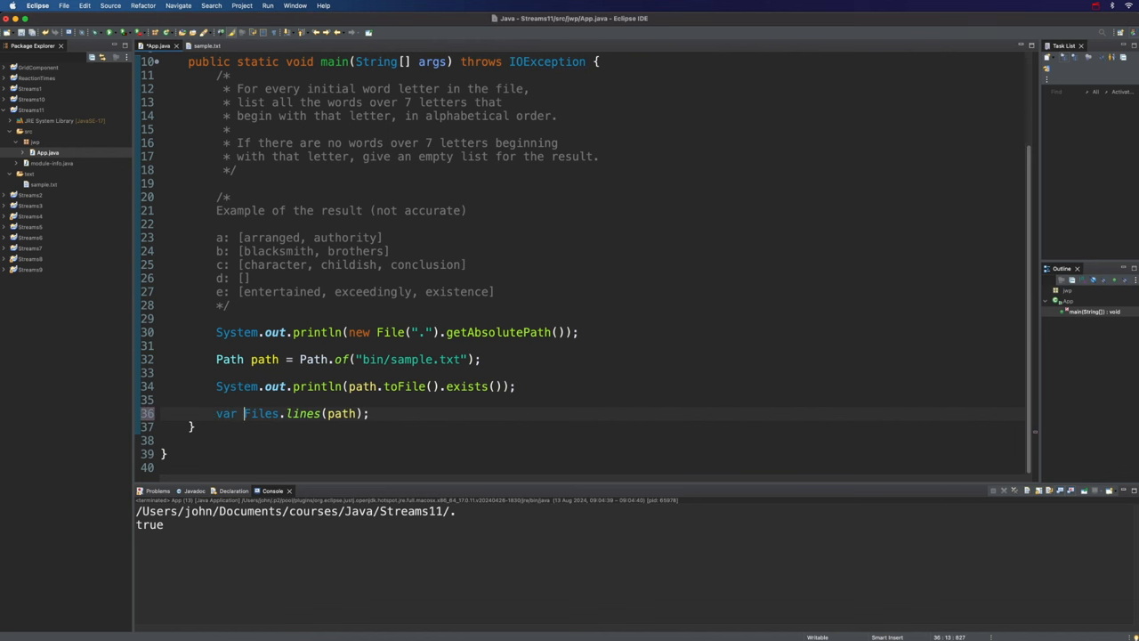
type("lines =")
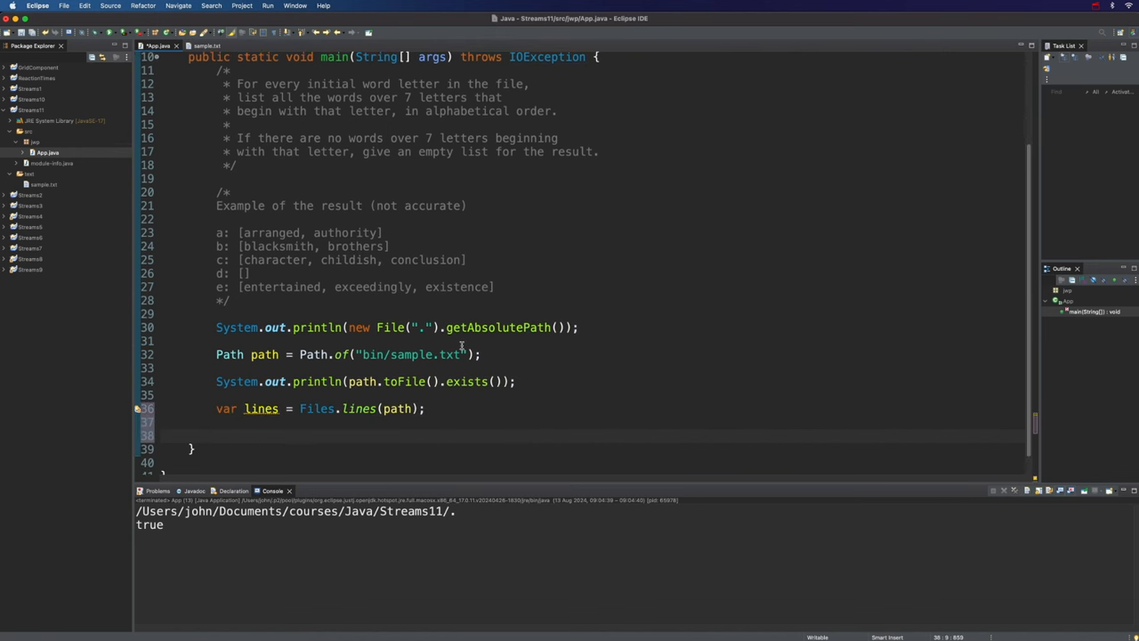
Step: Print every line with lines.forEach(System.out::println)
type("lines")
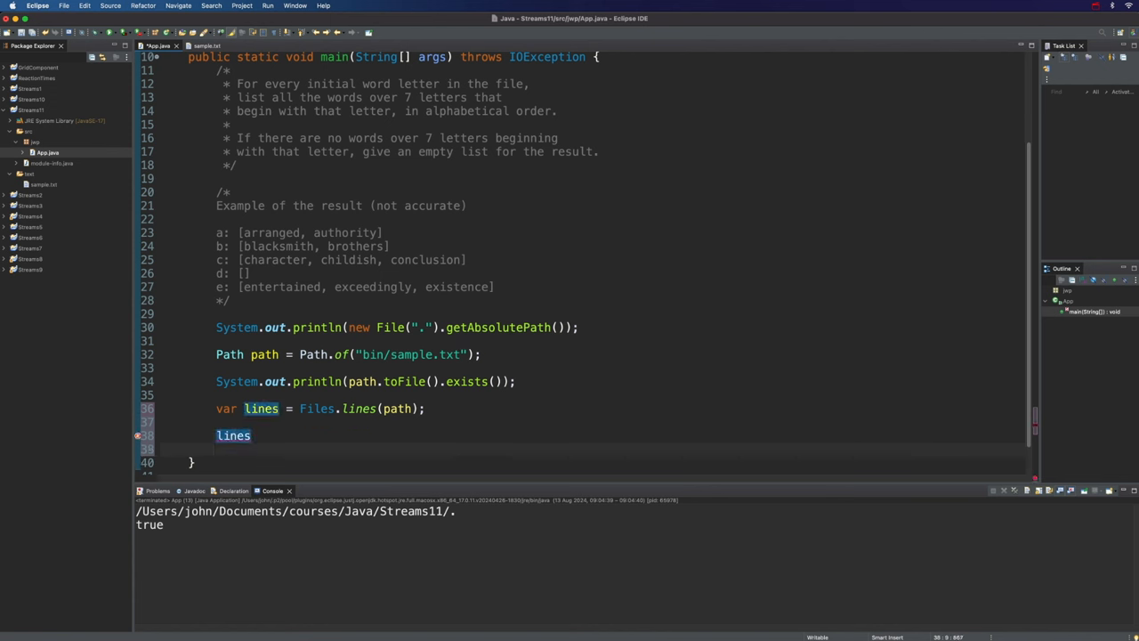
type(".forEach(null)")
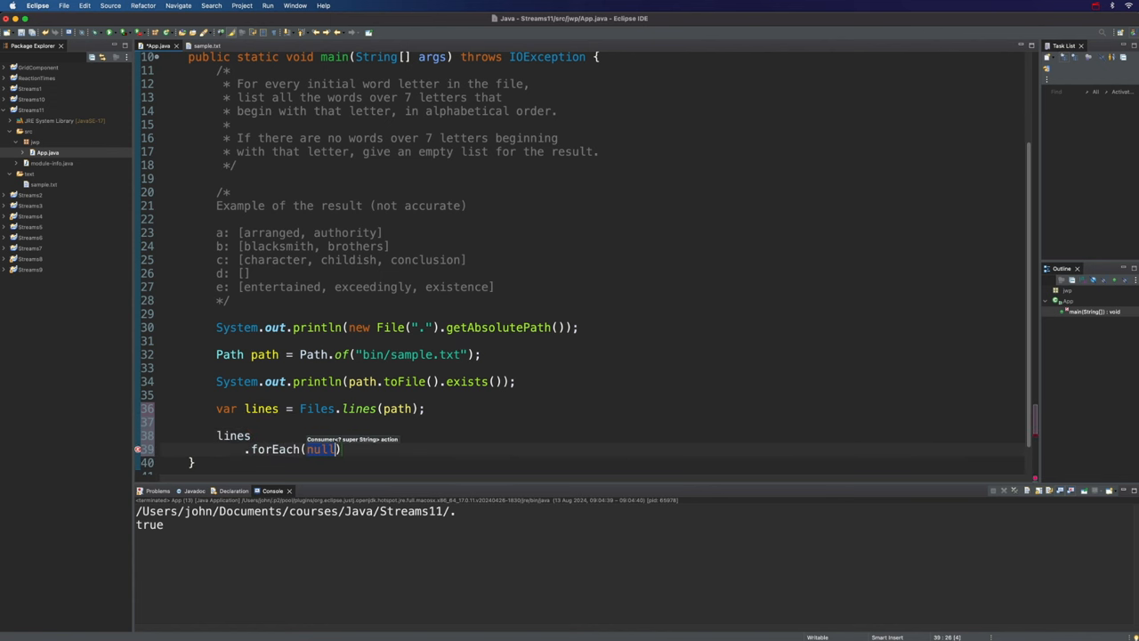
type("System.out")
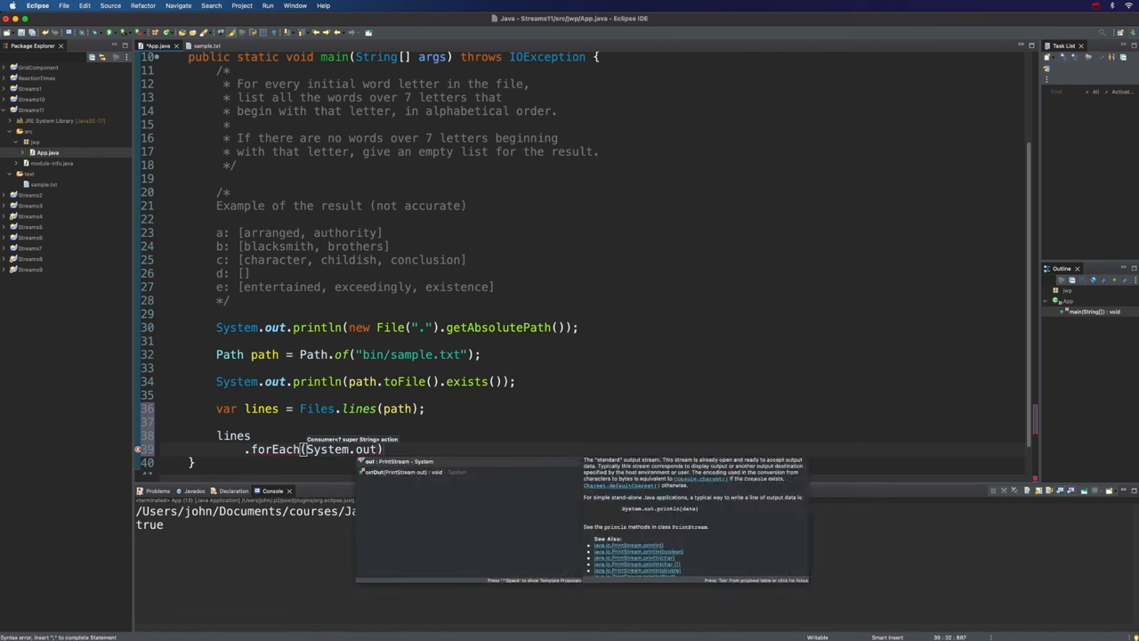
type("::println)")
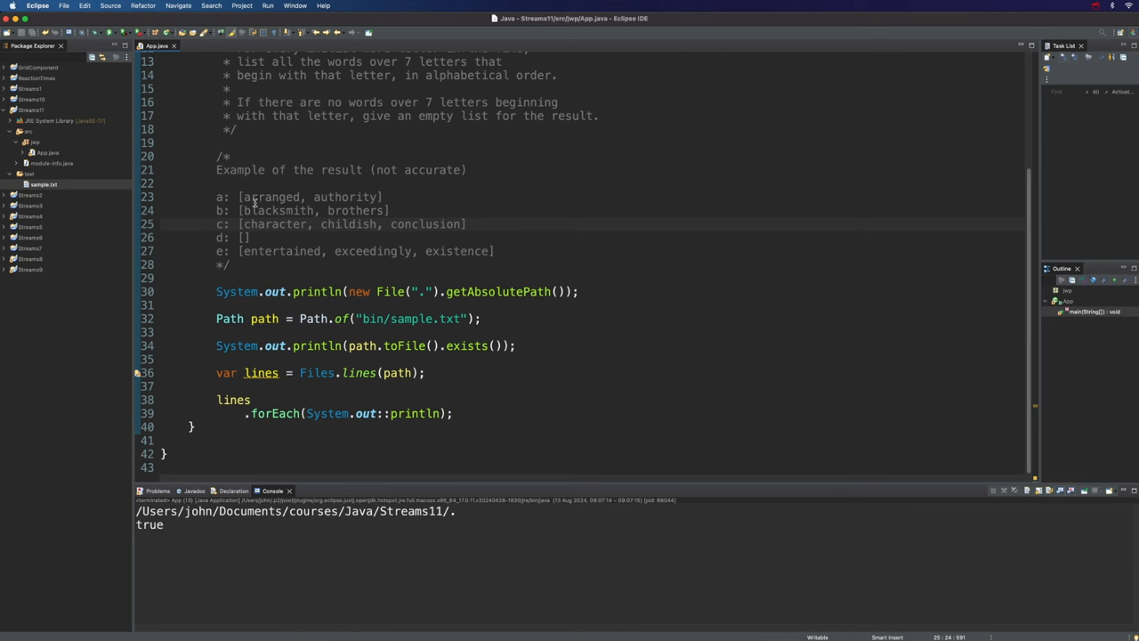
Step: Check sample.txt, then run Project > Clean to rebuild so the lines print
left_click(50, 184)
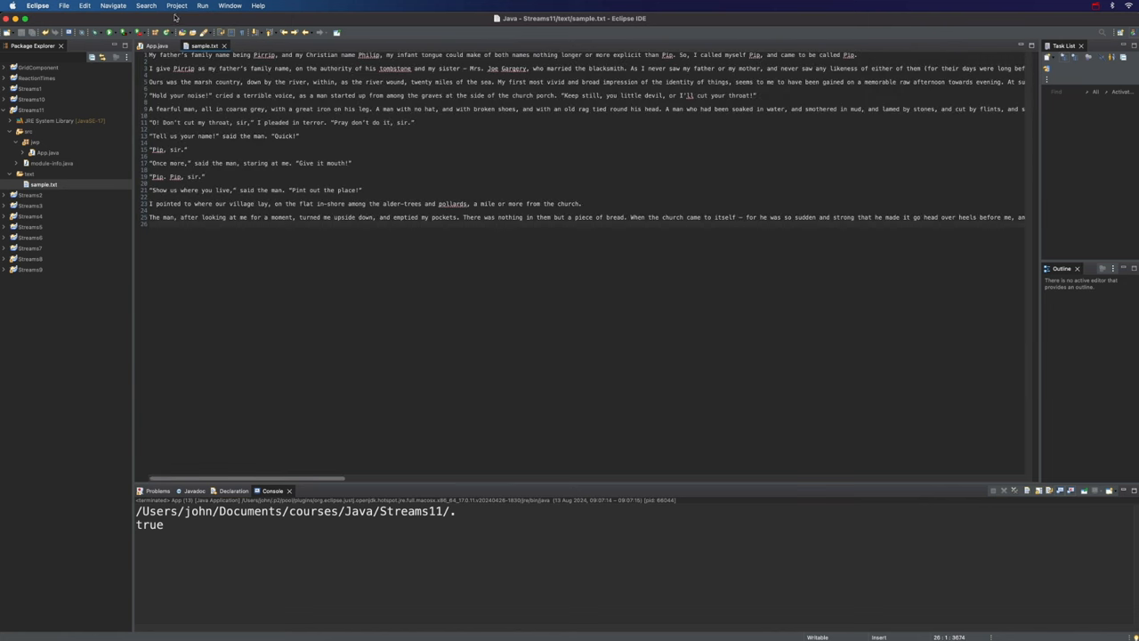
left_click(178, 7)
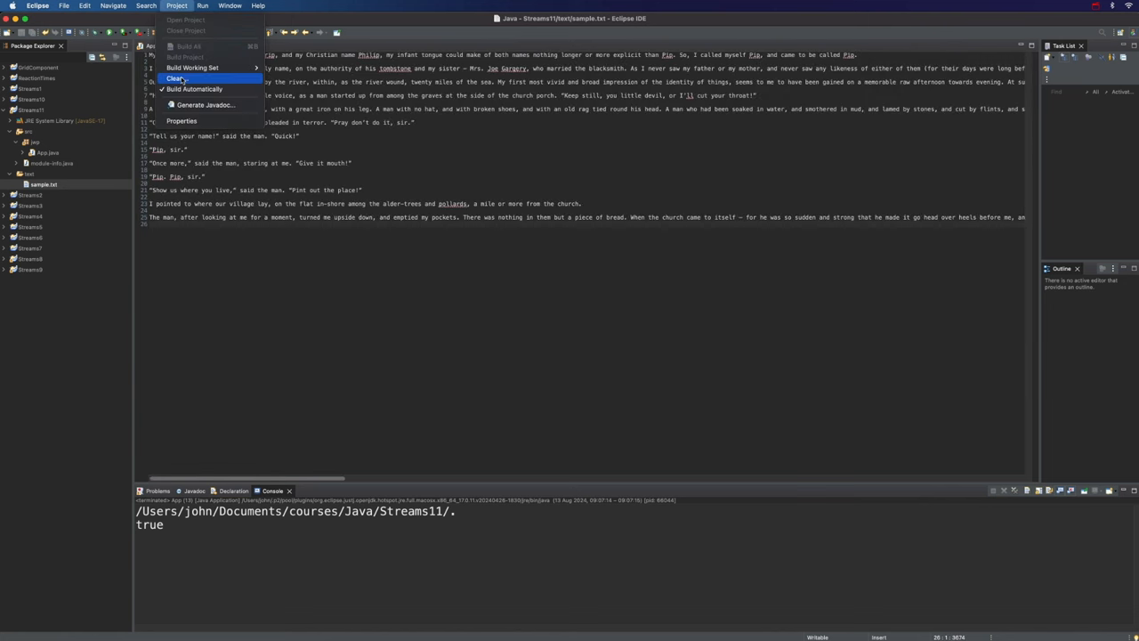
left_click(185, 78)
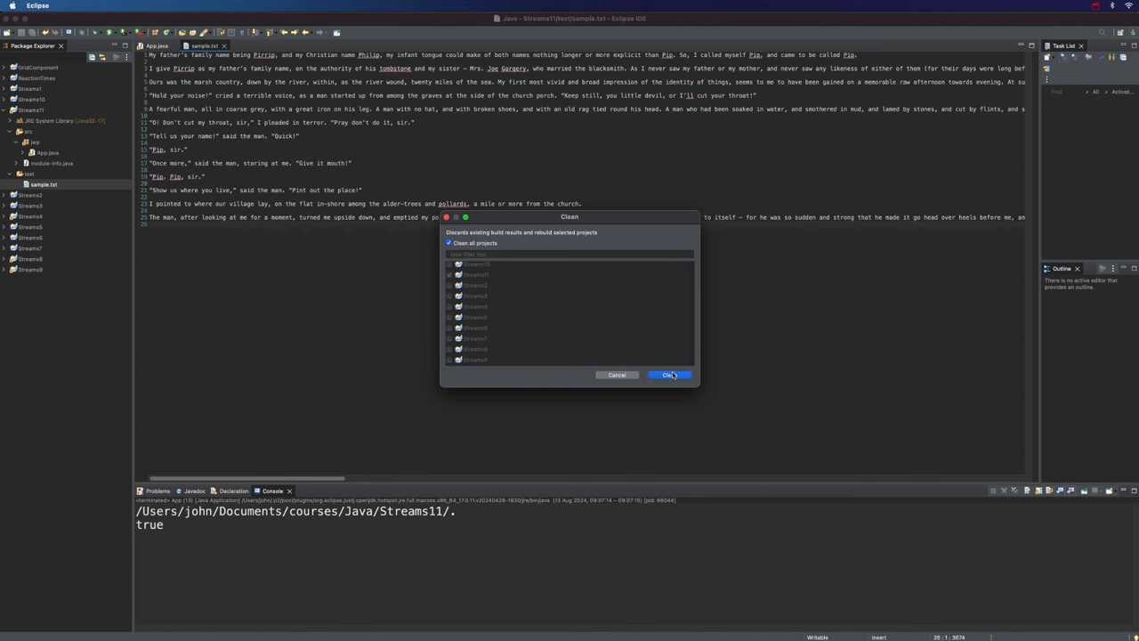
left_click(669, 374)
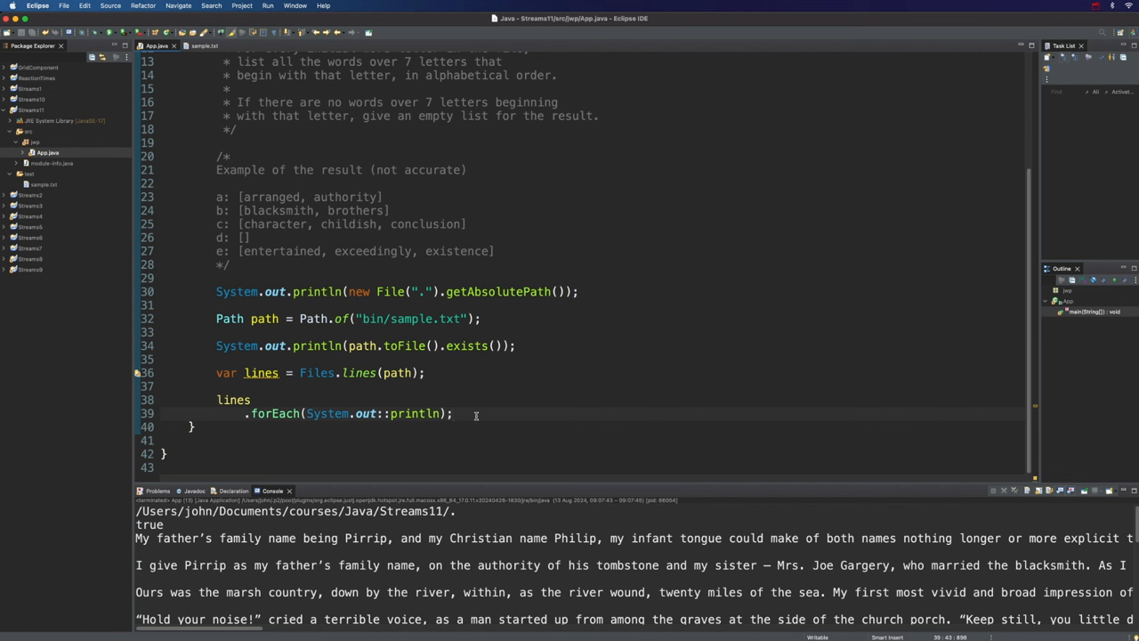
Step: Add lines.close(); after the forEach statement
type("l")
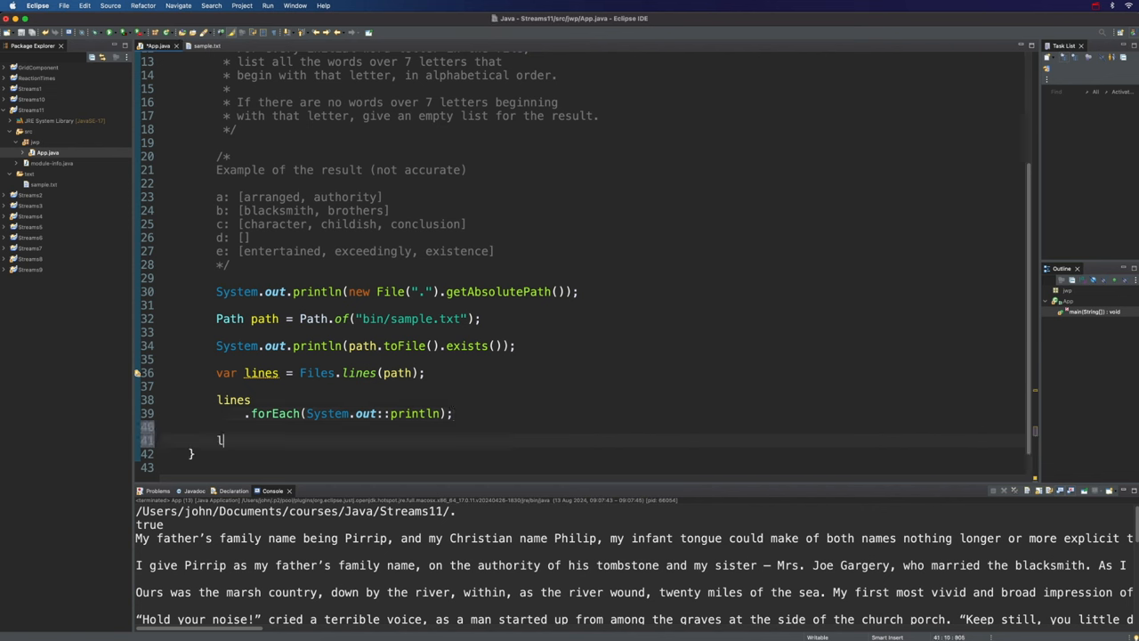
type("ines.close(")
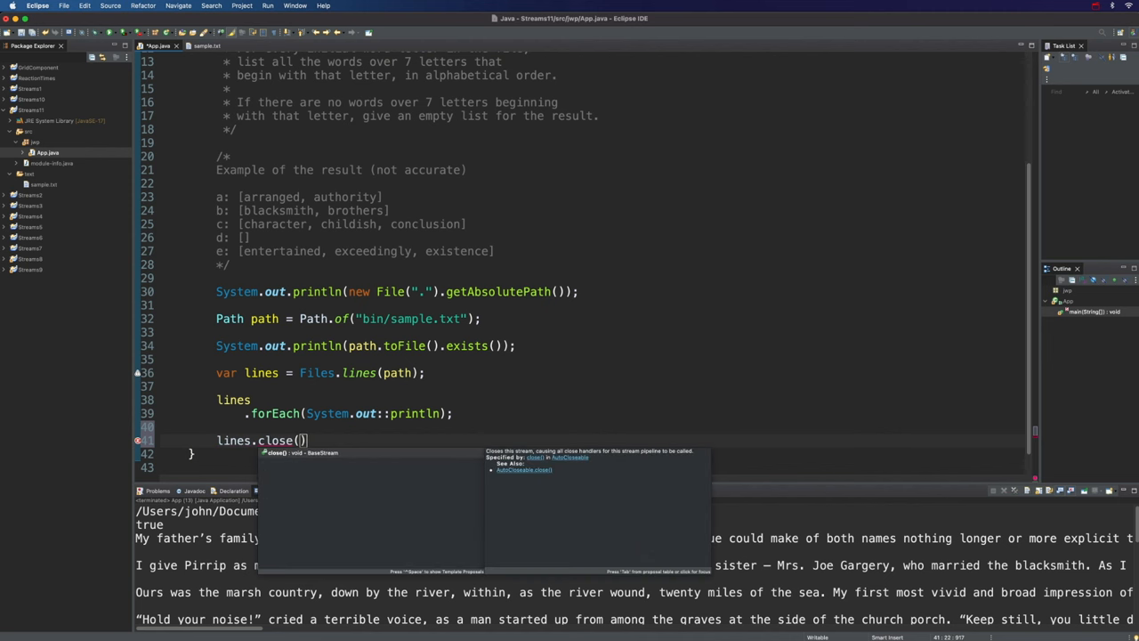
type(";")
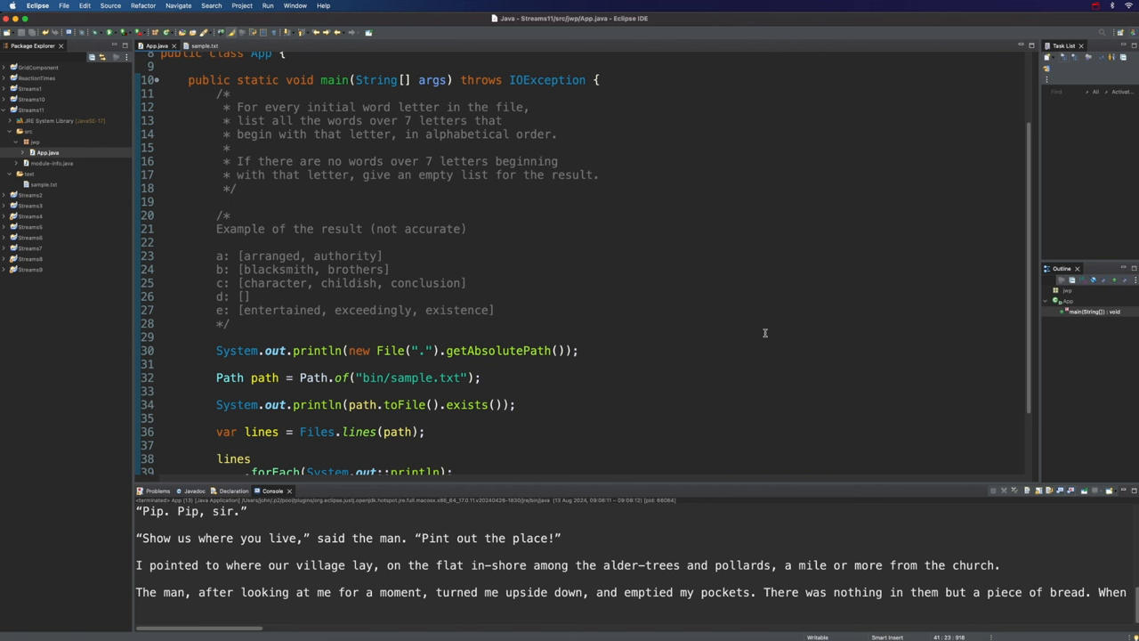
mouse_move(338, 133)
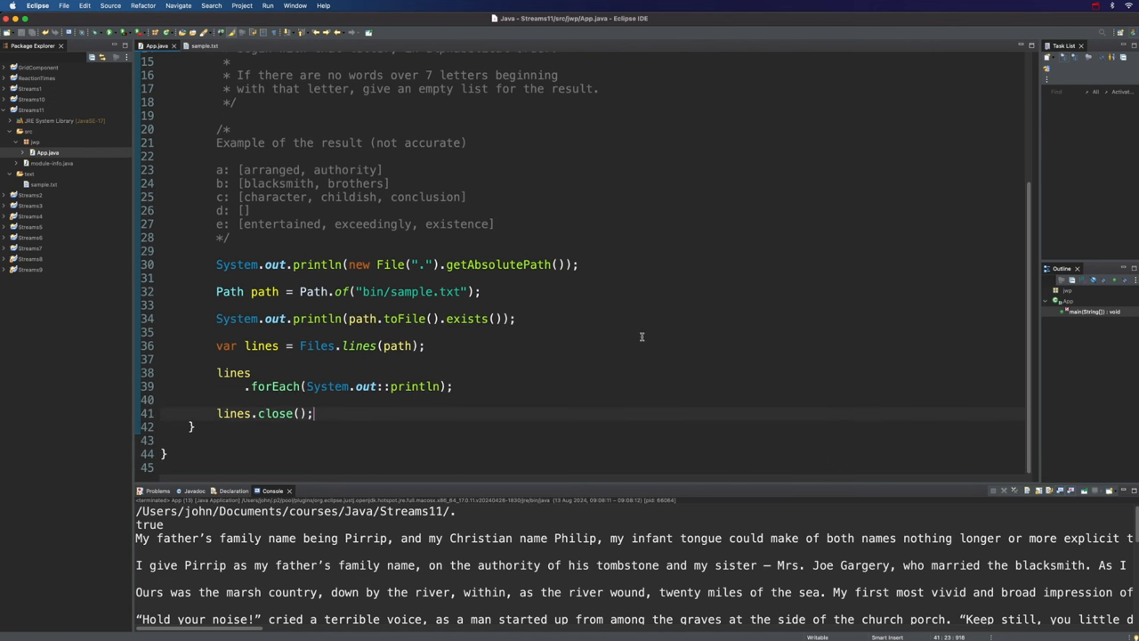
mouse_move(530, 384)
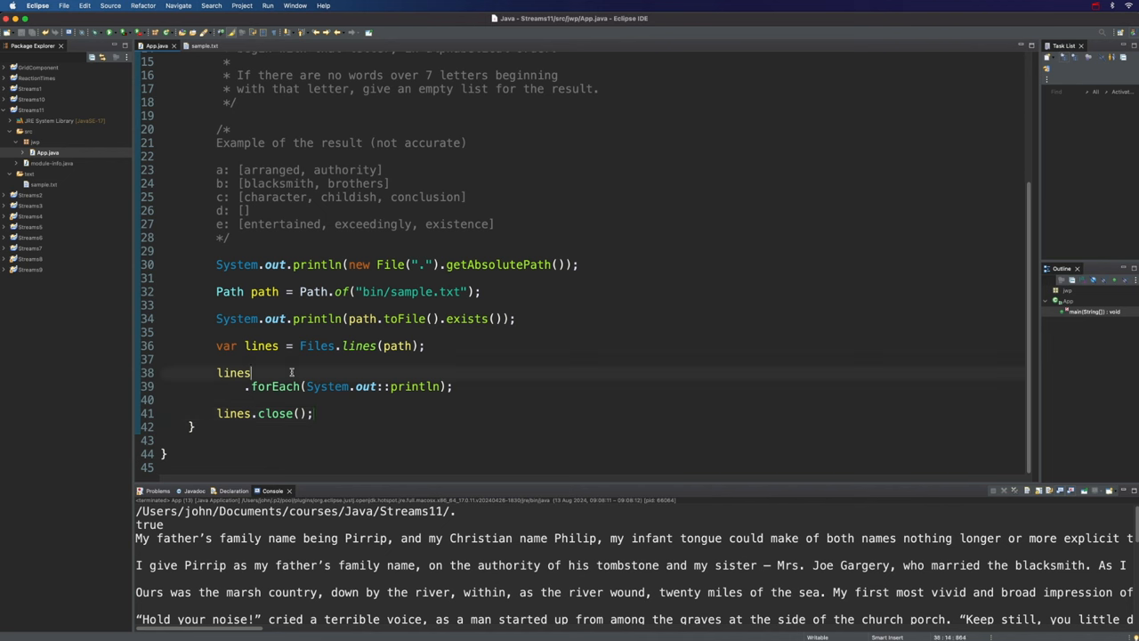
Step: Insert .flatMap(s -> Stream.of(s.split(" "))) before forEach to stream individual words
key("Enter")
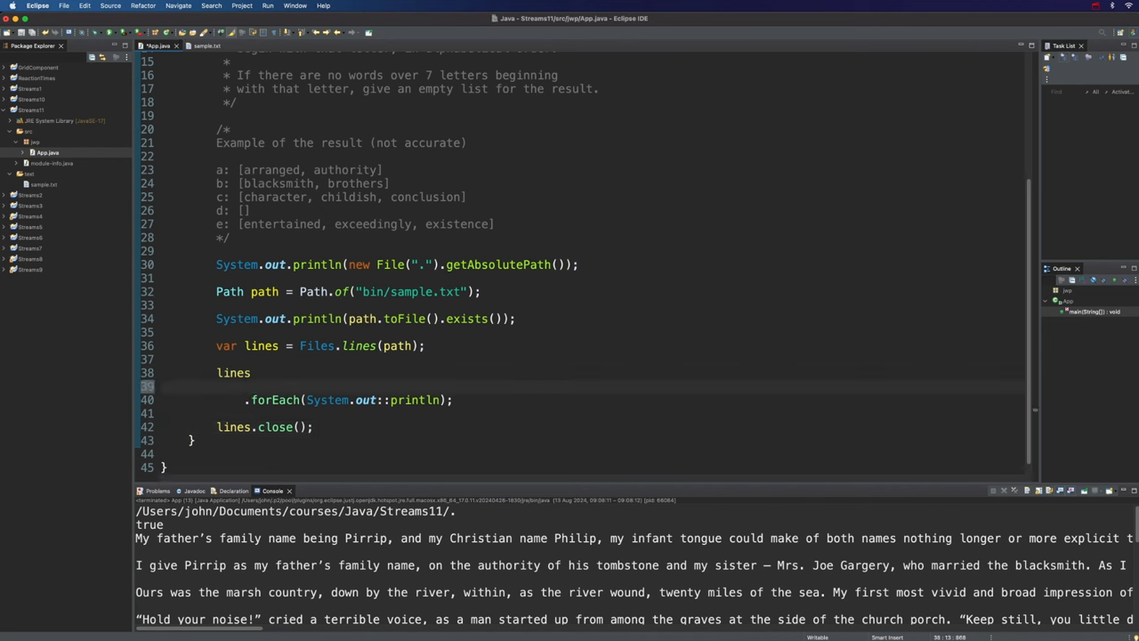
type(".flatMap(null)")
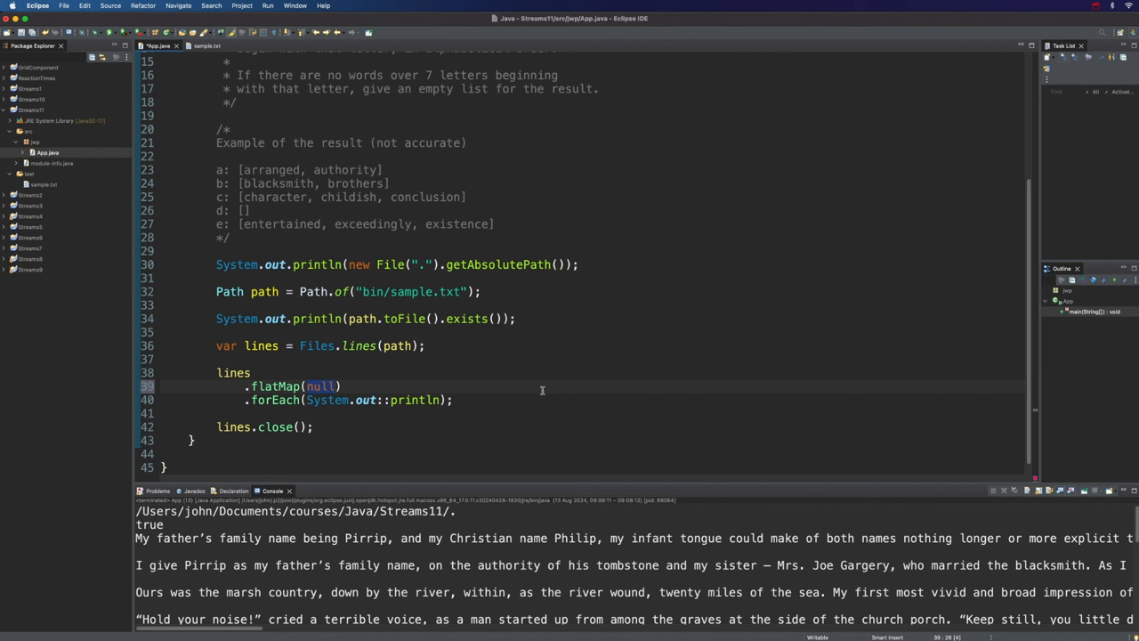
type("s")
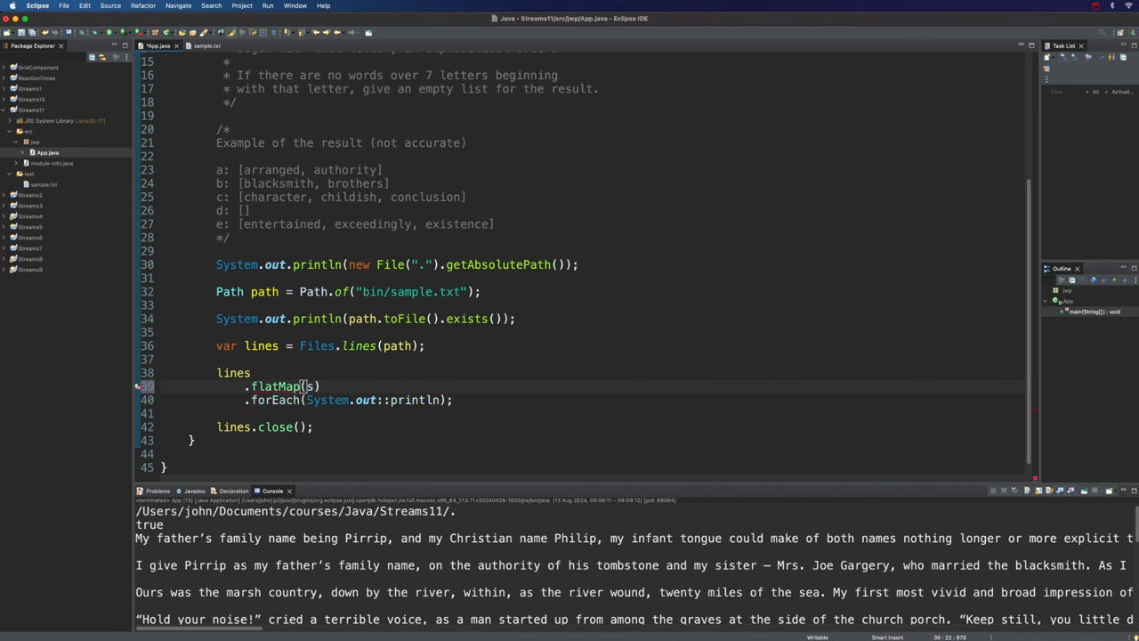
type("->")
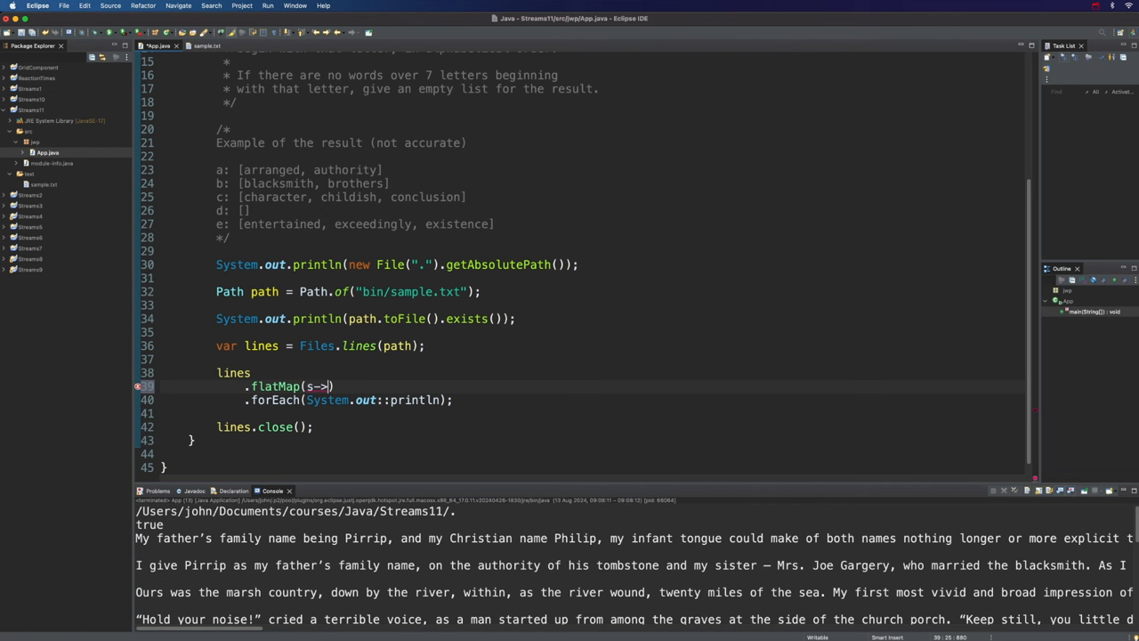
type(".split(s")
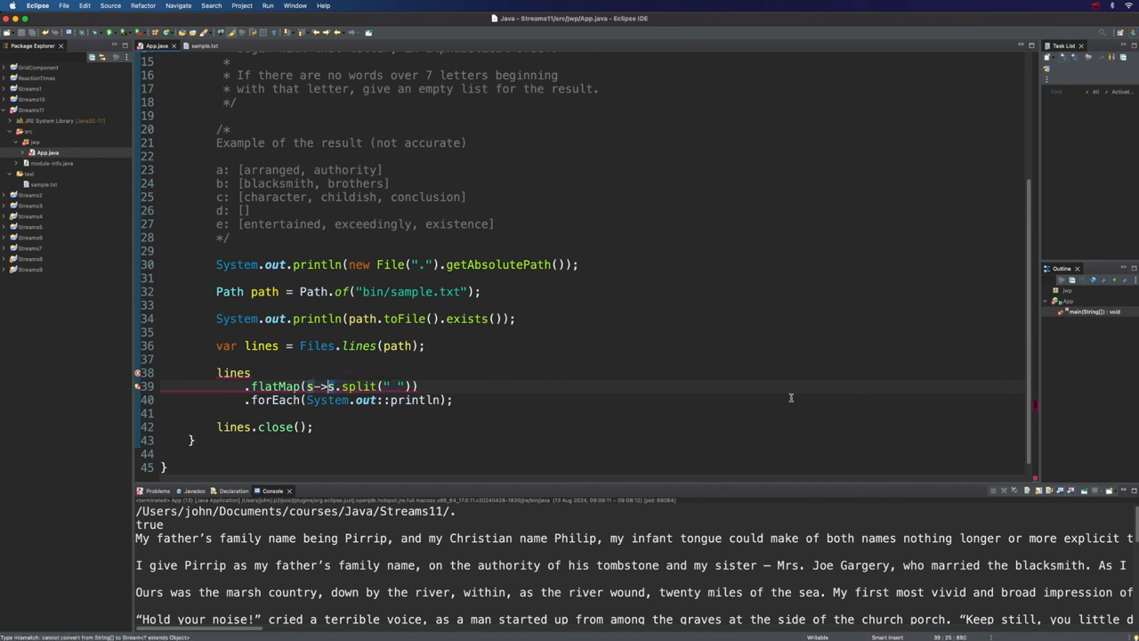
type("Stream.of(")
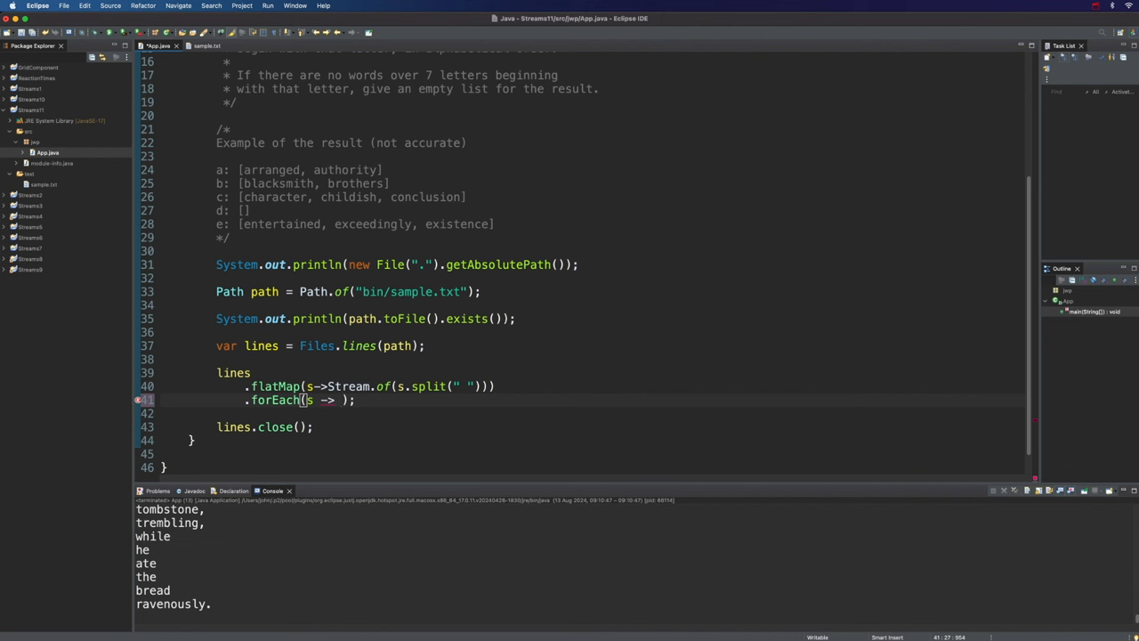
Step: Print each word with System.out.printf("'%s'\n", s) to show it quoted on its own line
type("System")
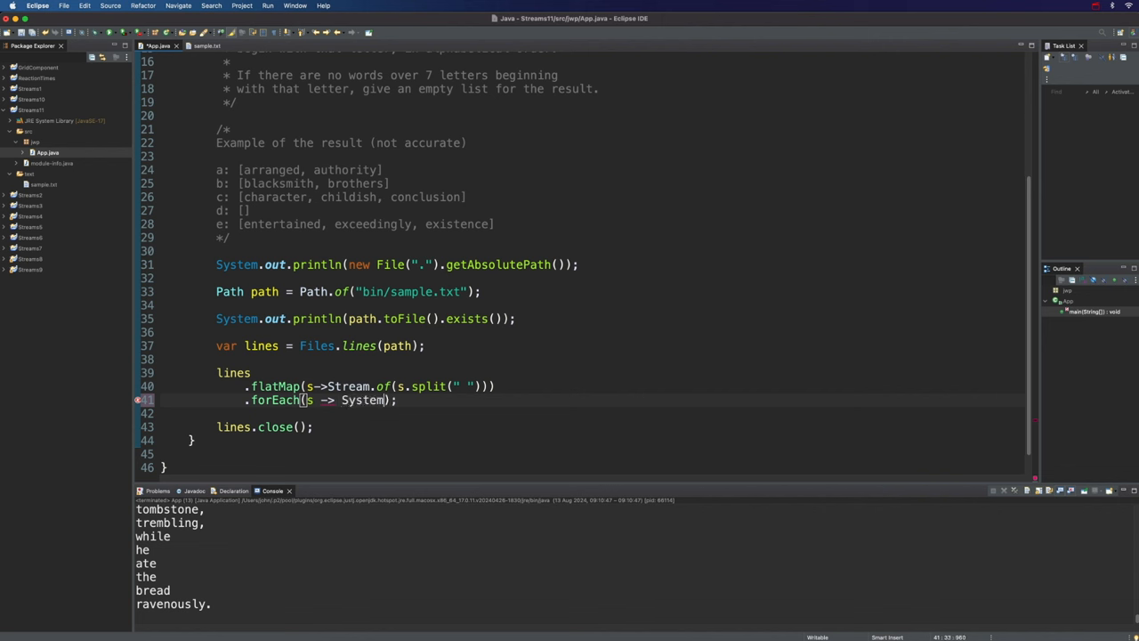
type(".out.printf(")
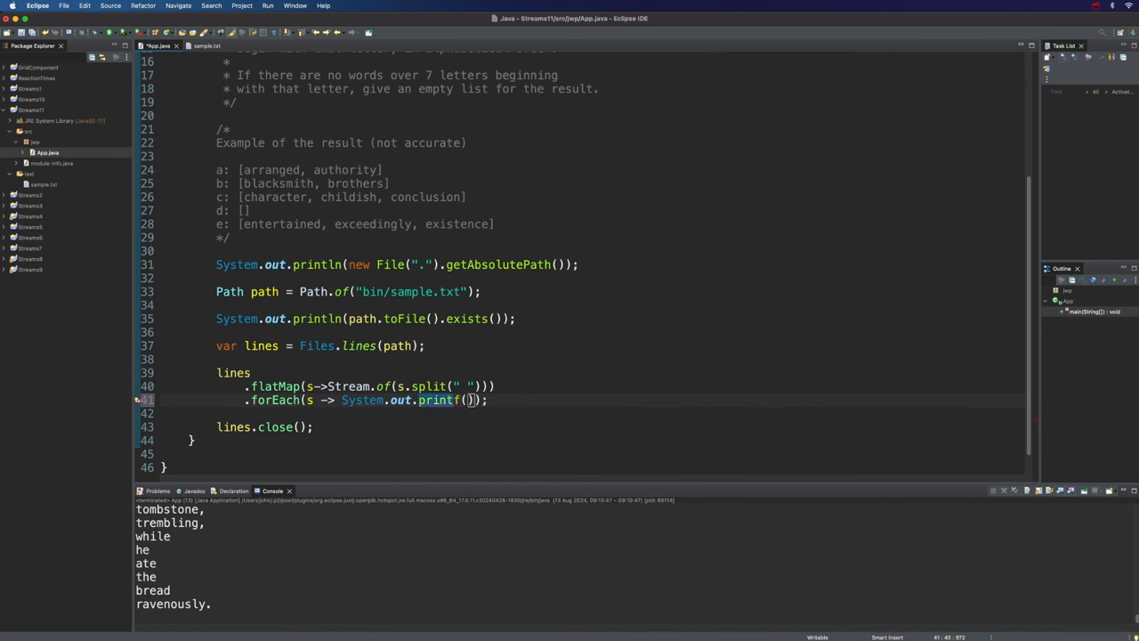
type("\"\"")
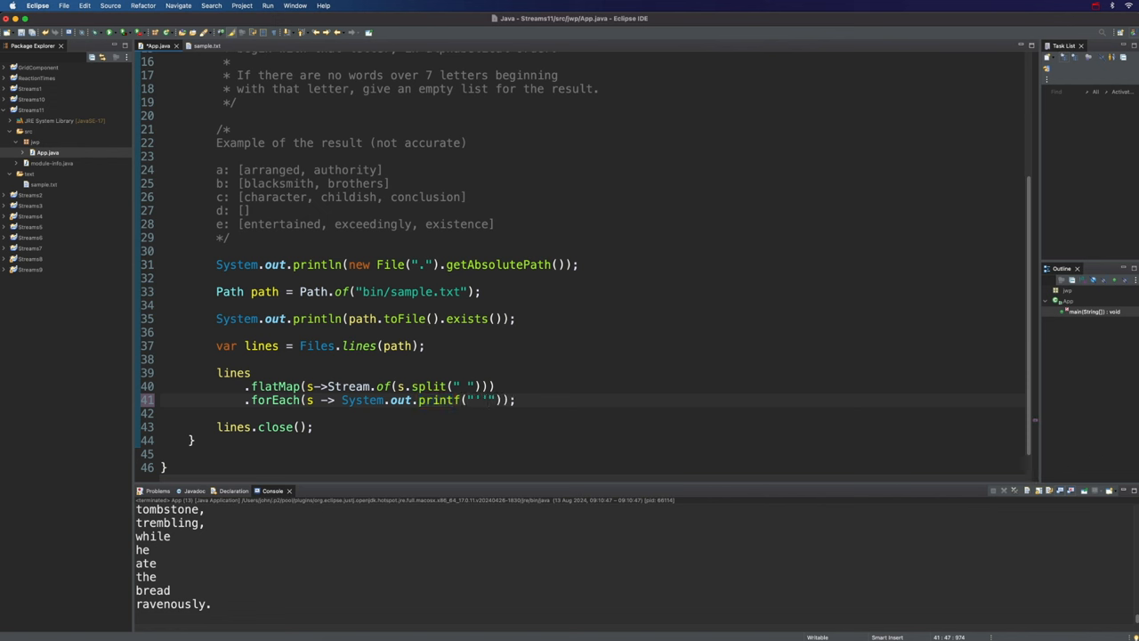
type("%s")
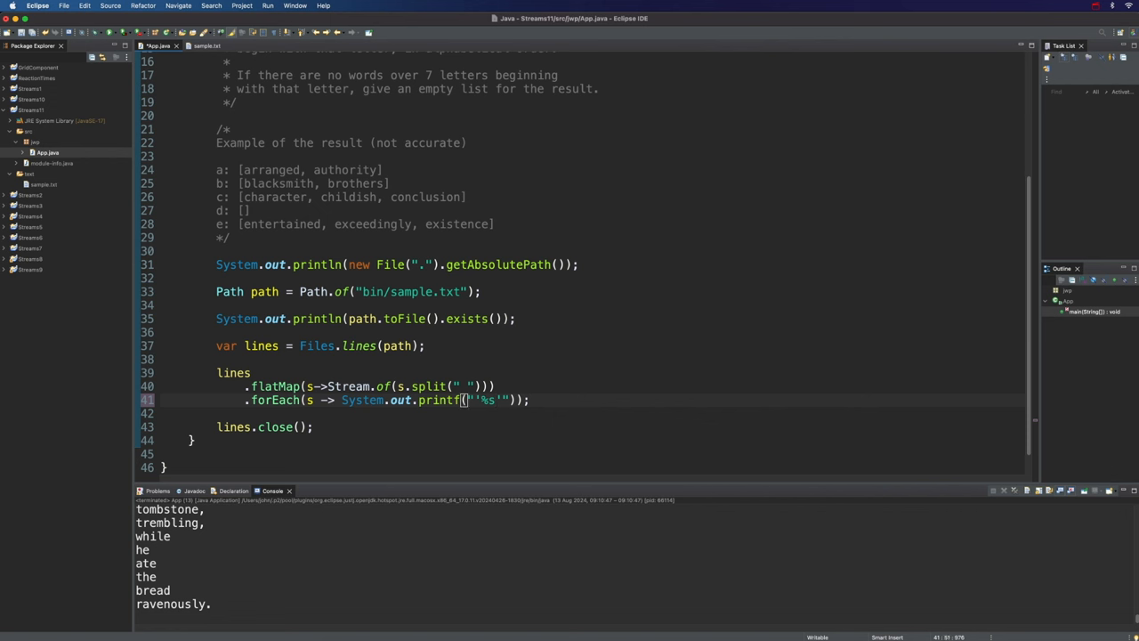
type(", s")
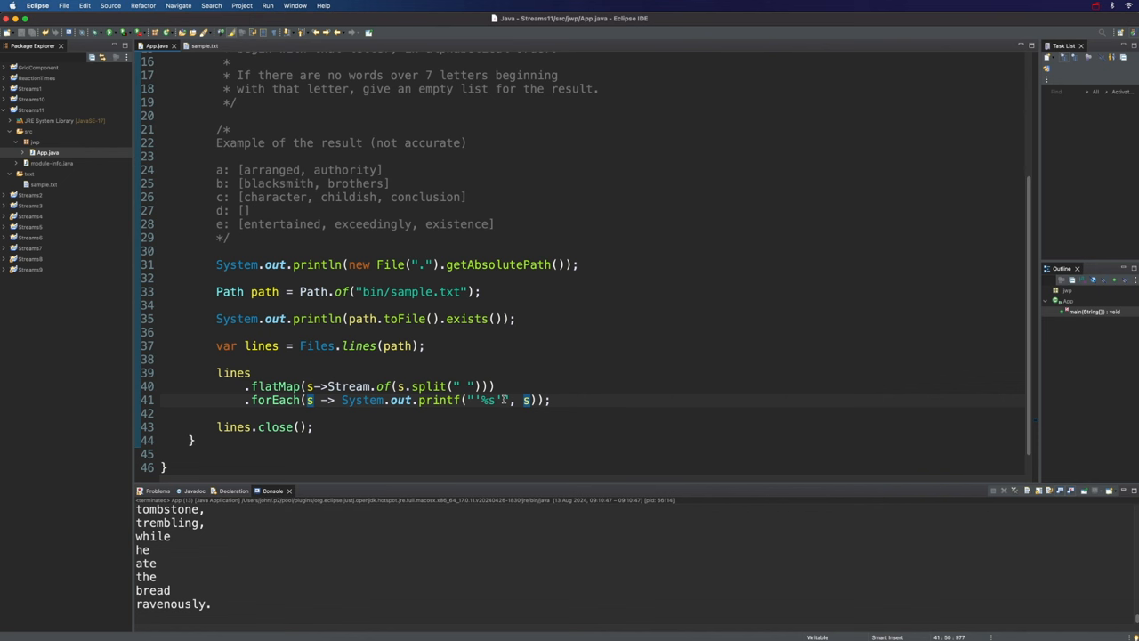
type("\\n")
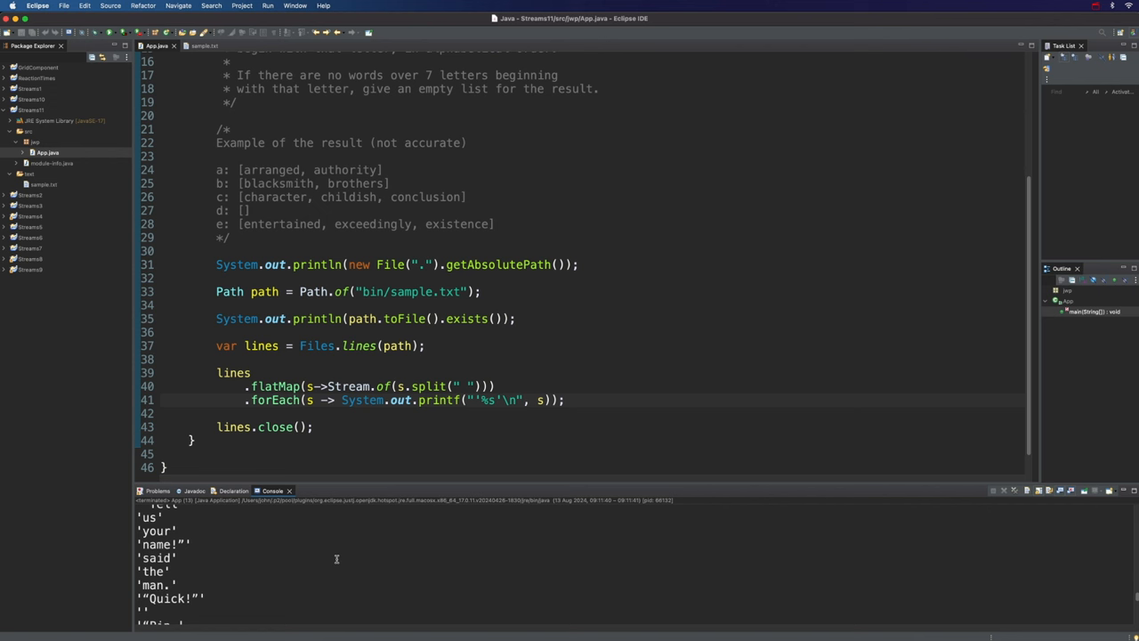
mouse_move(445, 531)
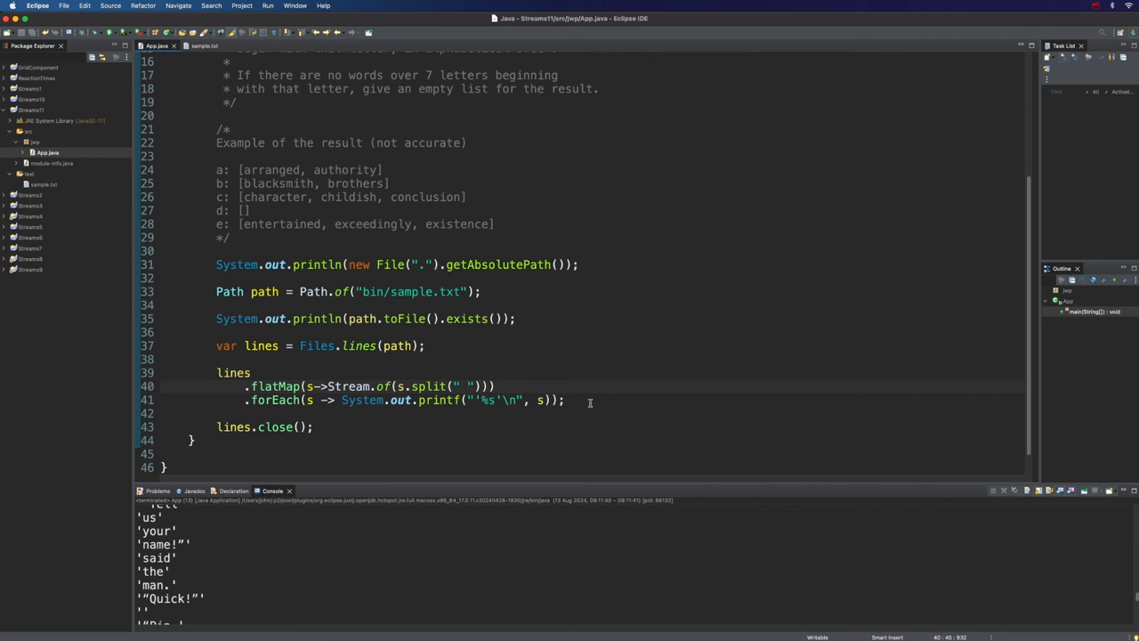
Step: Change the split pattern to the regex "[^A-Za-z]+" so lines split on runs of non-letters
key("Backspace")
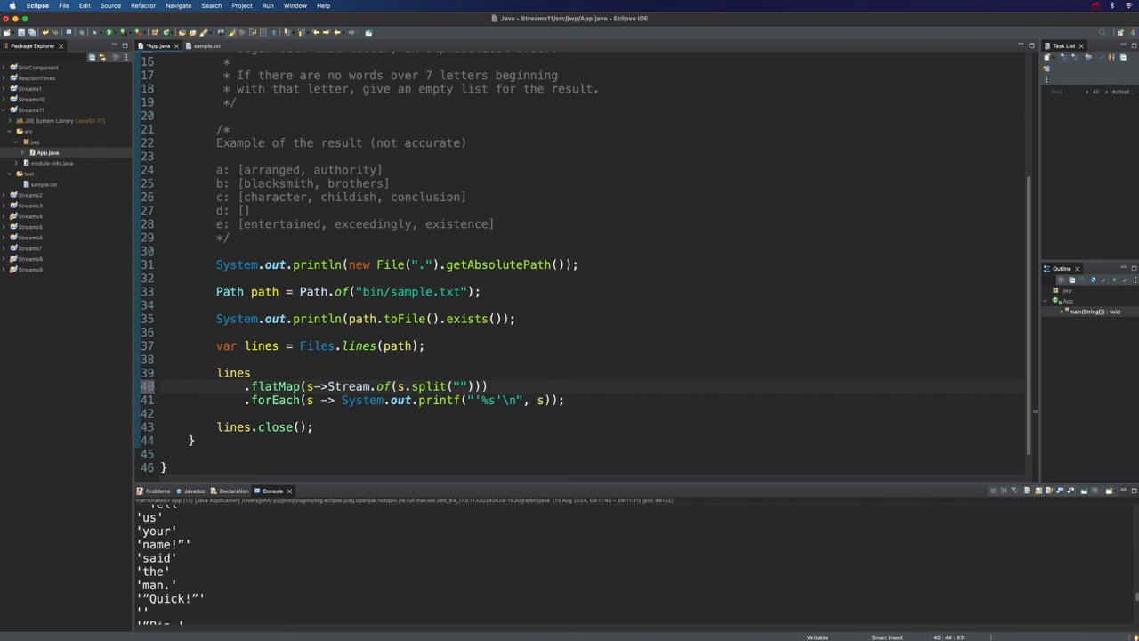
type("[]")
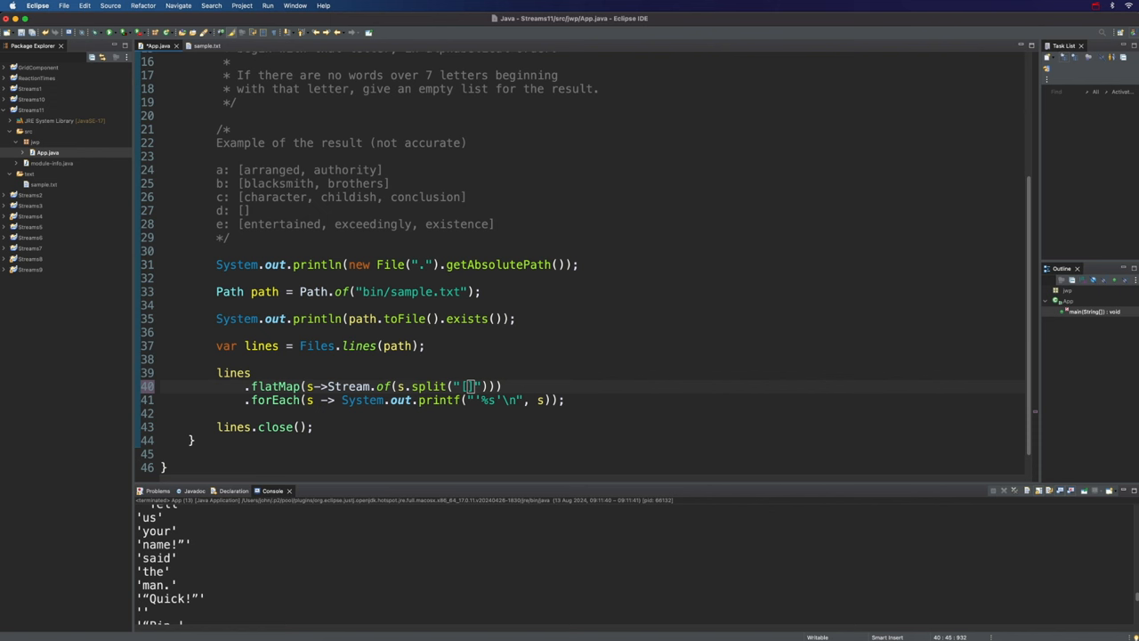
type("^A-Z")
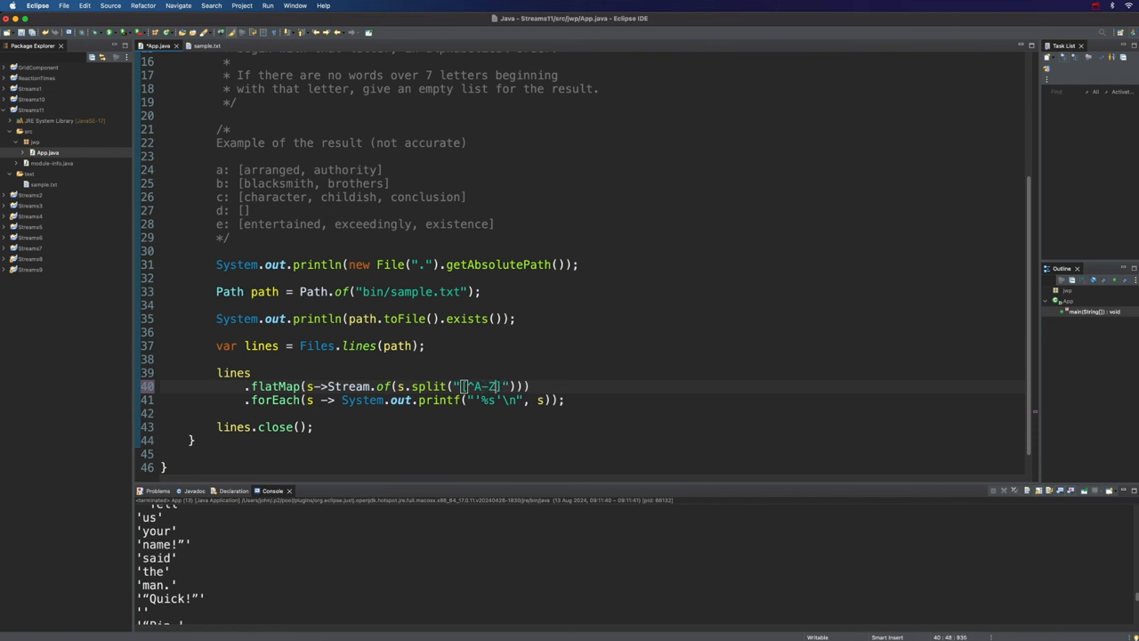
type("a-z")
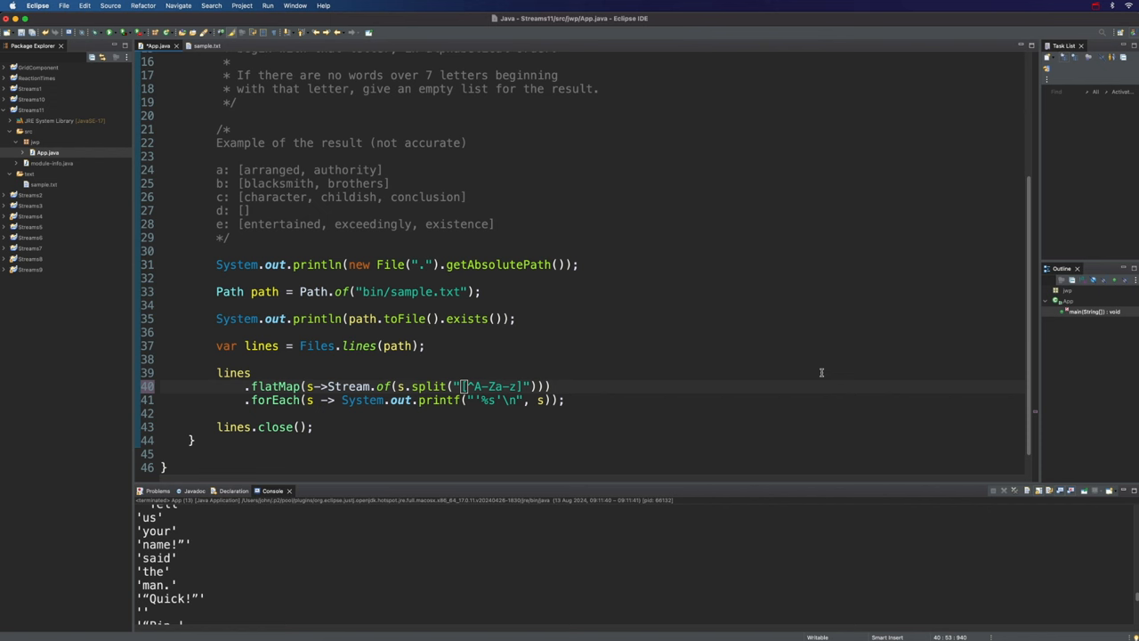
type("+")
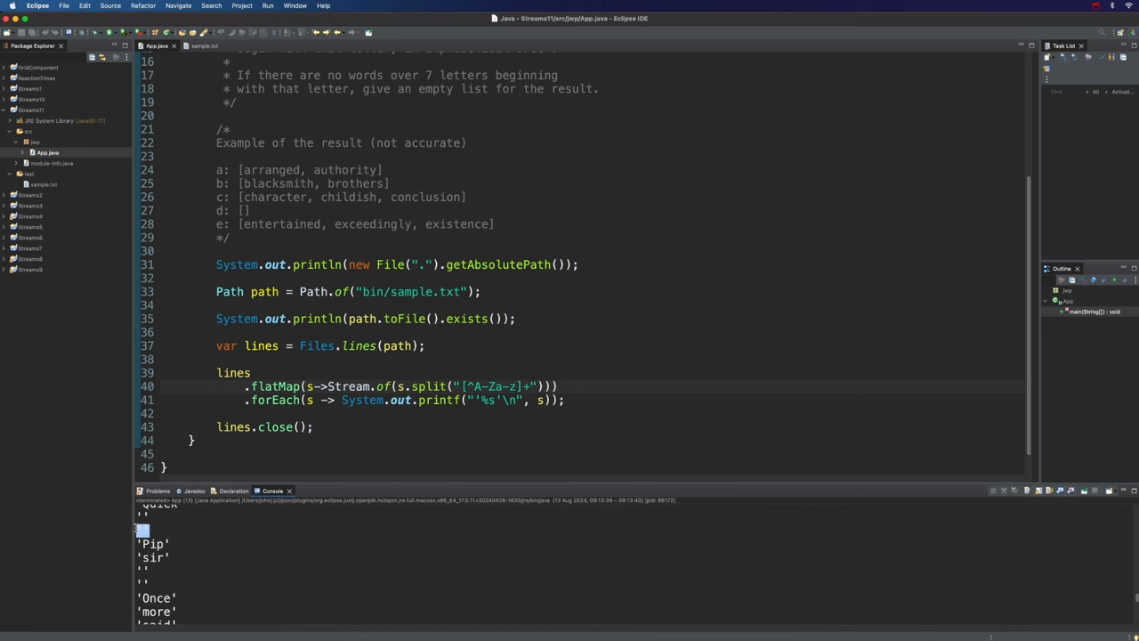
Step: Add .filter(s -> s.length() > 0) after flatMap to drop empty strings, then review the result
left_click(566, 386)
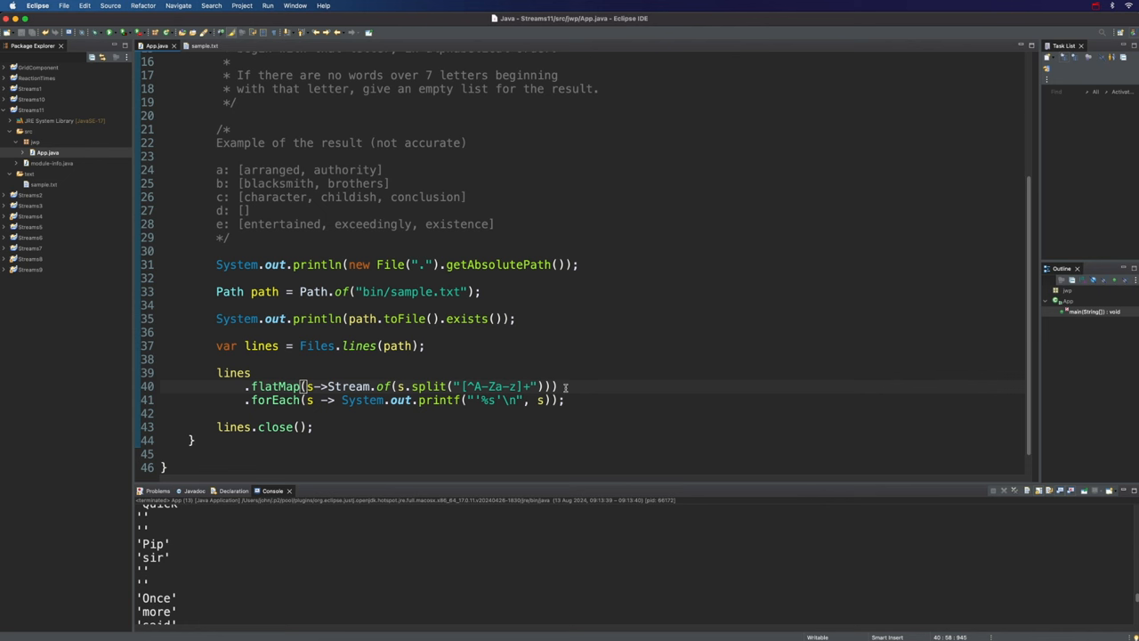
type(".filter(s ->")
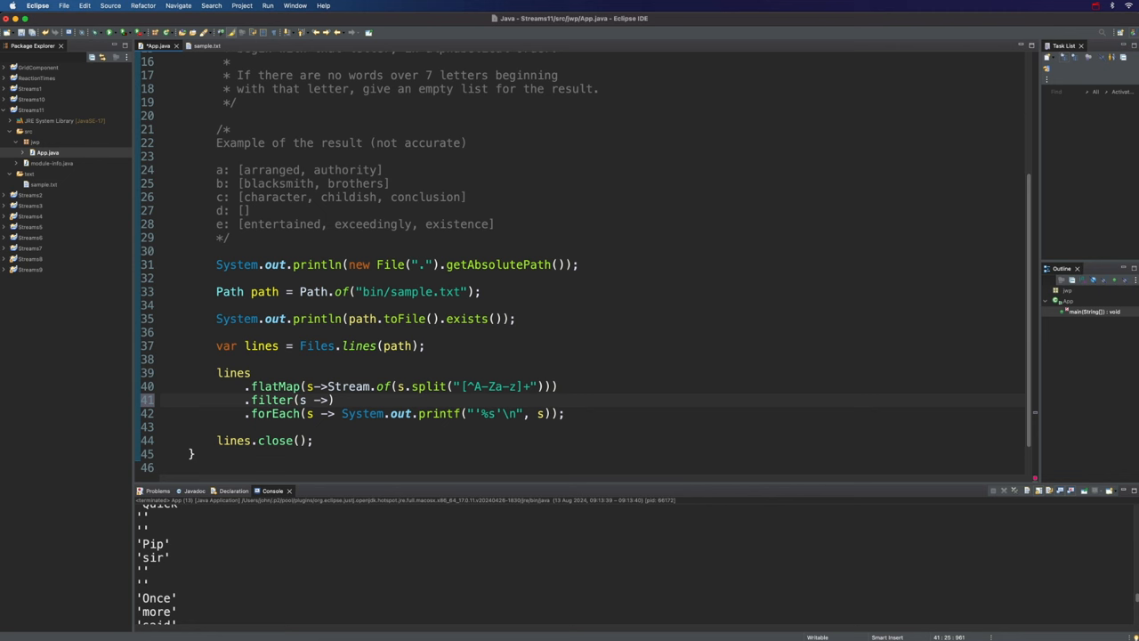
type("s.length()")
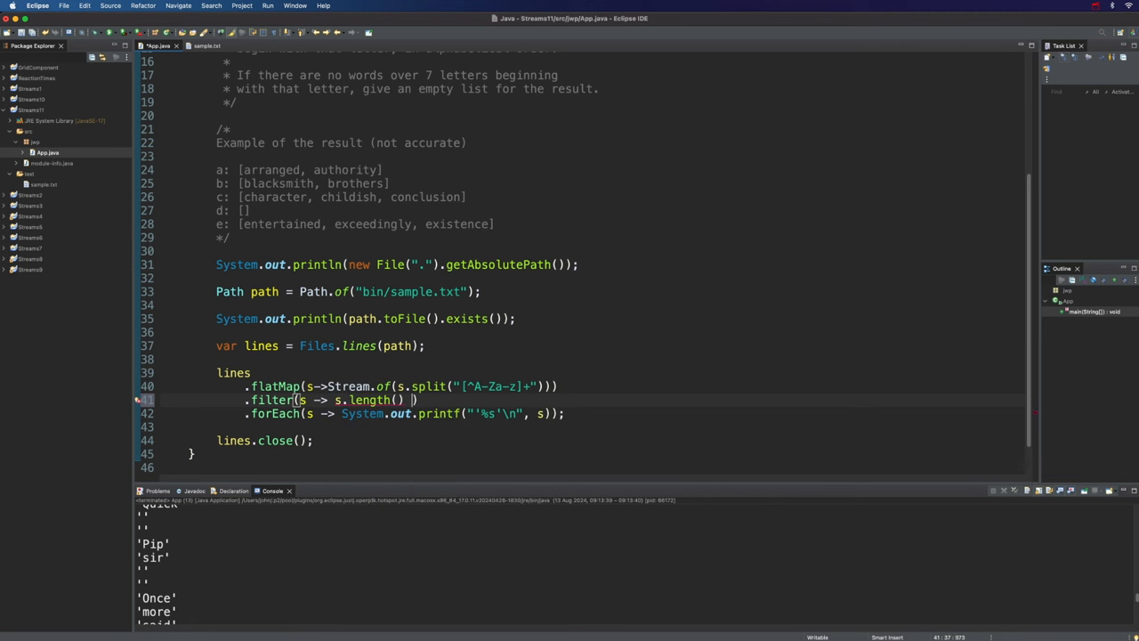
type("> 0")
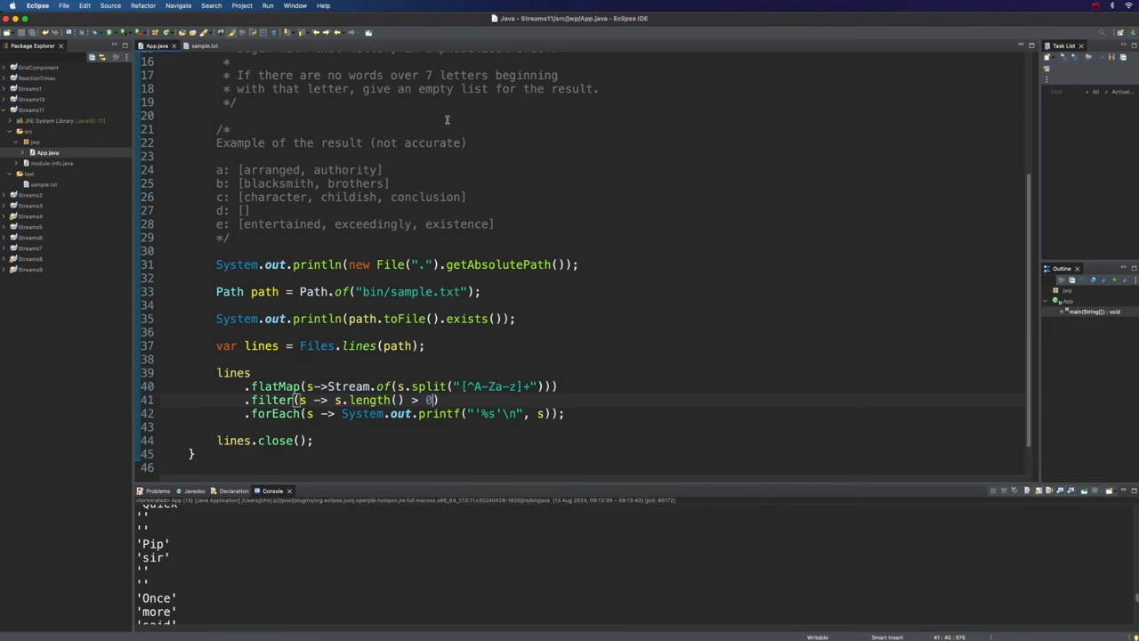
mouse_move(487, 449)
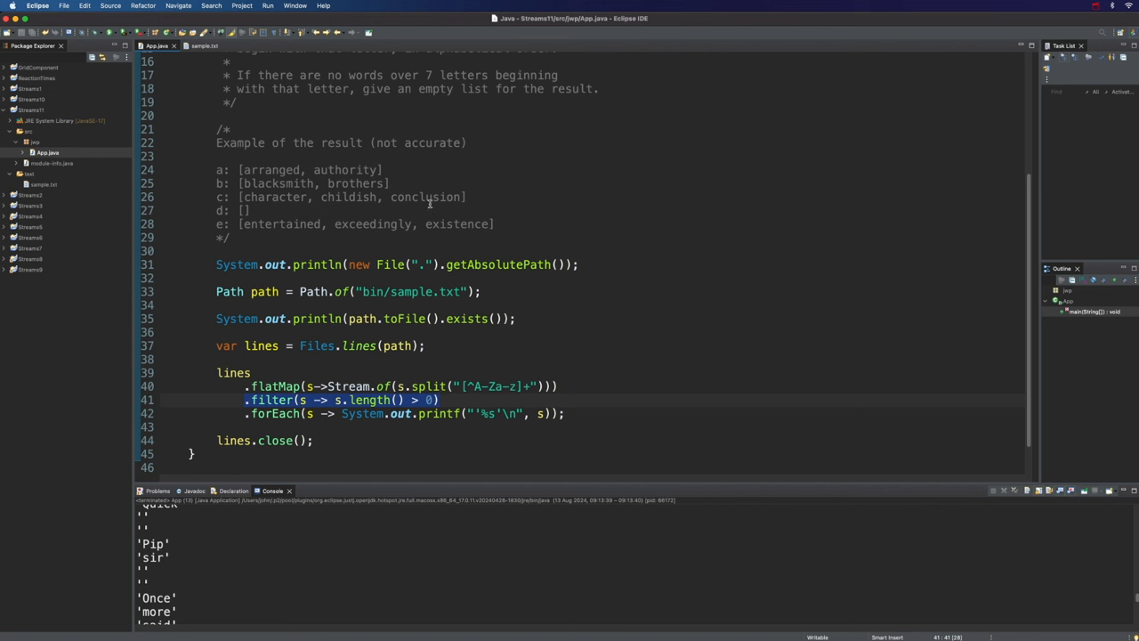
mouse_move(442, 210)
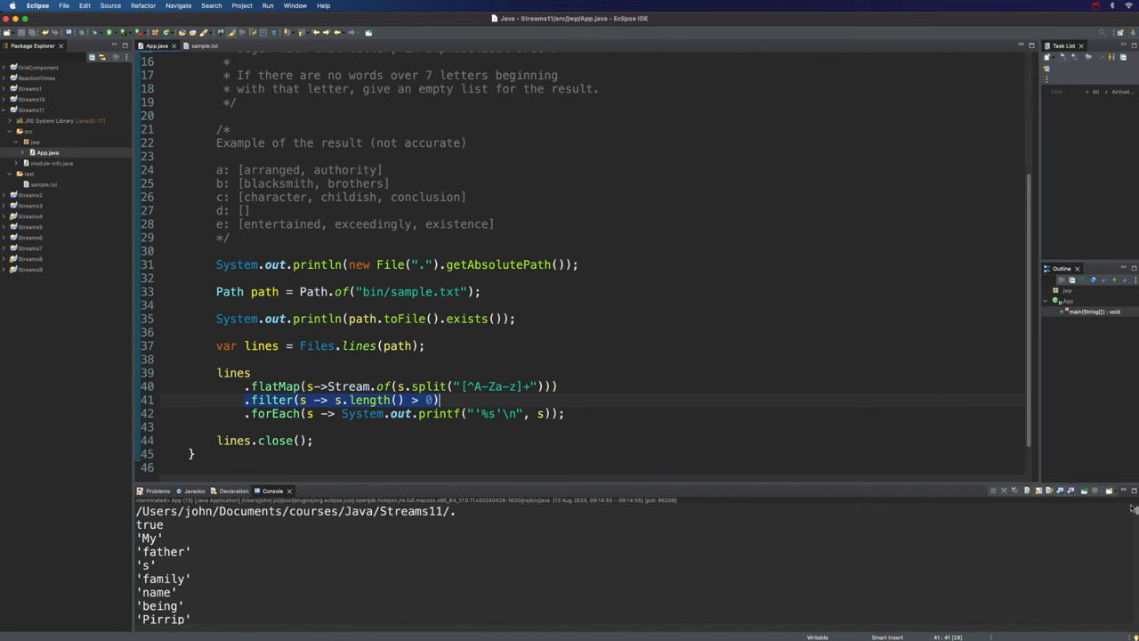
left_click_drag(217, 169, 497, 224)
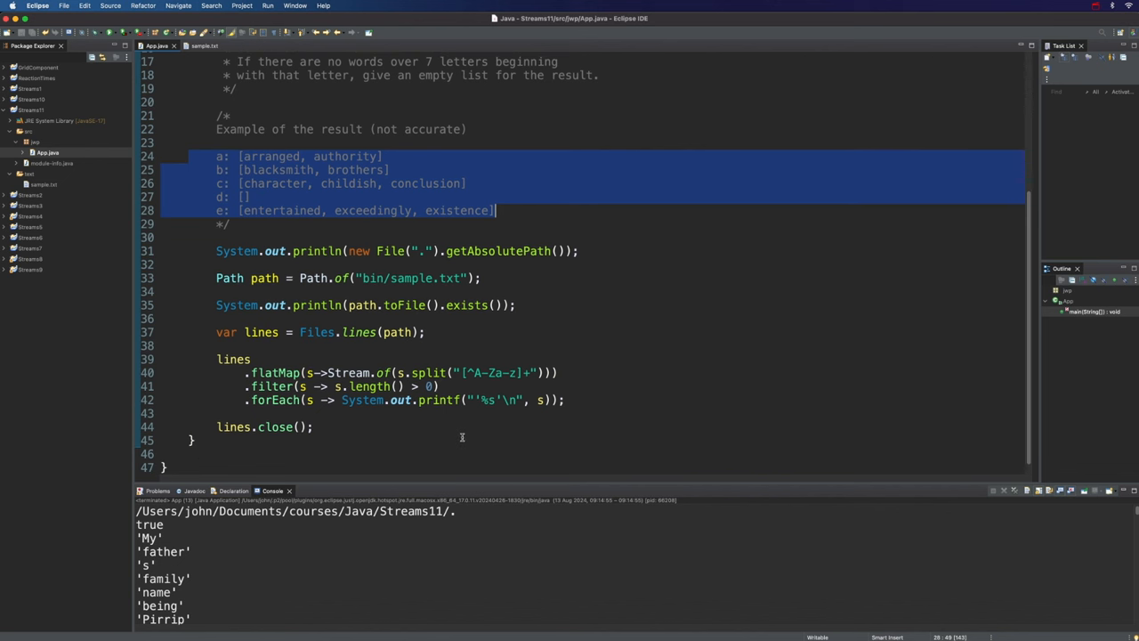
mouse_move(473, 386)
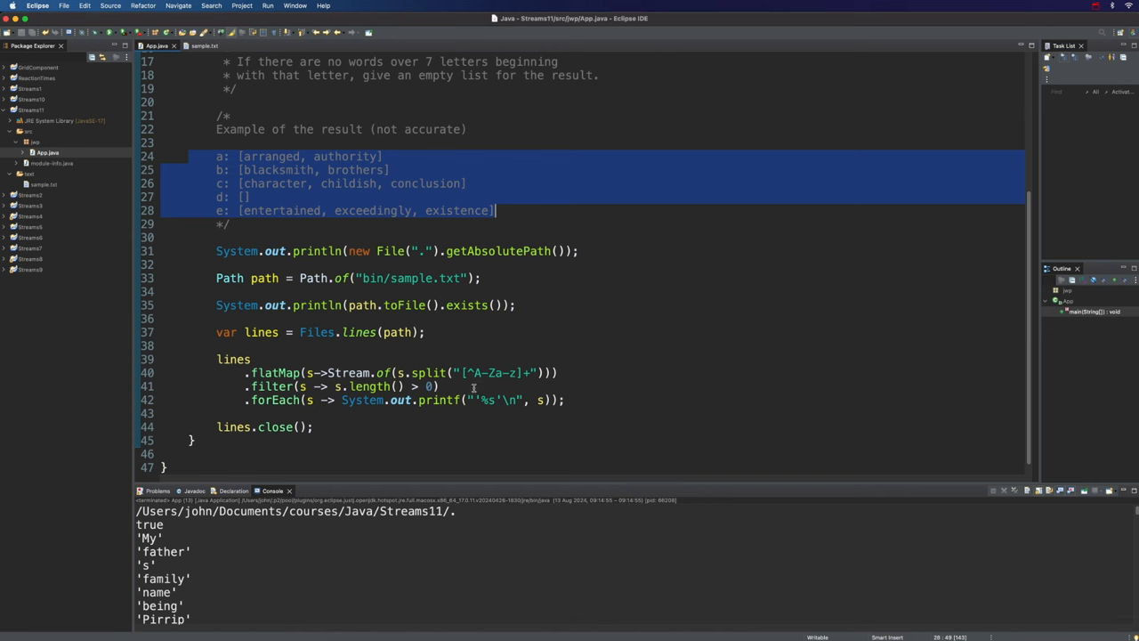
Step: Insert .map(String::toLowerCase) before forEach so words print in lowercase
type(".map(Str")
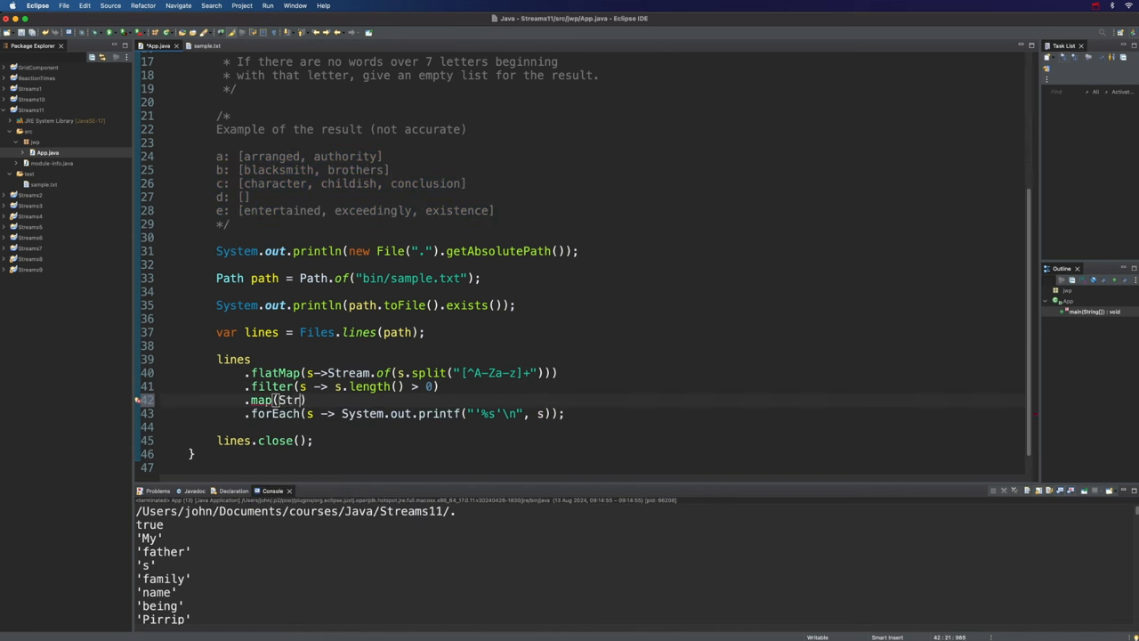
type("String::toLowerCase")
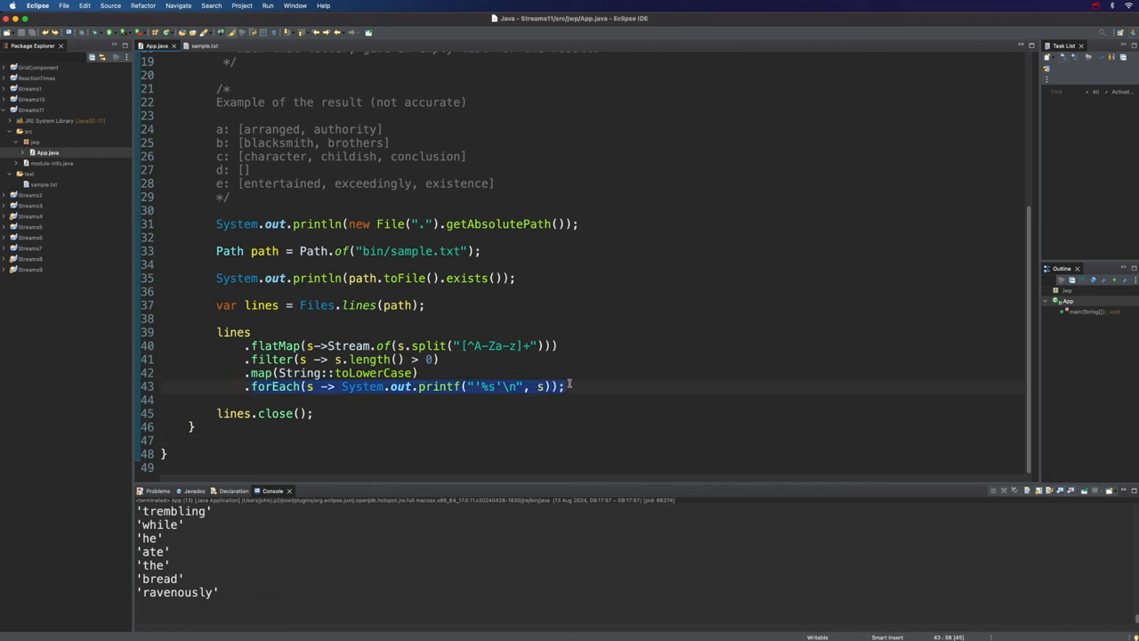
Step: Replace printing with .collect(groupingBy(s -> s.charAt(0))) to group words by first letter
type(".collect")
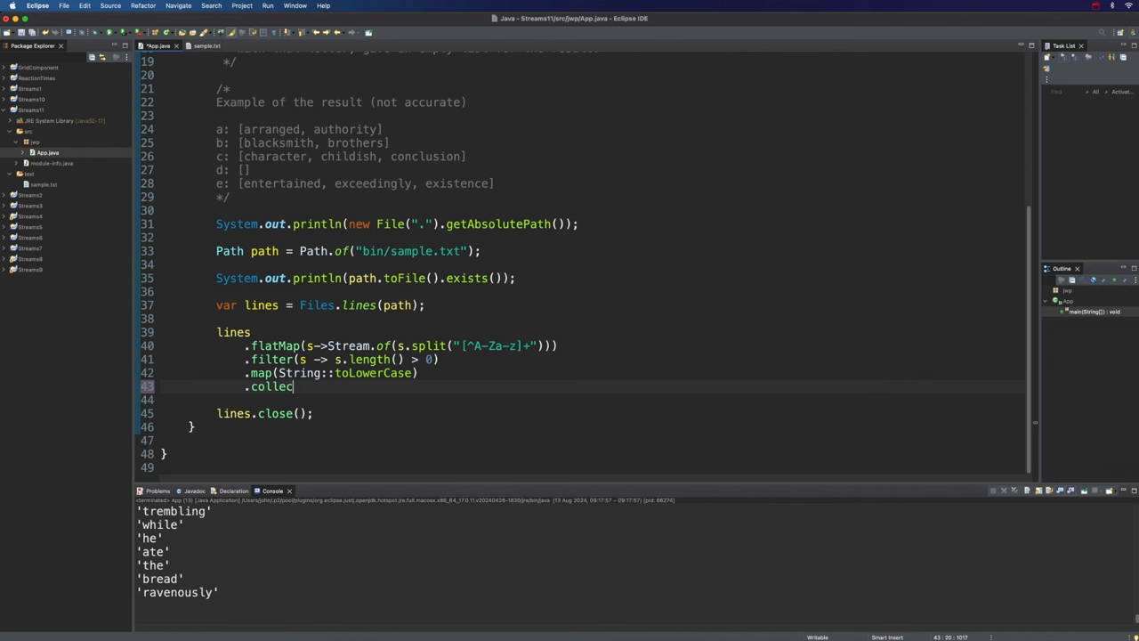
type("();")
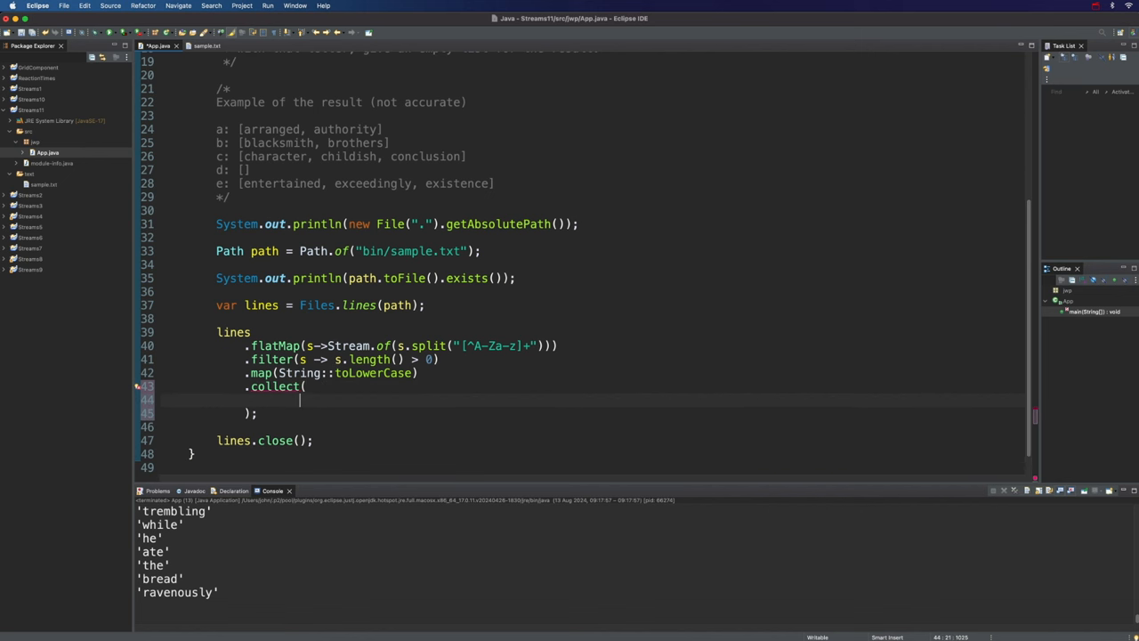
type("groupingB")
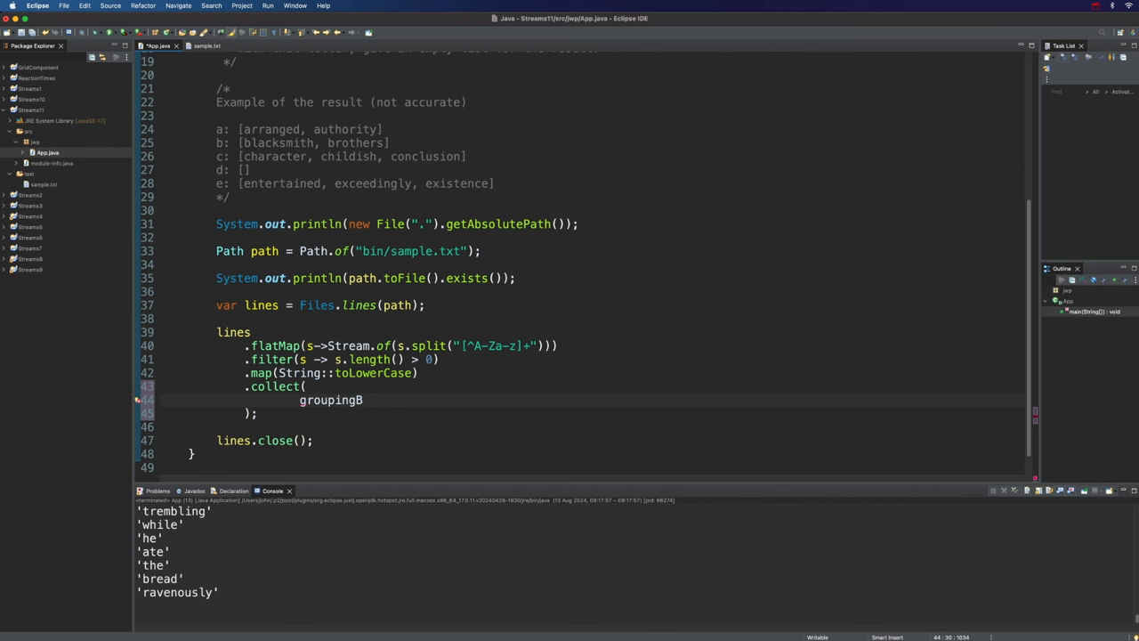
type("y(")
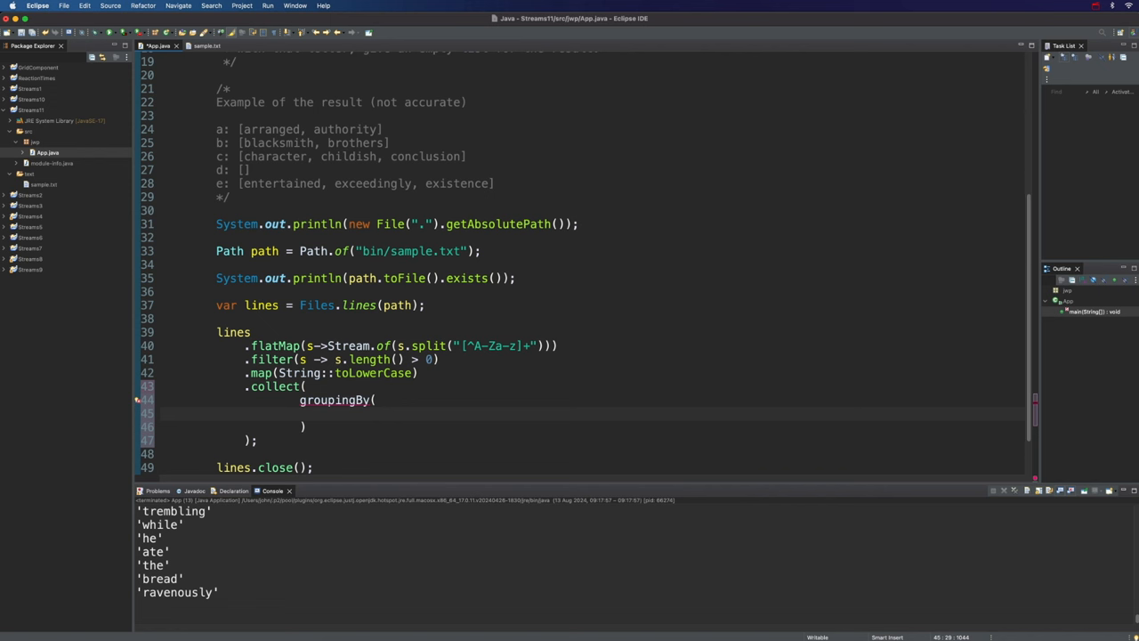
type("s ->")
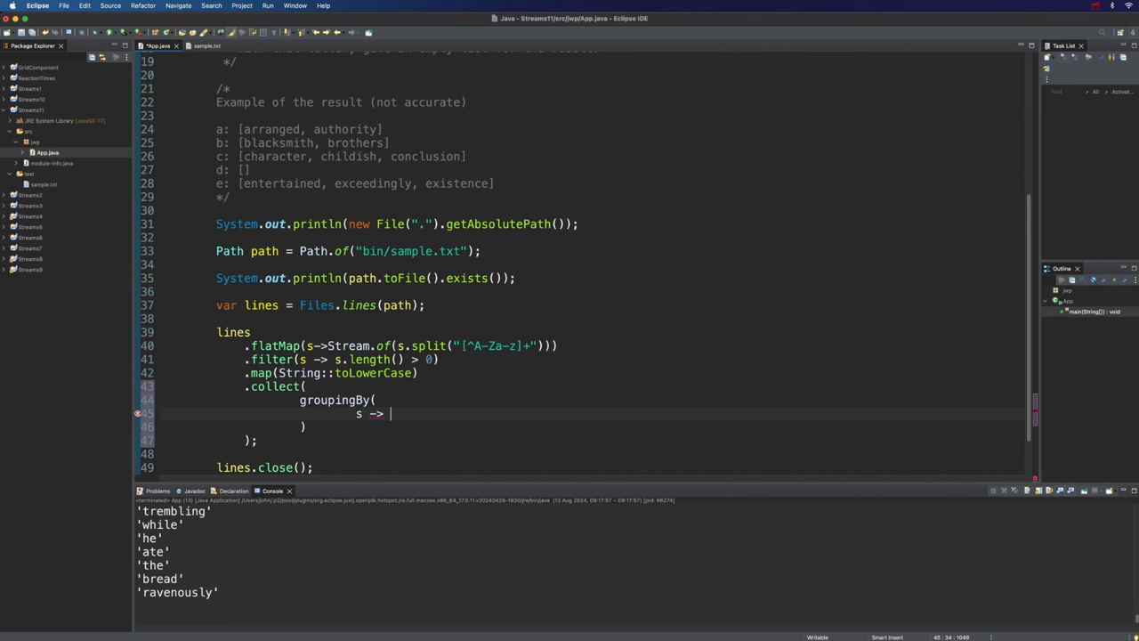
type(".char")
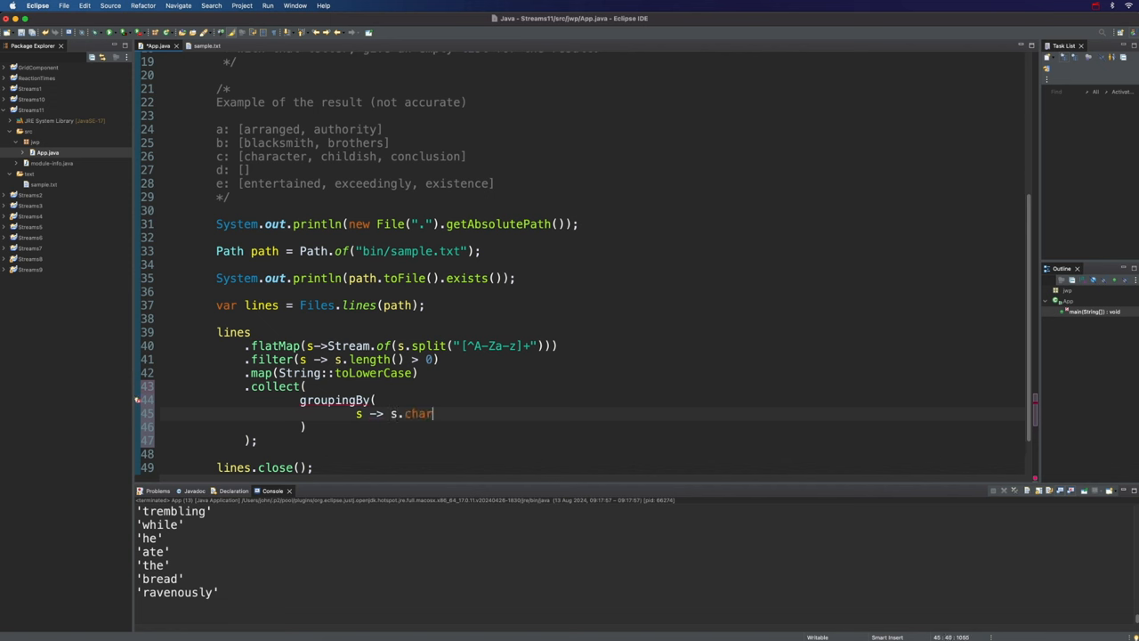
type("At()")
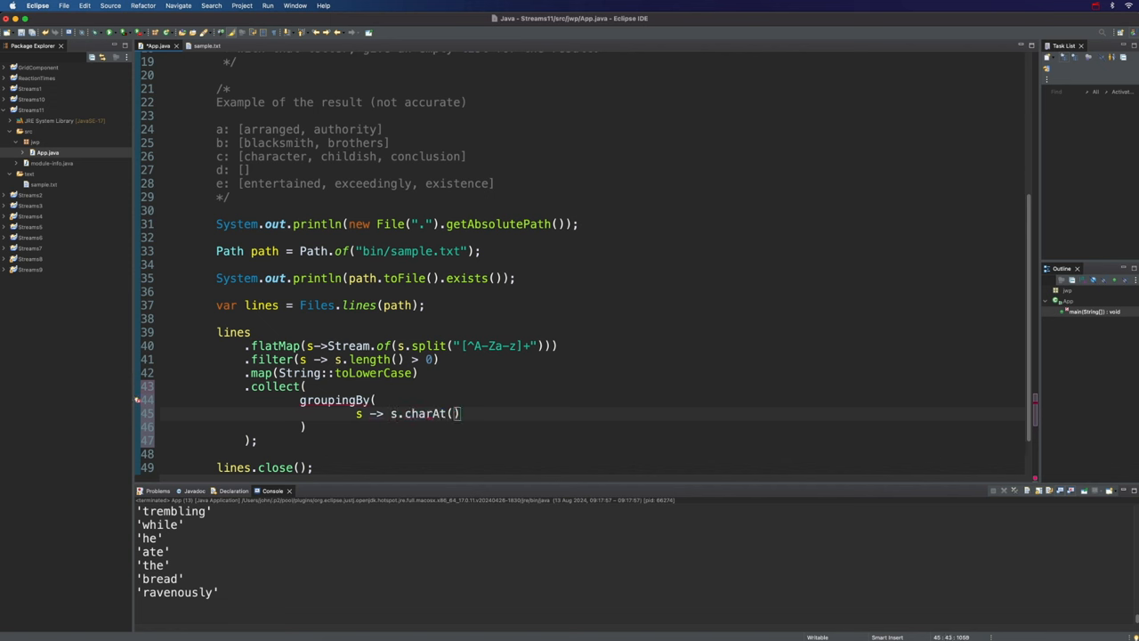
type("0")
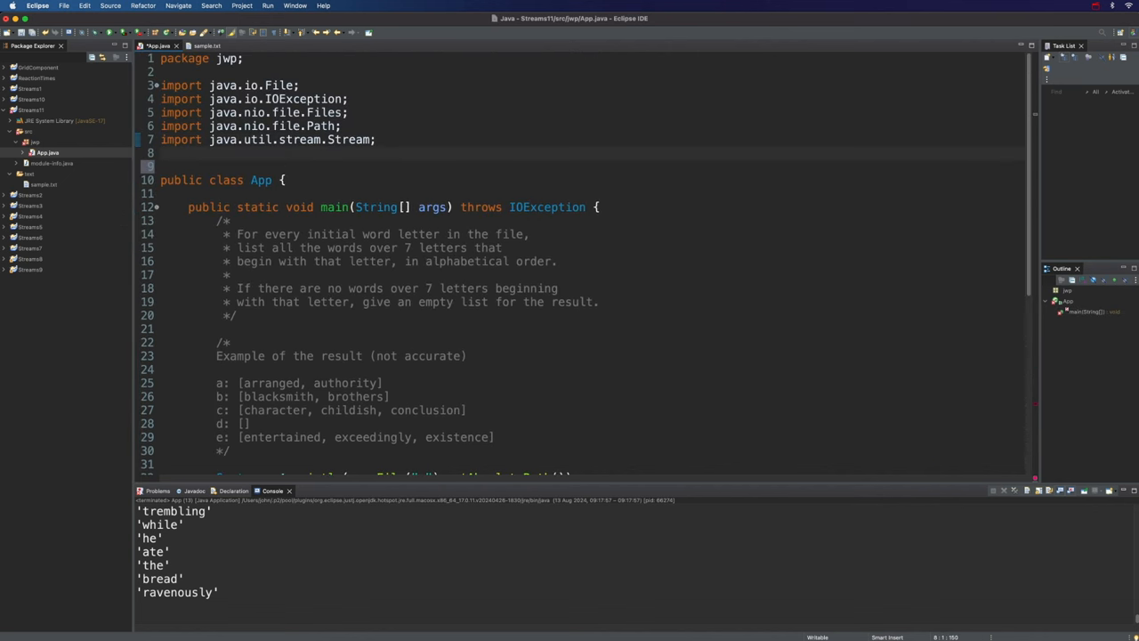
Step: Add a static import of java.util.stream.Collectors and review the code
type("import stat")
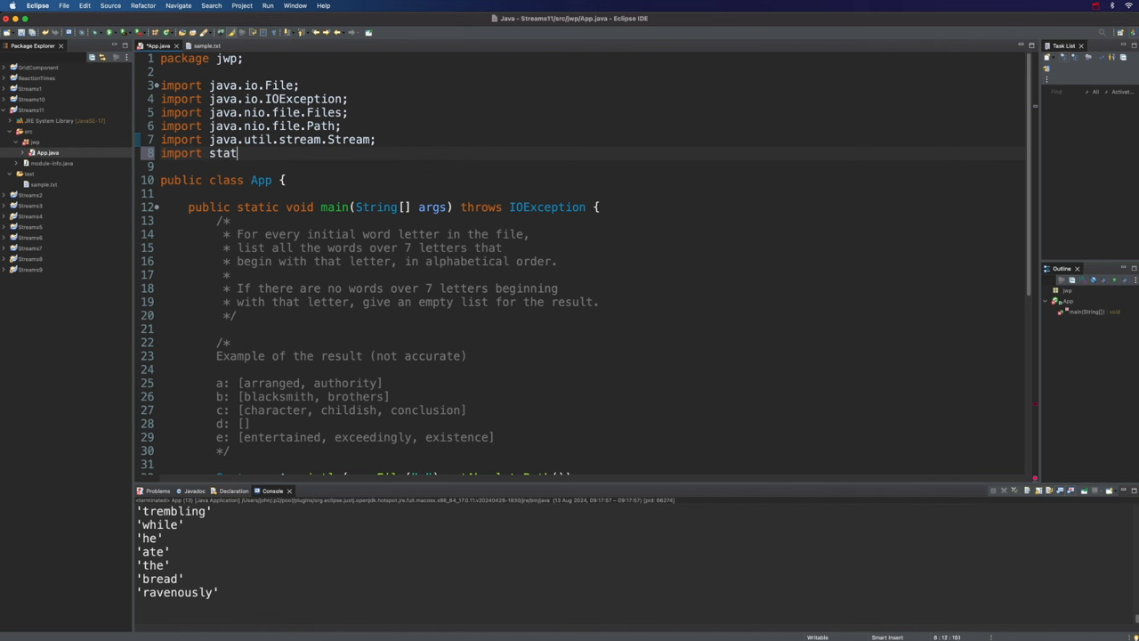
type("ic java.util.stream.Collectors.")
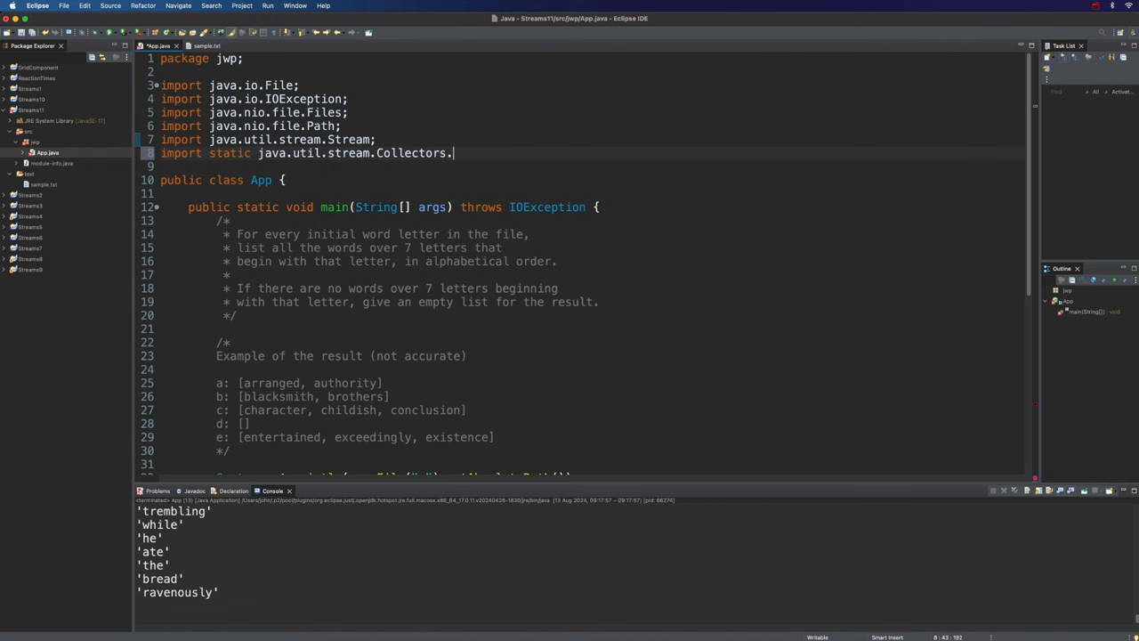
scroll("down", 3)
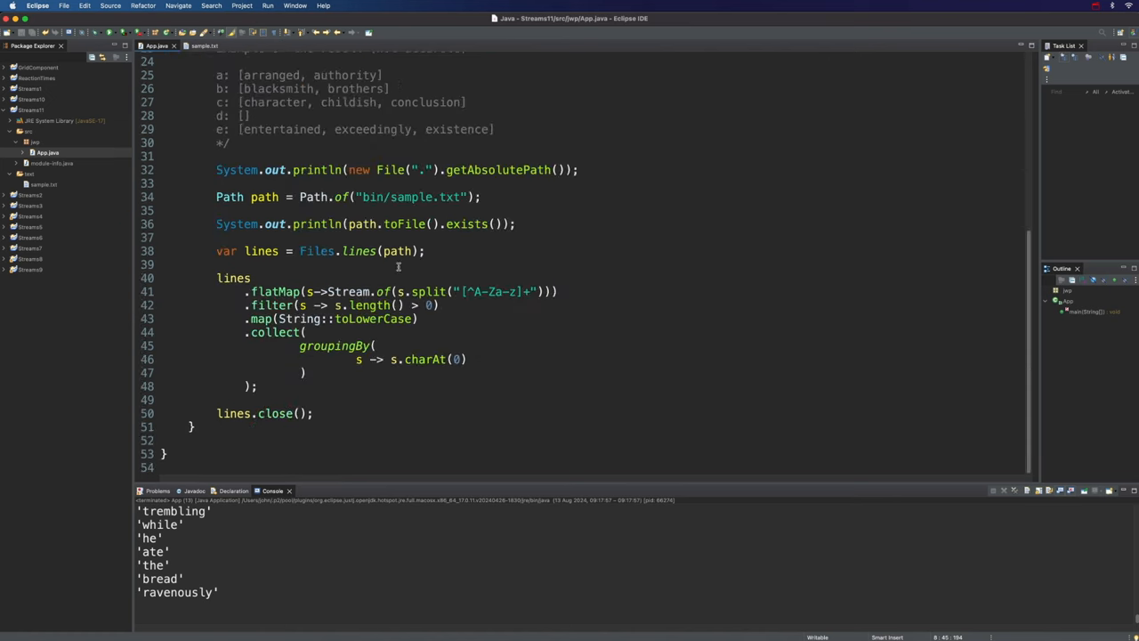
Step: Store the map as result and loop over result.entrySet() printing e.getKey() + ": " + e.getValue()
left_click(217, 278)
type("var result = ")
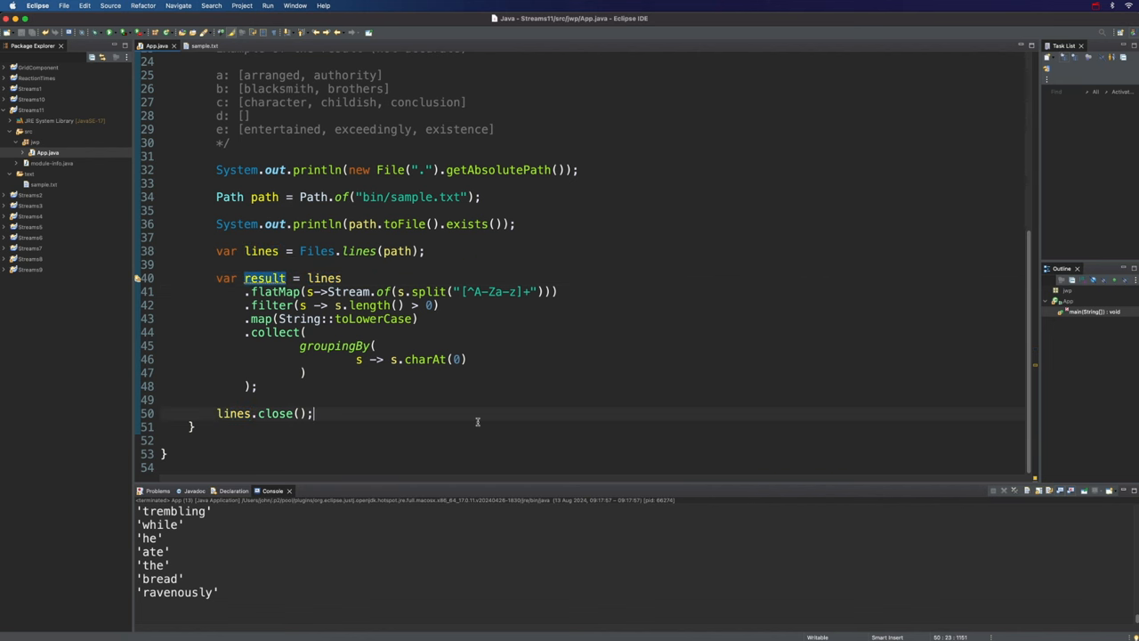
key("Return")
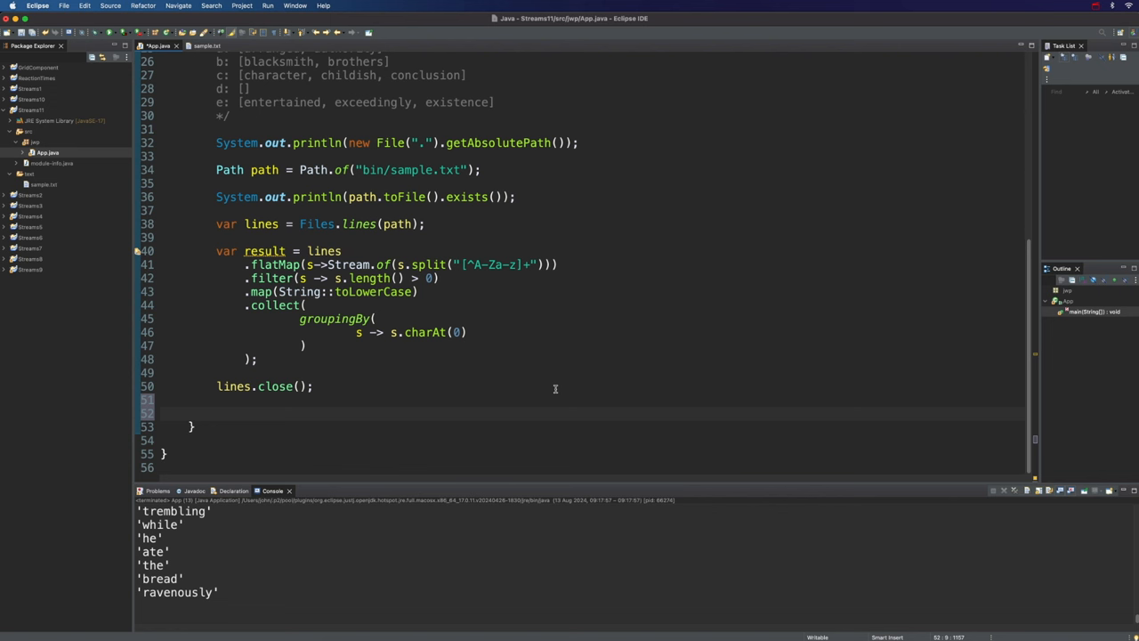
type("for(")
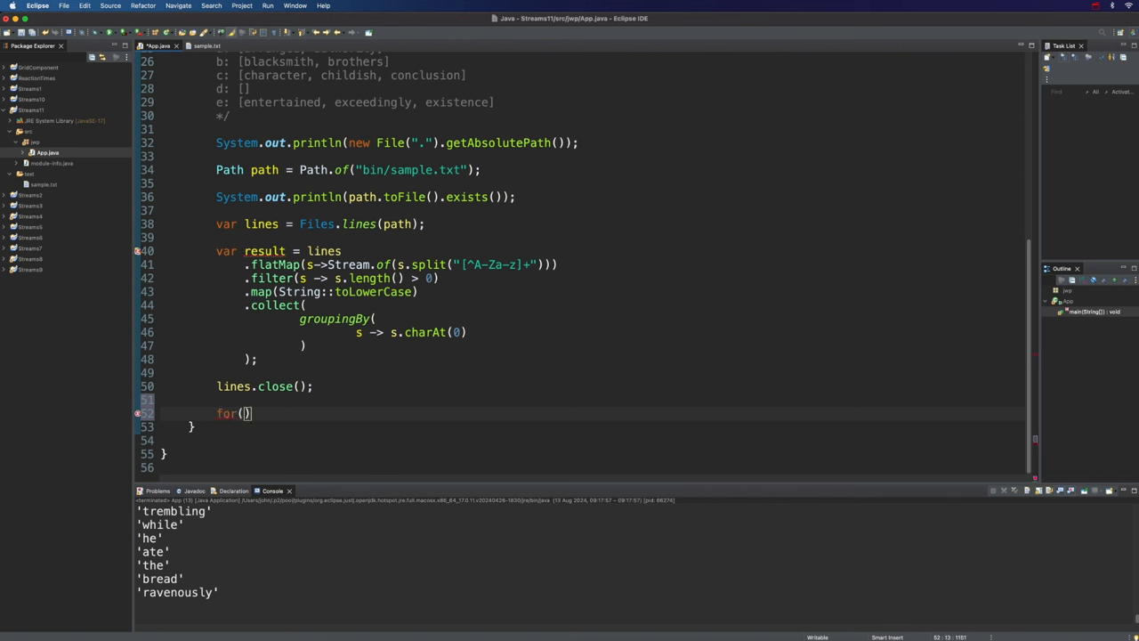
type("var e:")
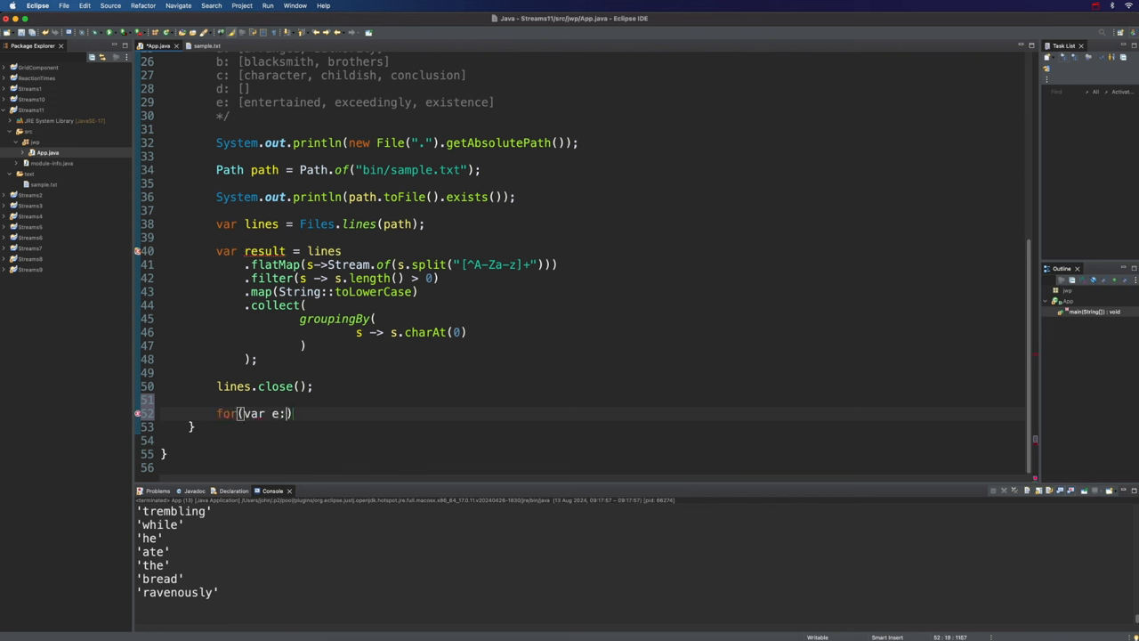
type("result.")
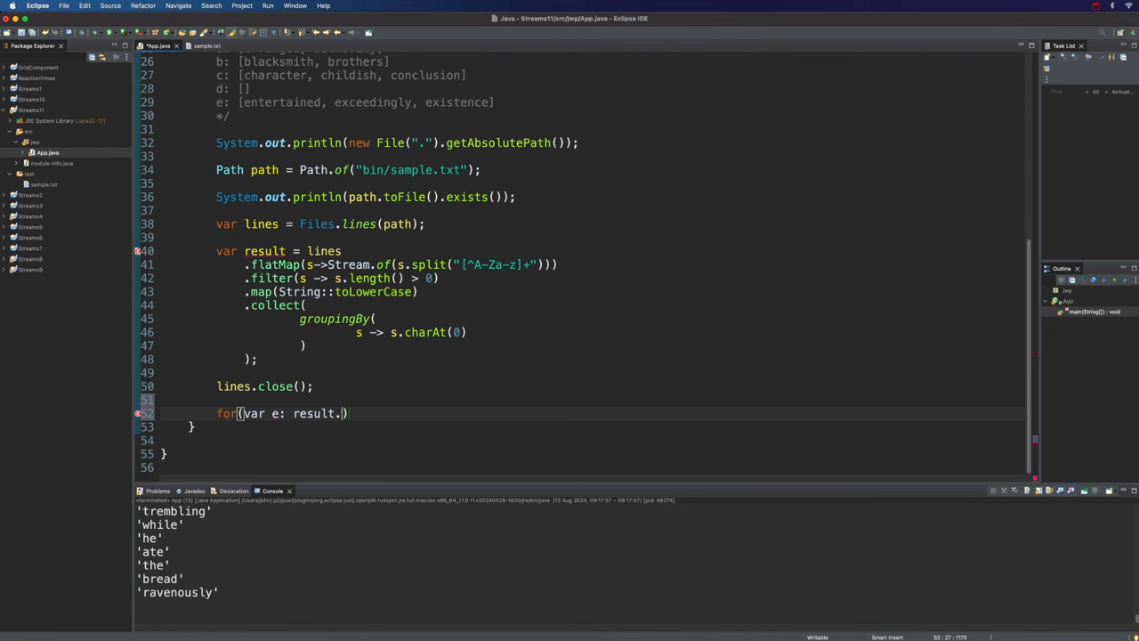
type("entrySet()) {")
type("System.out.println(e.getKey() + @);")
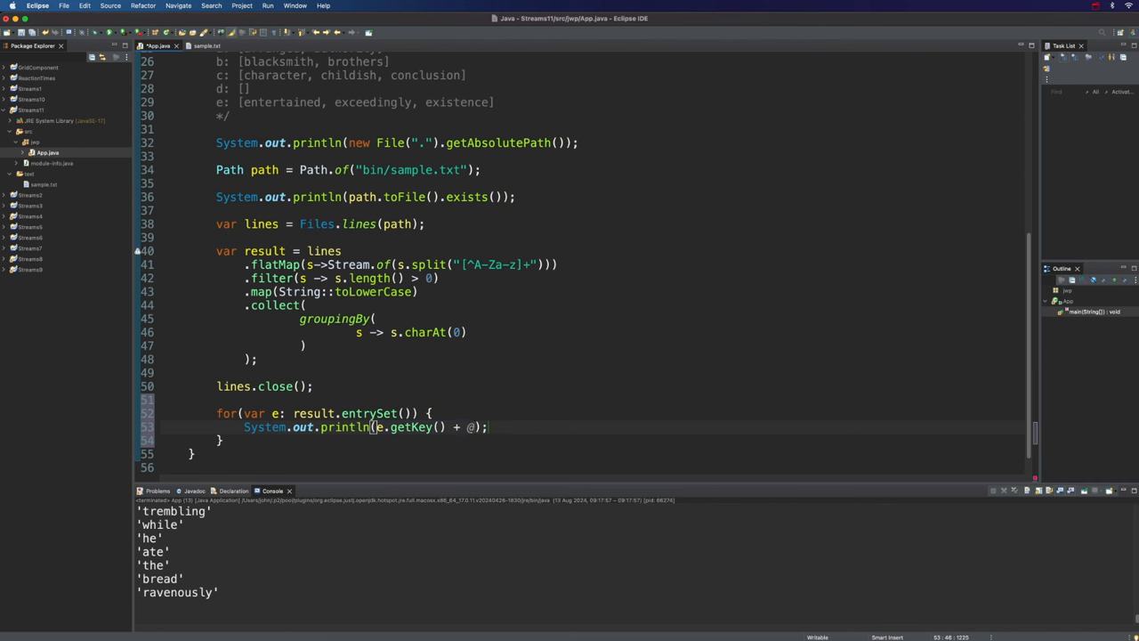
type("\": \" + e.getValue(")
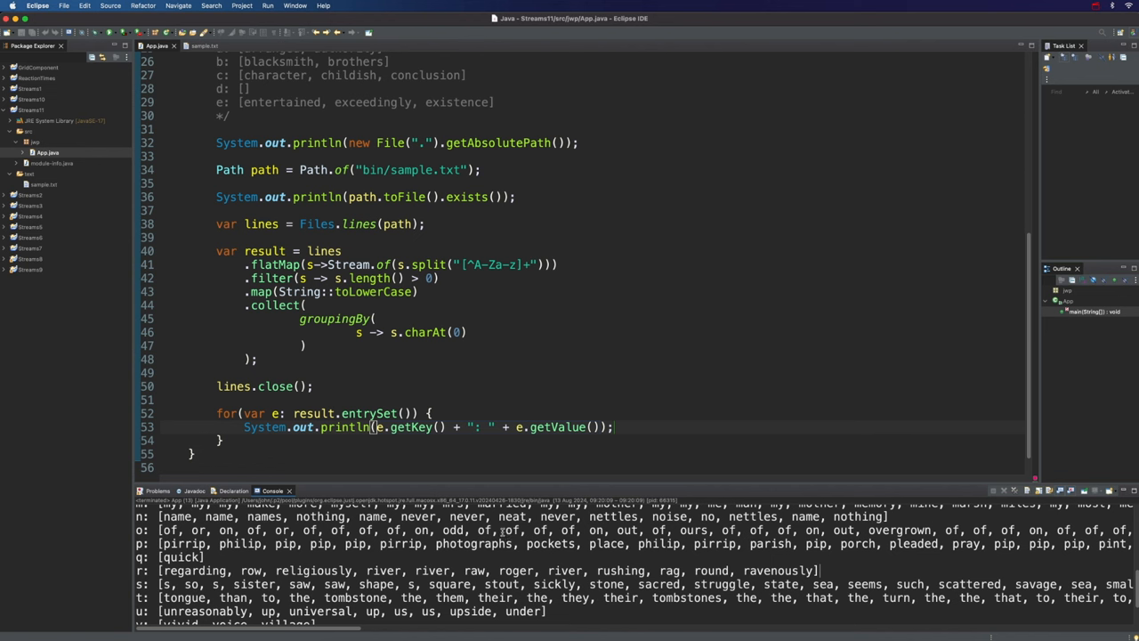
mouse_move(730, 406)
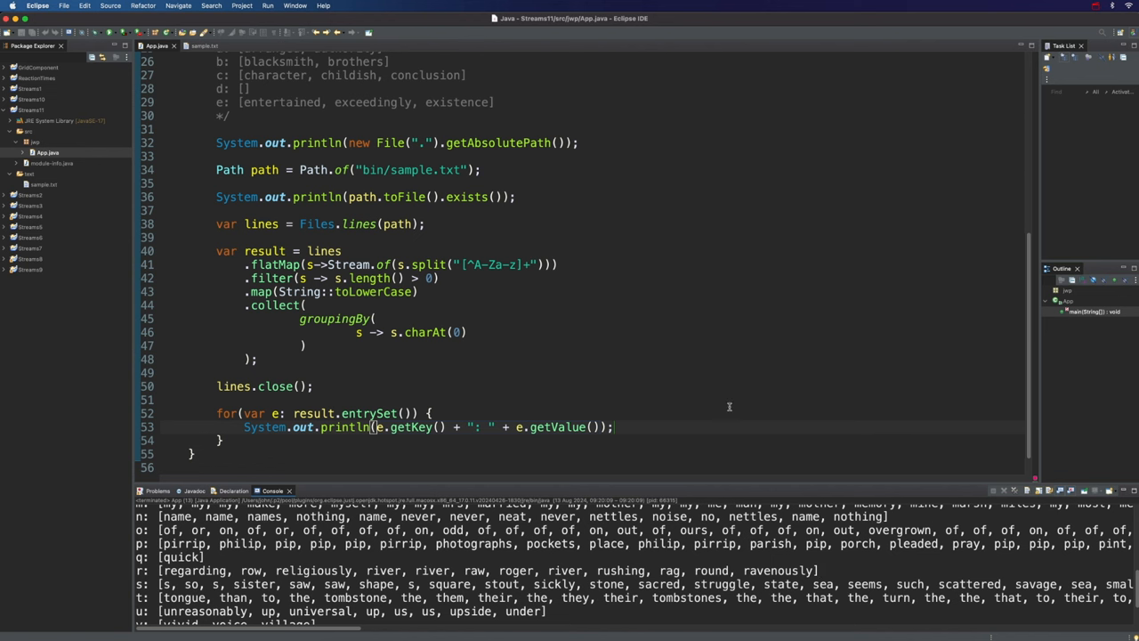
mouse_move(966, 545)
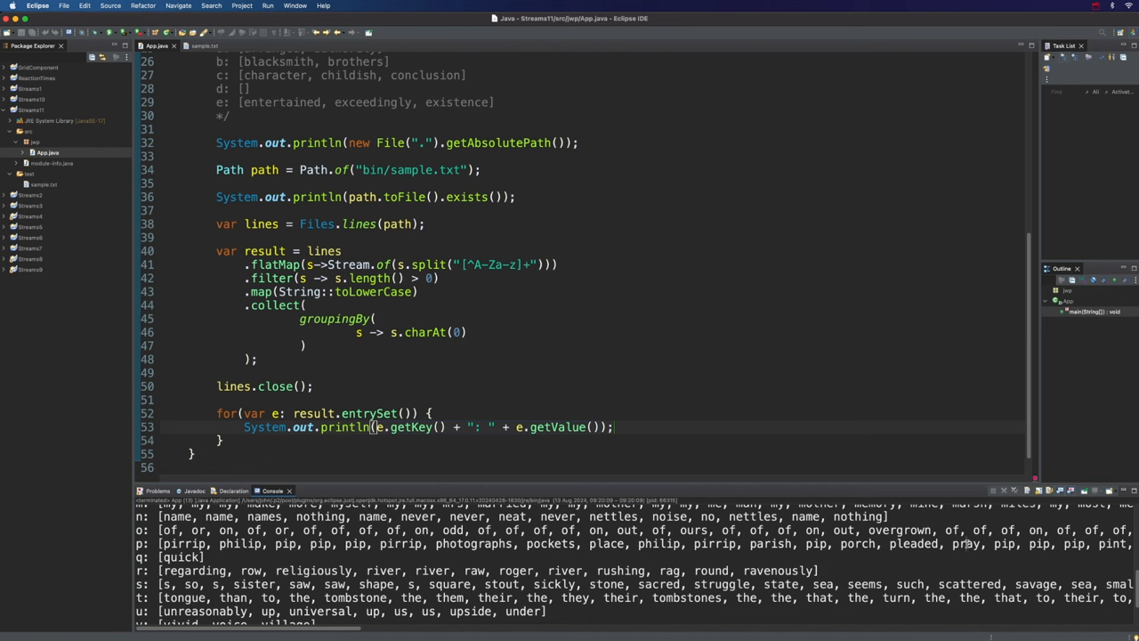
Step: Add downstream filtering(s -> s.length() > 7, toList()) inside groupingBy and run the program
left_click(466, 333)
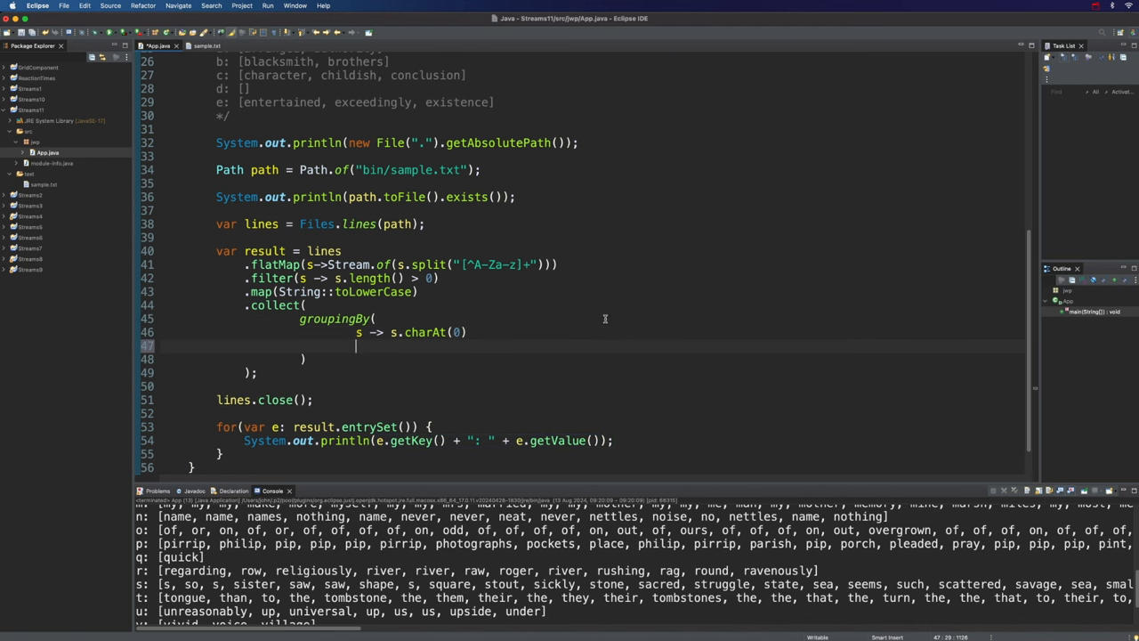
type("filtering(")
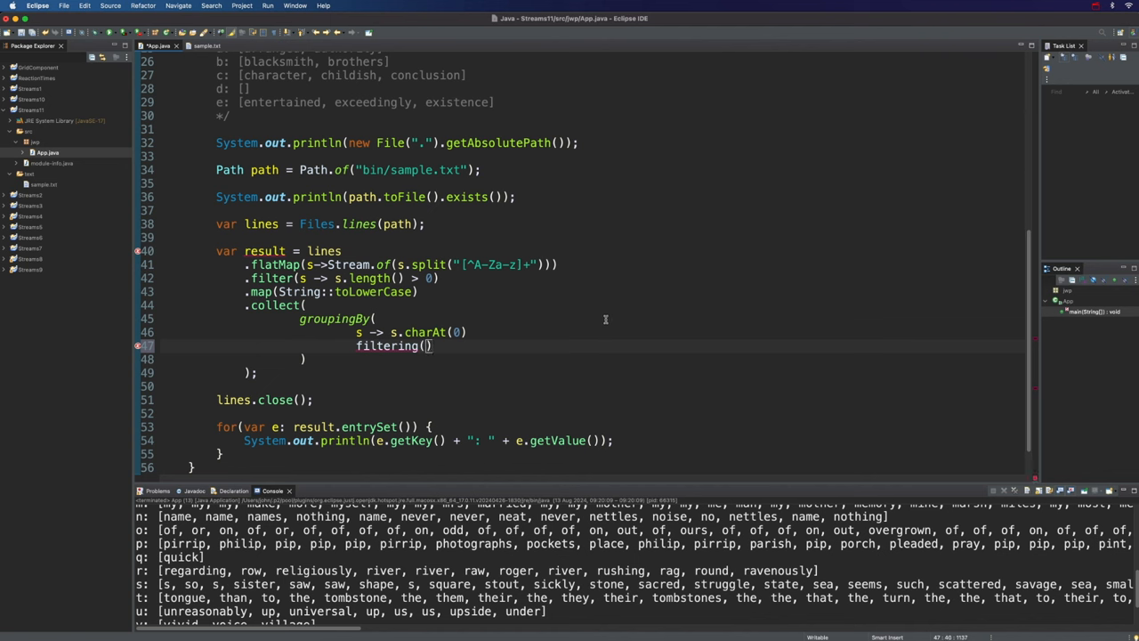
key("Enter")
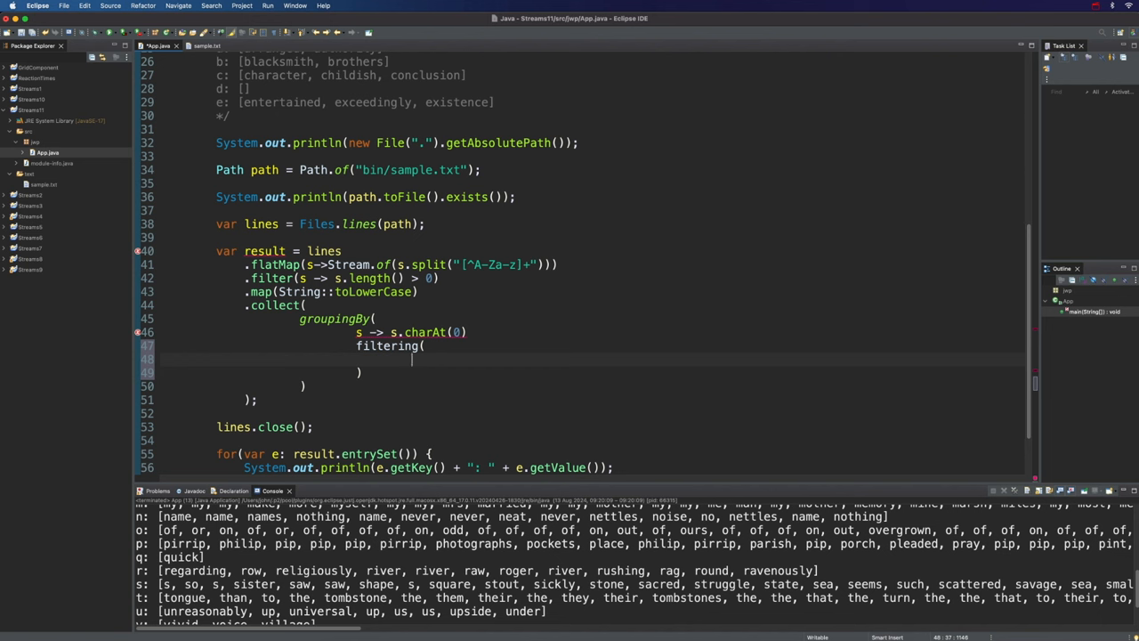
type("s -> s.length(")
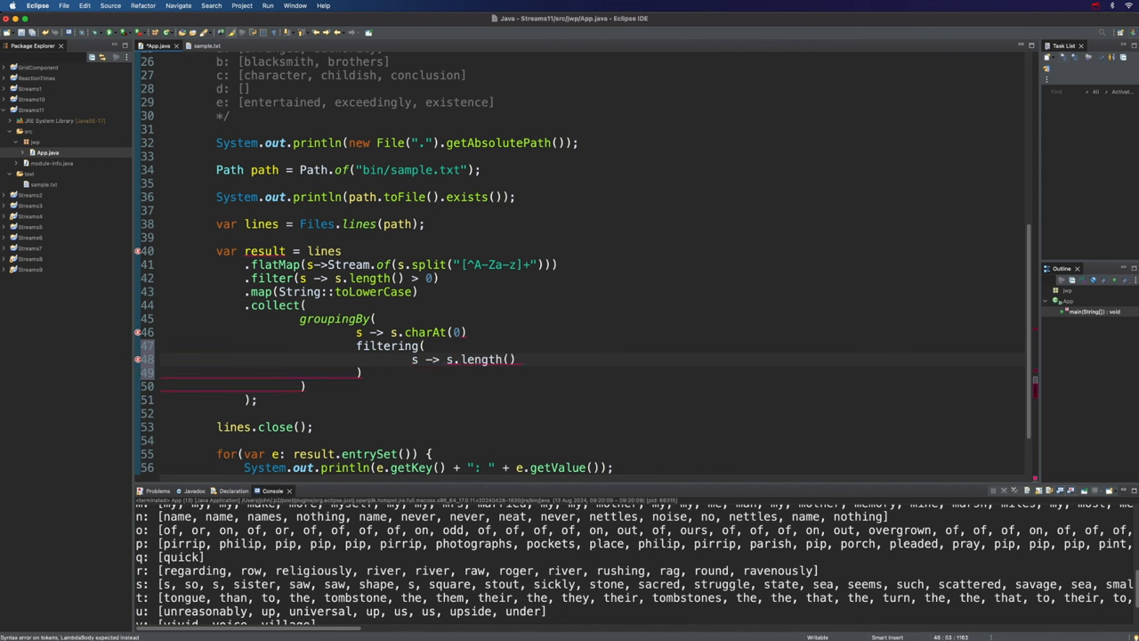
type("> 7")
type("toList(")
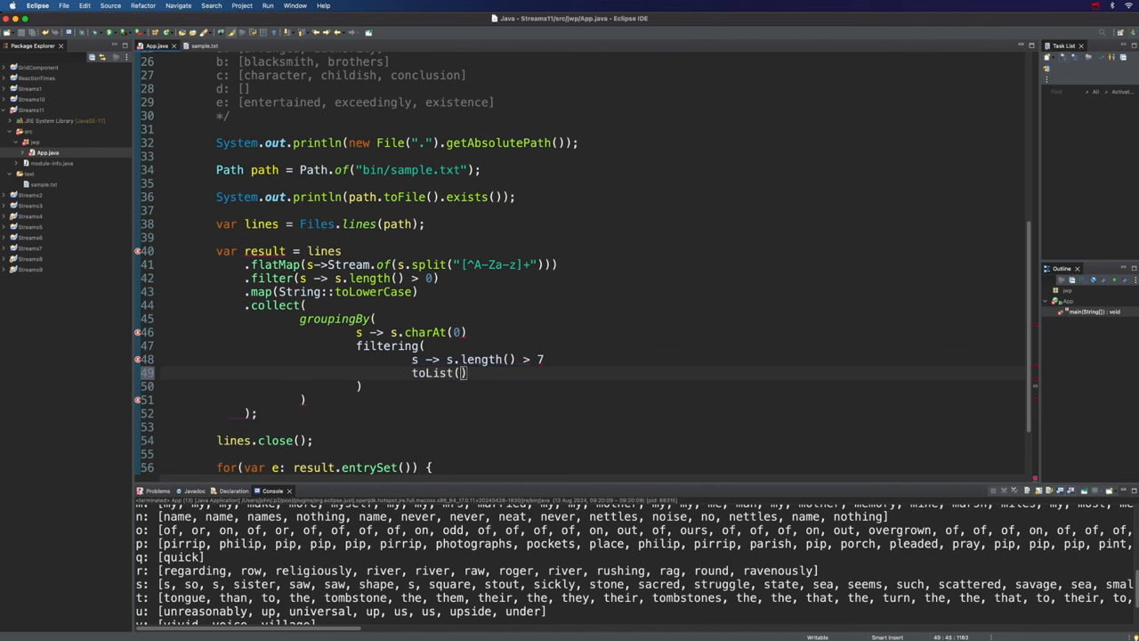
type(",")
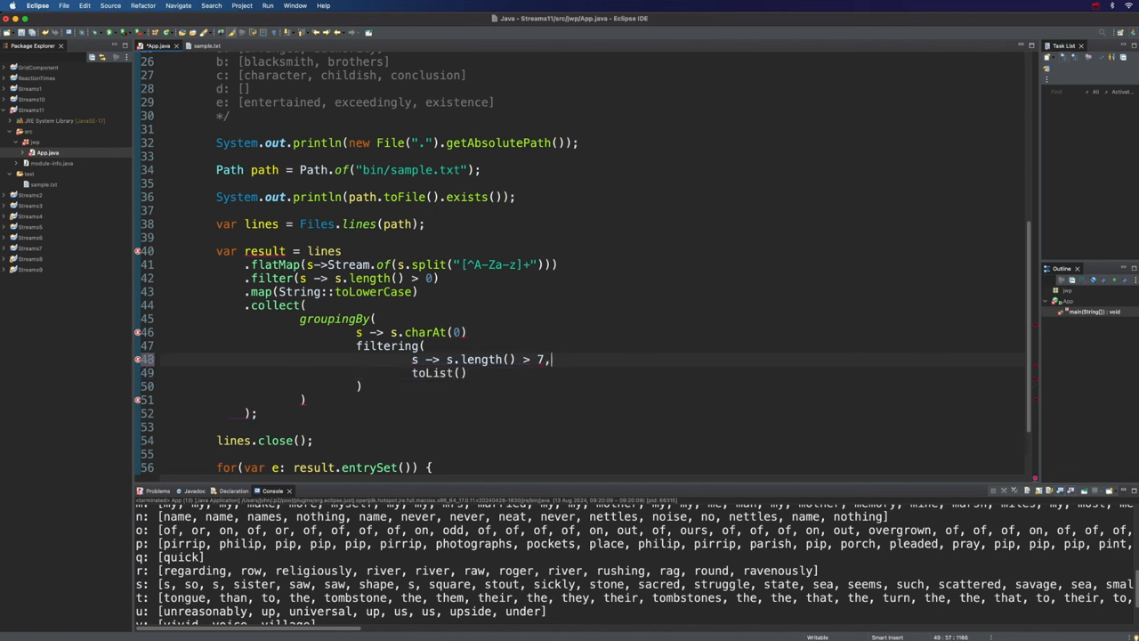
type(",")
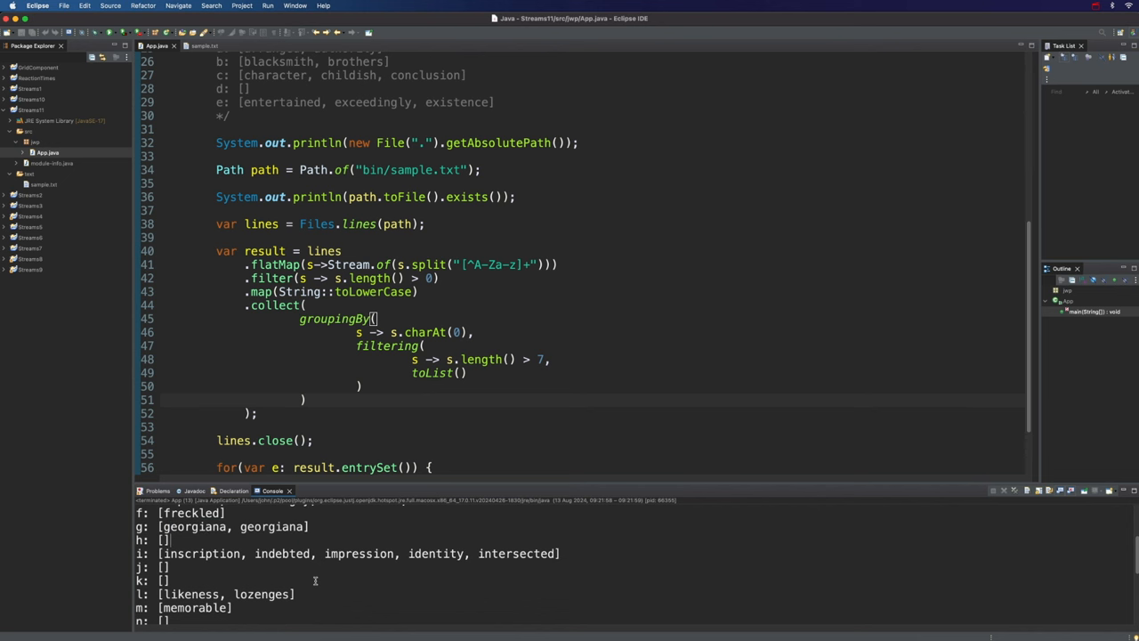
Step: Replace toList() with toCollection(TreeSet::new) and run to see sorted, duplicate-free groups
scroll("down", 3)
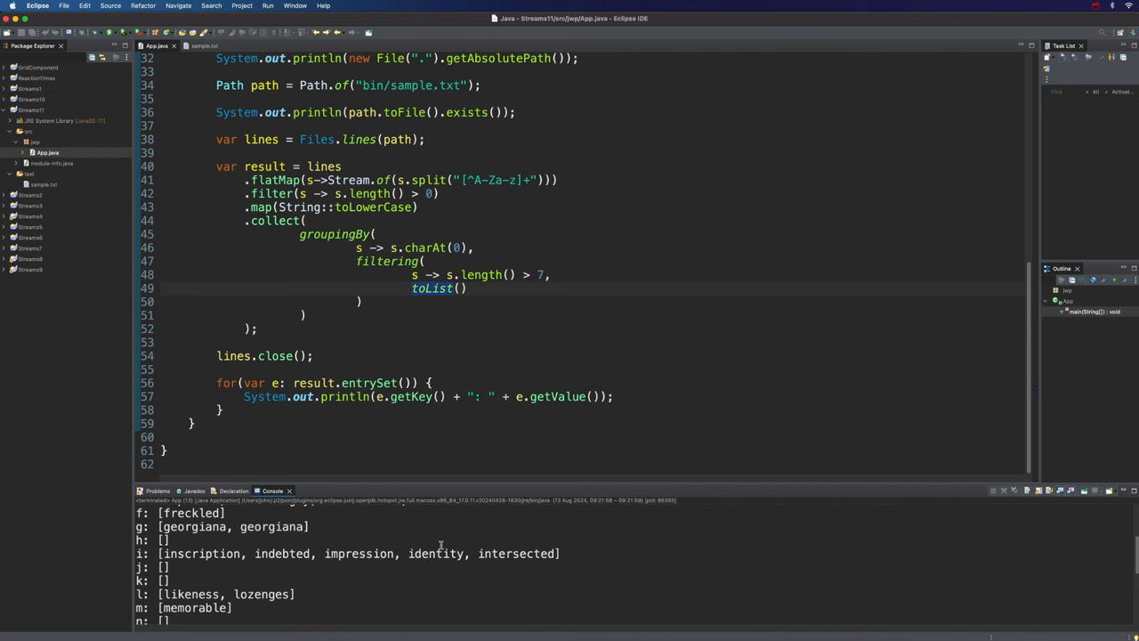
mouse_move(475, 324)
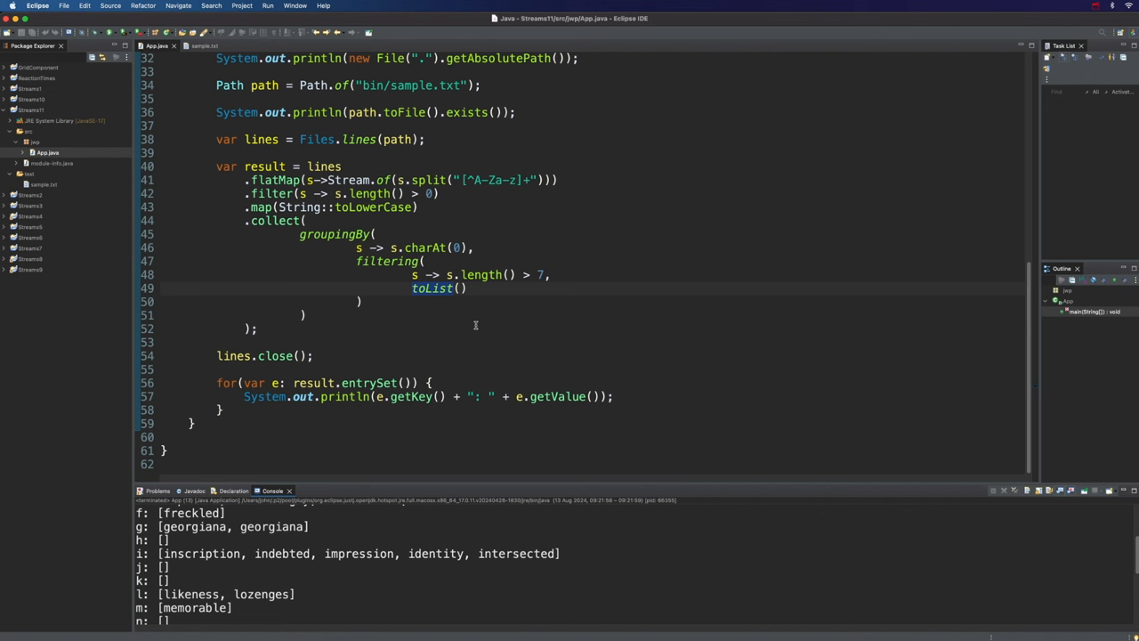
mouse_move(431, 288)
type("Collection(TreeSe")
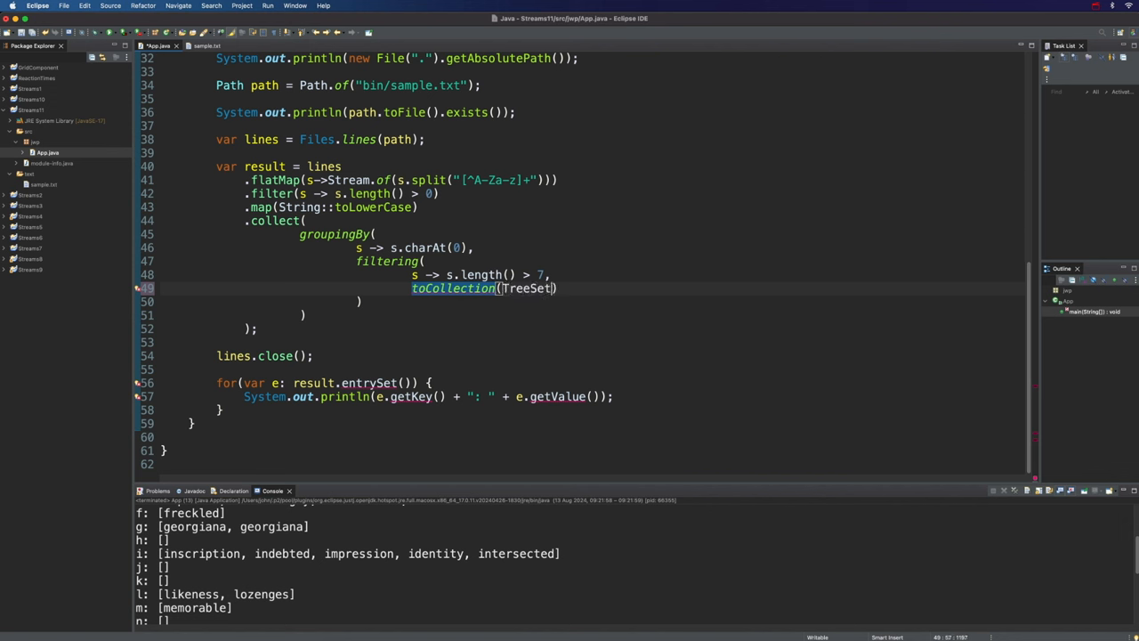
type("::new")
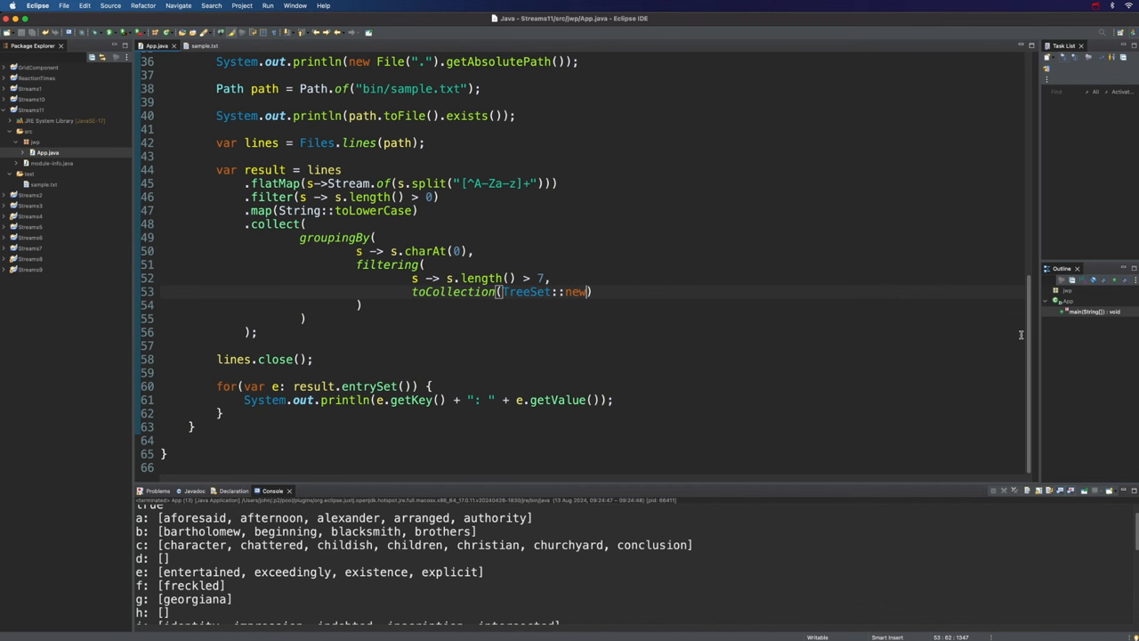
mouse_move(528, 235)
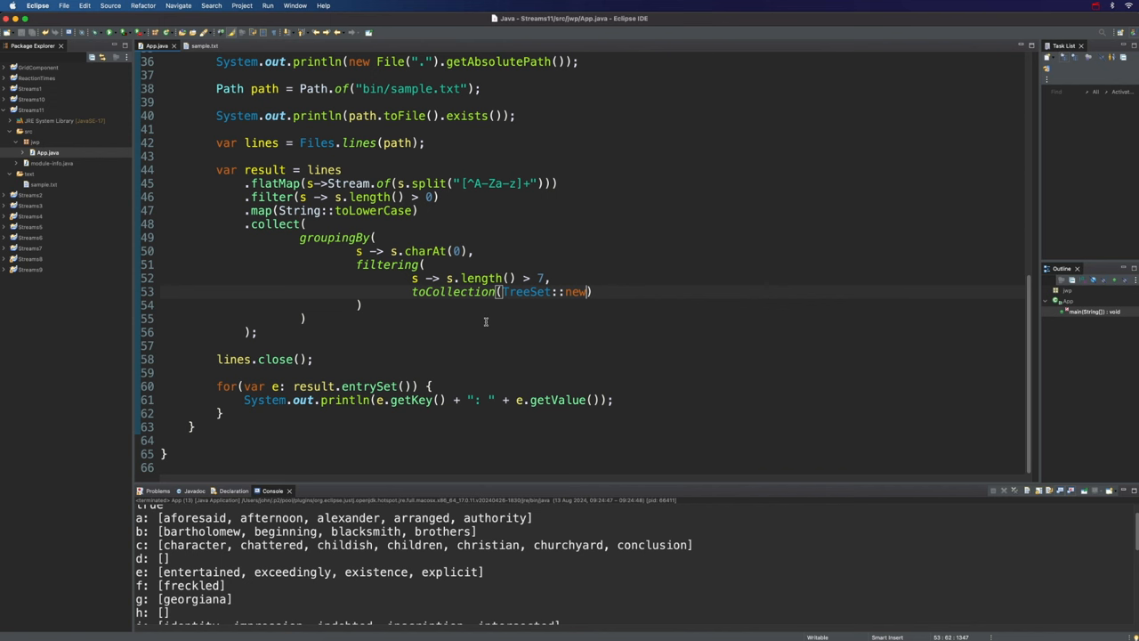
mouse_move(817, 360)
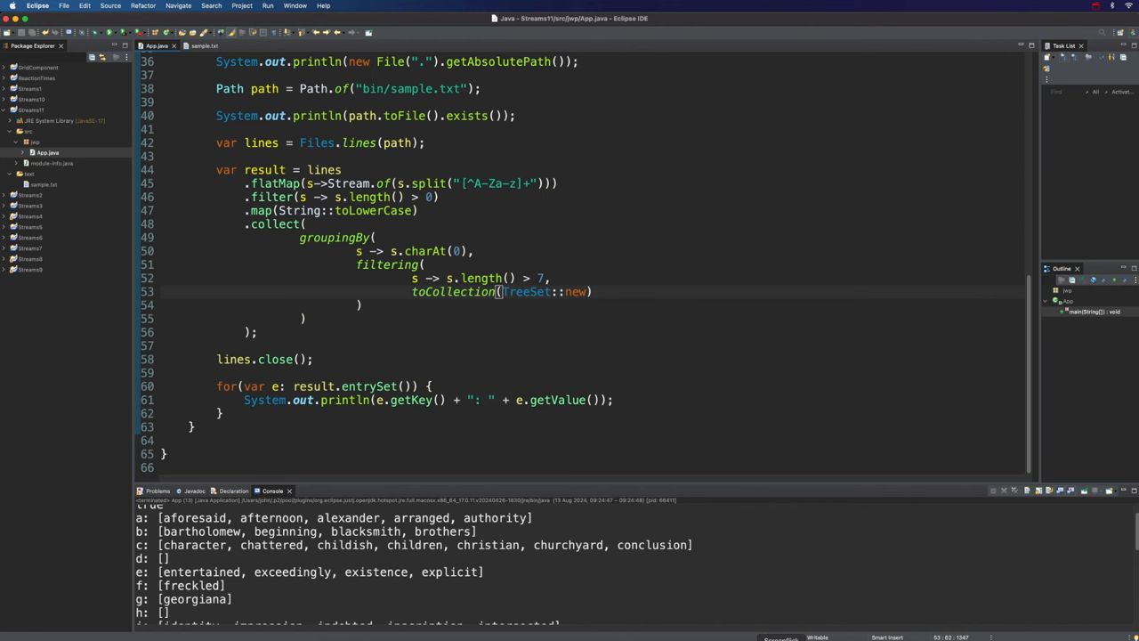
mouse_move(511, 362)
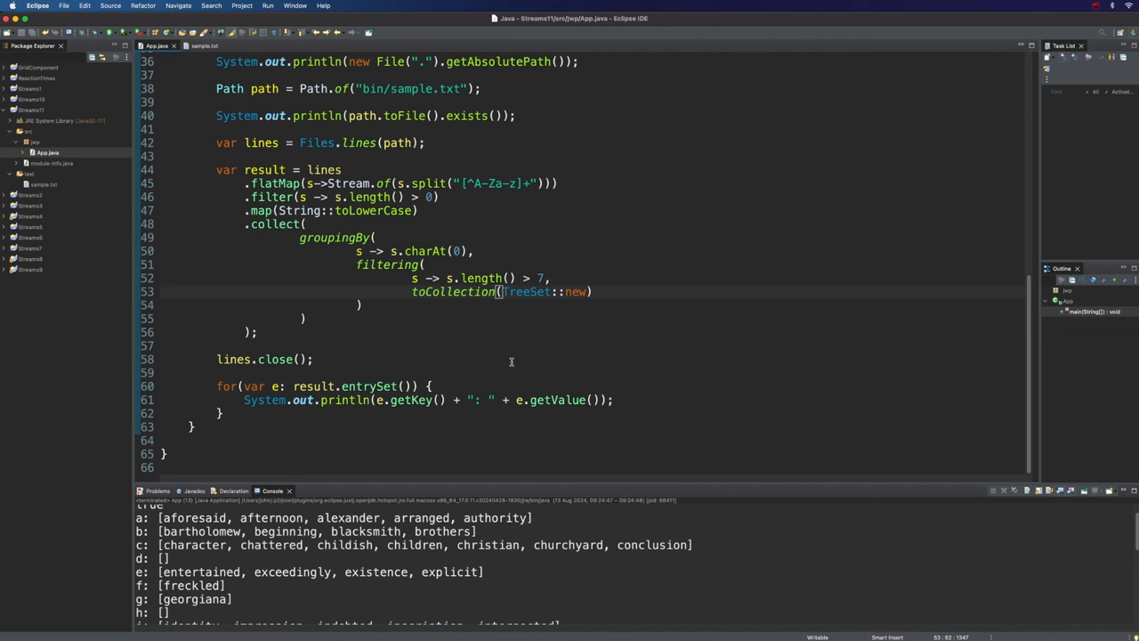